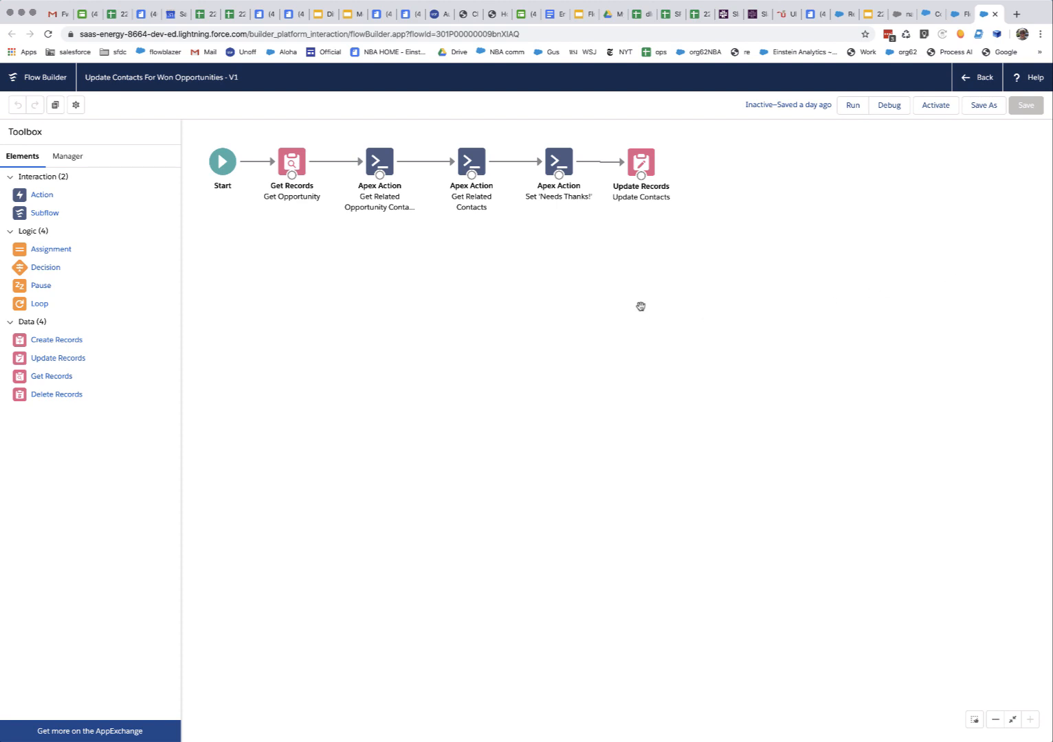
Step: Review the contact roles, Get Related Contacts and Set 'Needs Thanks' action settings on the canvas
{"action": "left_click", "coordinate": [379, 163]}
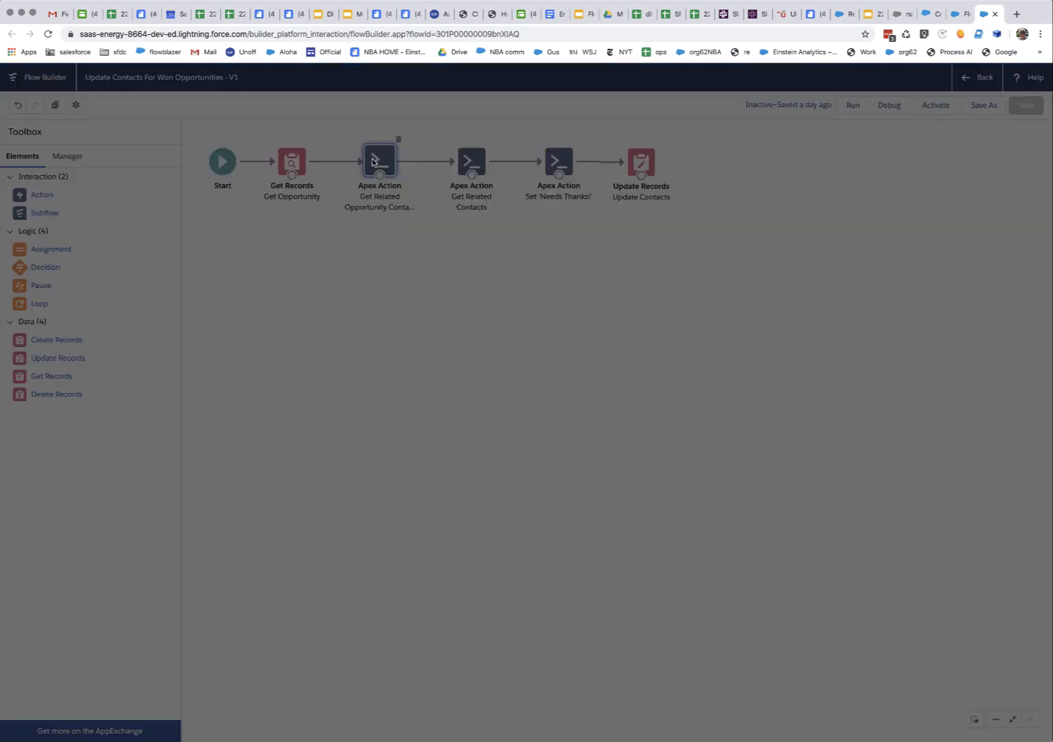
{"action": "double_click", "coordinate": [380, 159]}
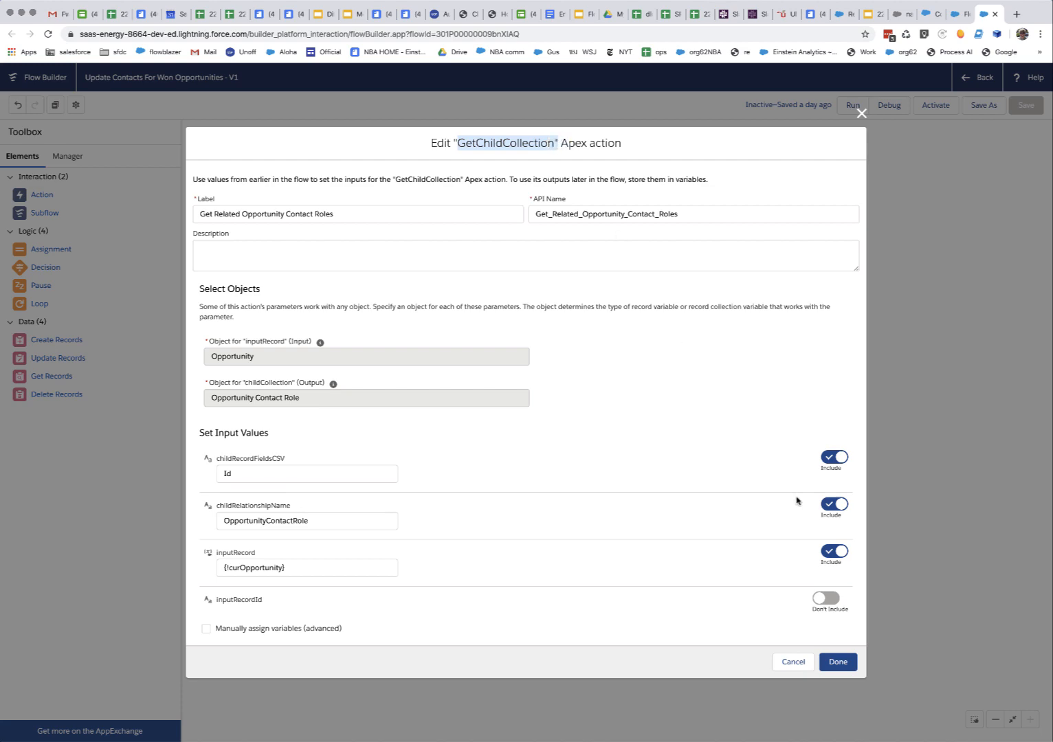
{"action": "left_click", "coordinate": [837, 663]}
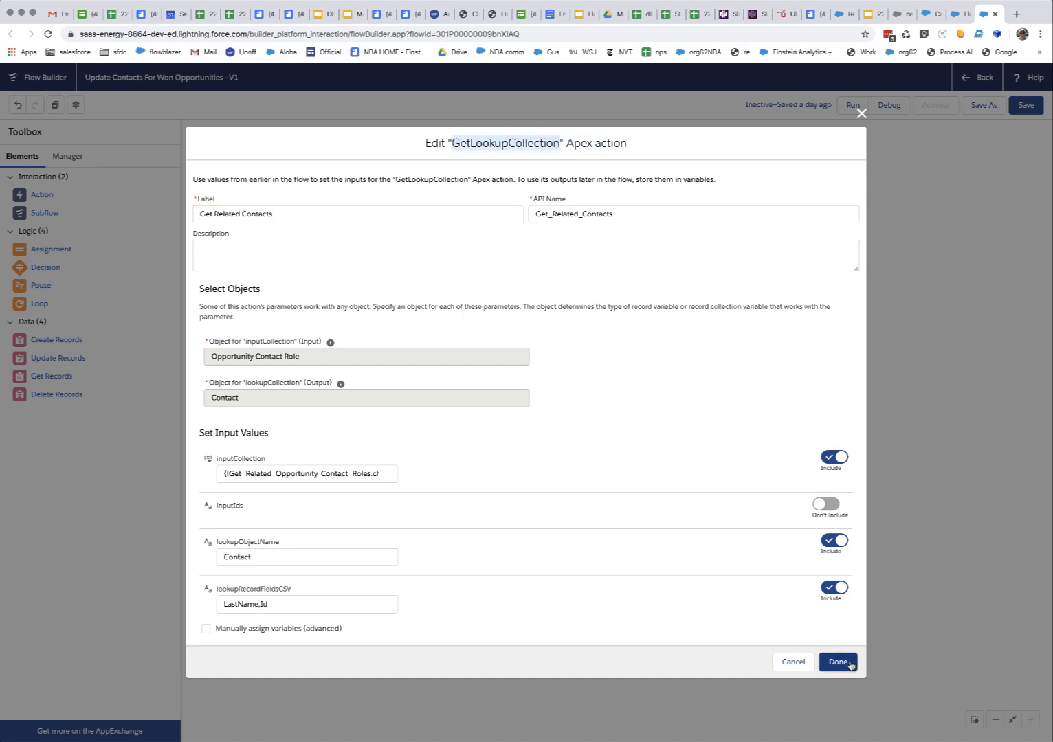
{"action": "left_click", "coordinate": [837, 663]}
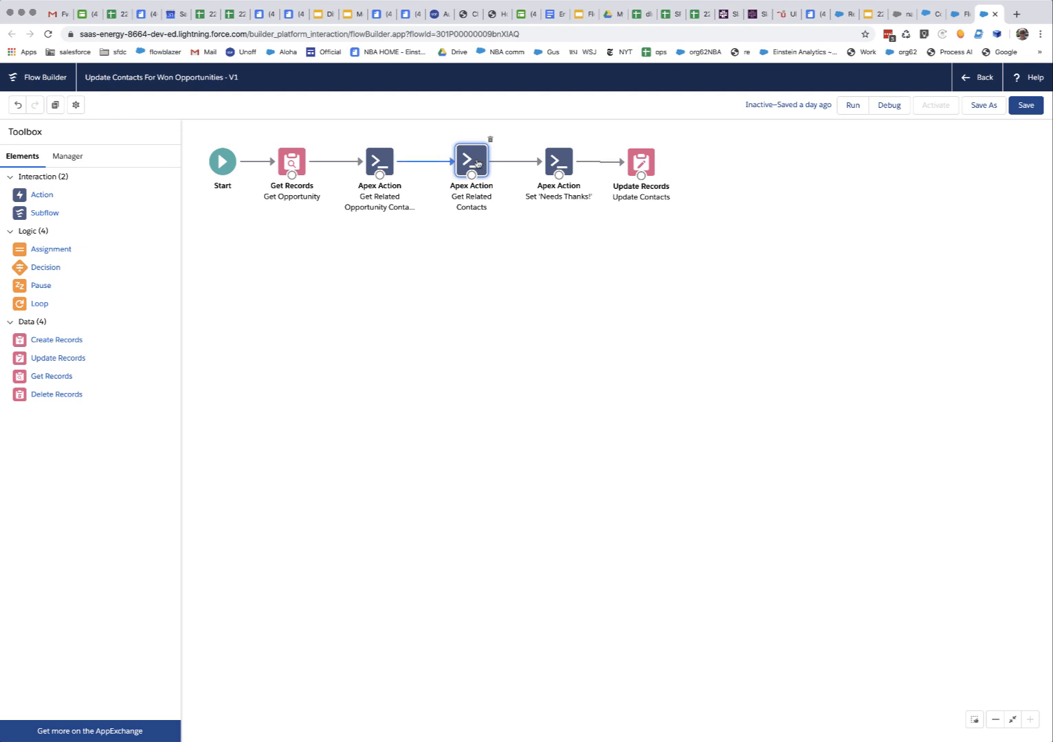
{"action": "double_click", "coordinate": [471, 161]}
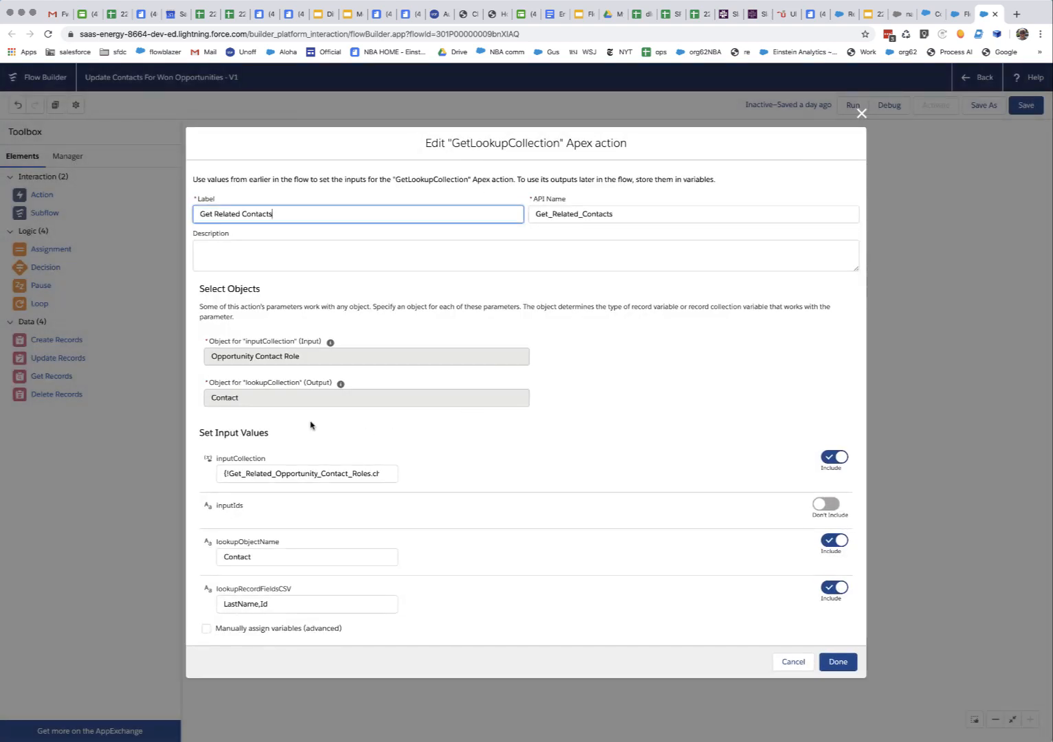
{"action": "mouse_move", "coordinate": [226, 409]}
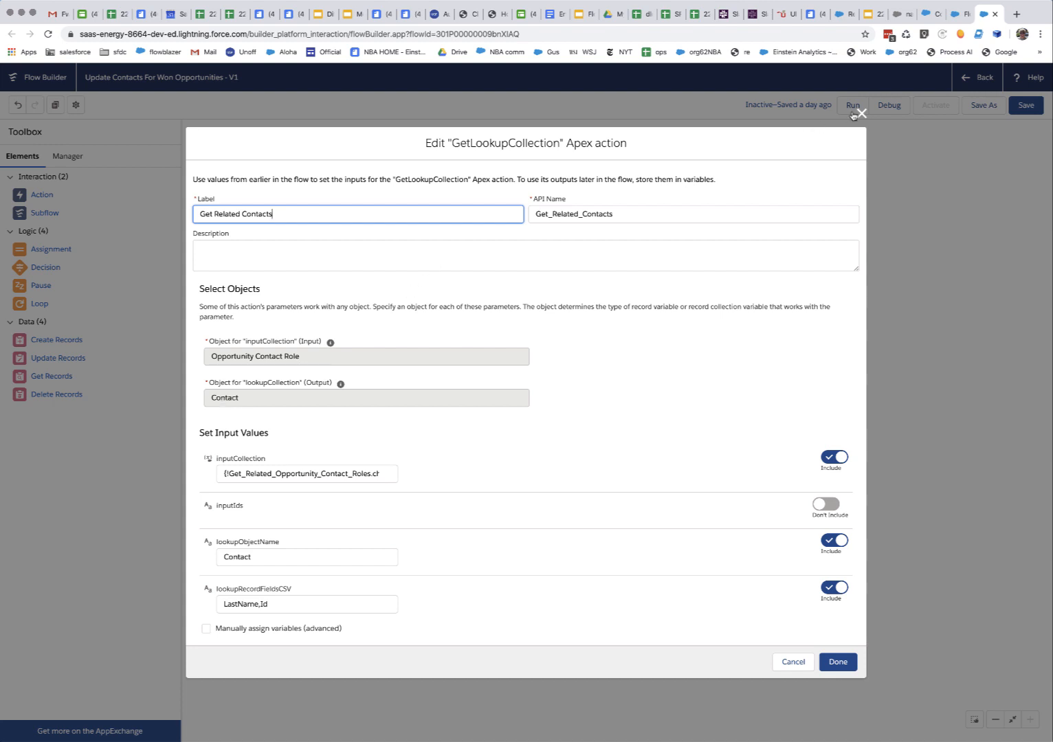
{"action": "left_click", "coordinate": [837, 663]}
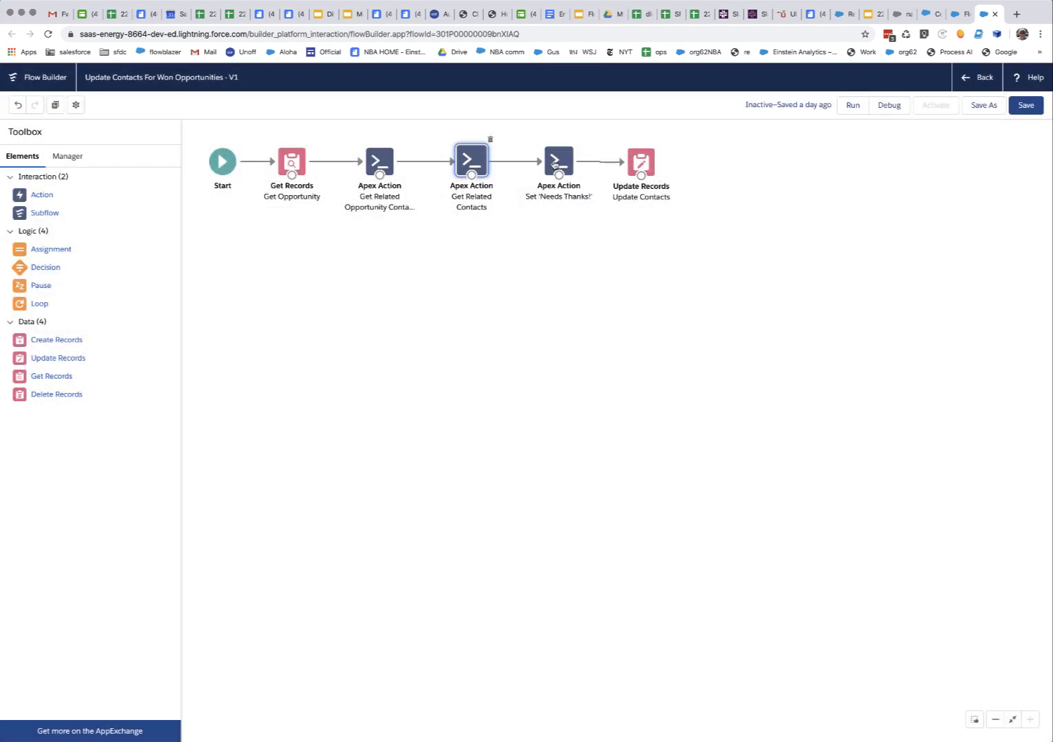
{"action": "double_click", "coordinate": [559, 163]}
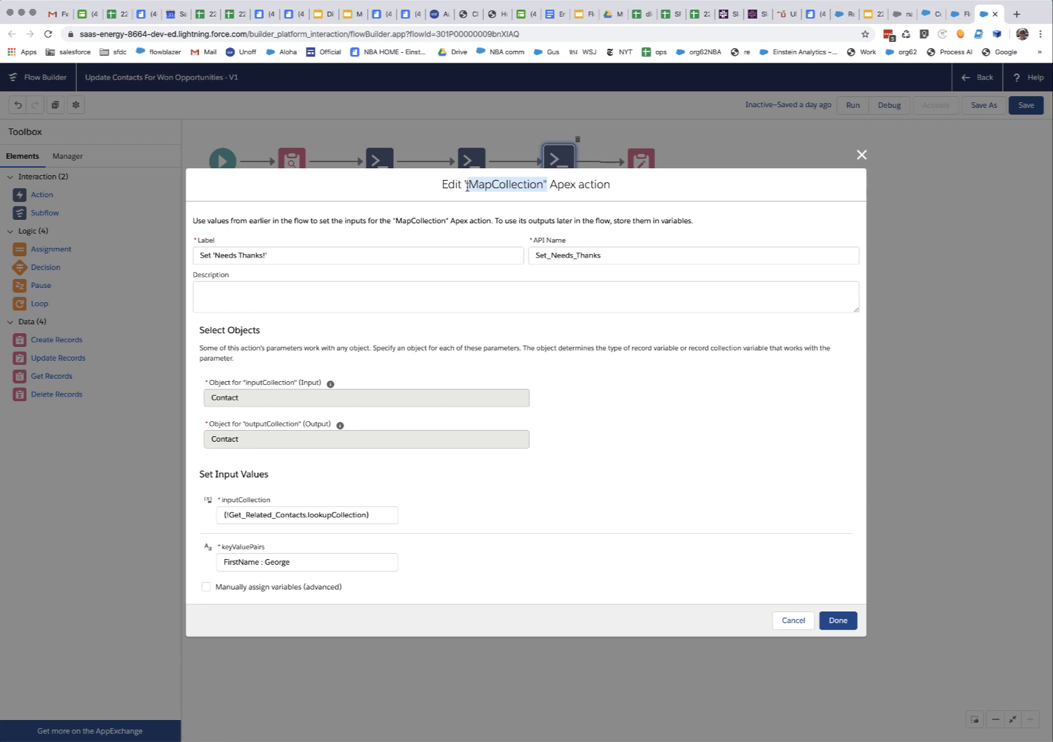
{"action": "mouse_move", "coordinate": [440, 584]}
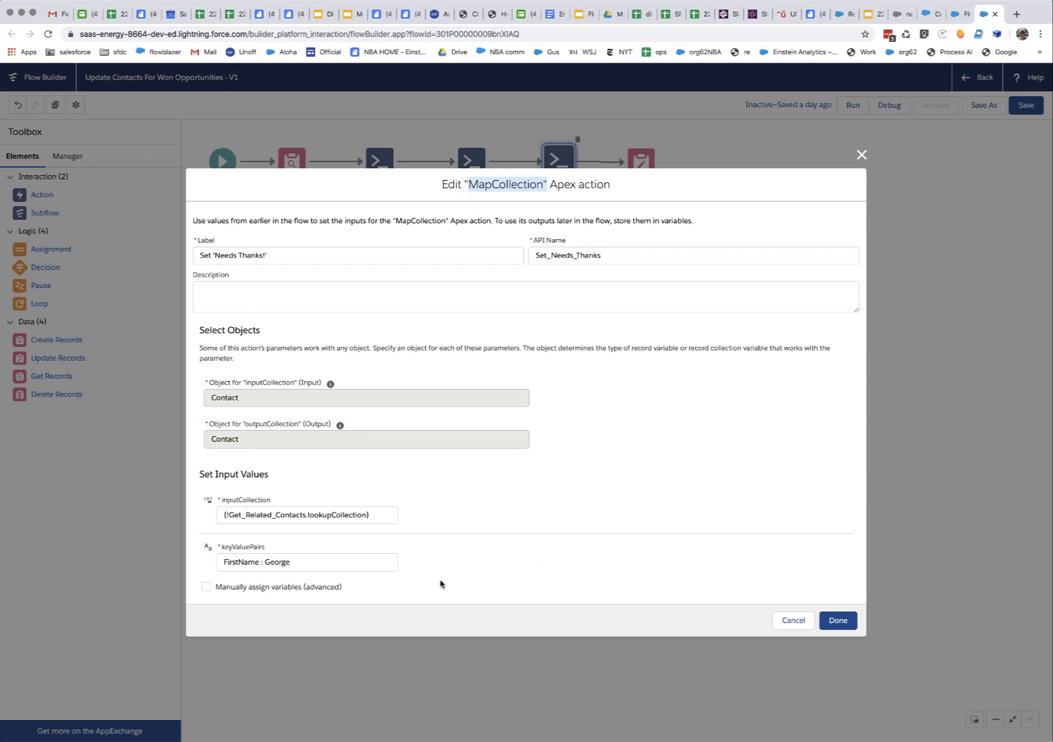
{"action": "mouse_move", "coordinate": [242, 576]}
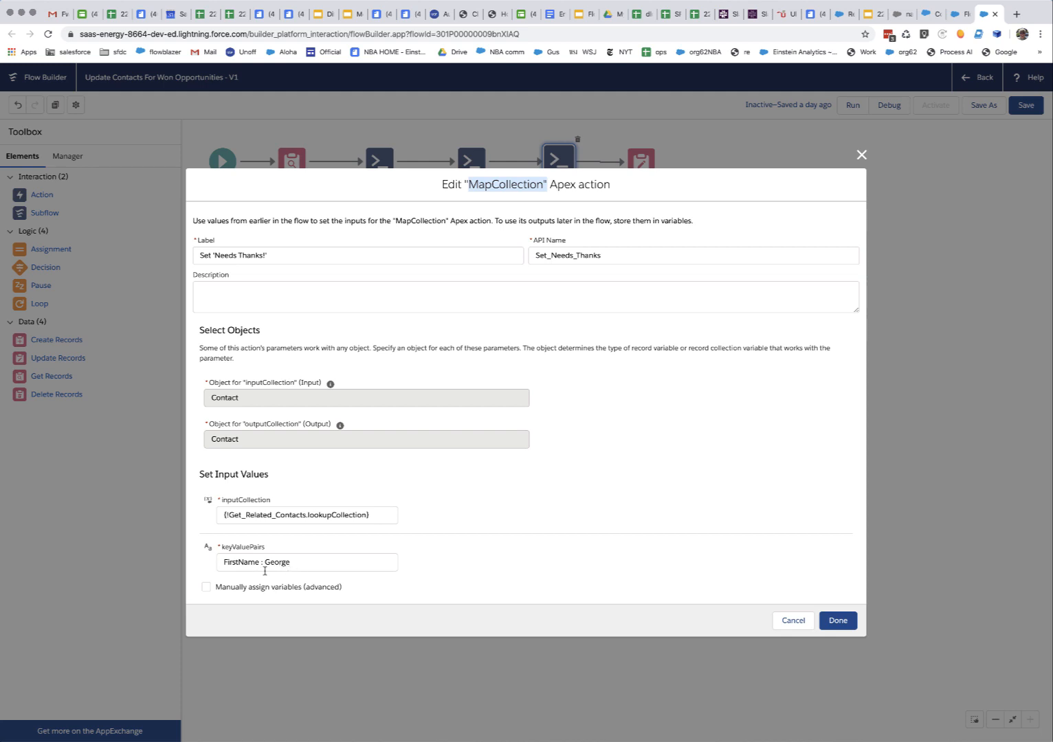
{"action": "mouse_move", "coordinate": [417, 553]}
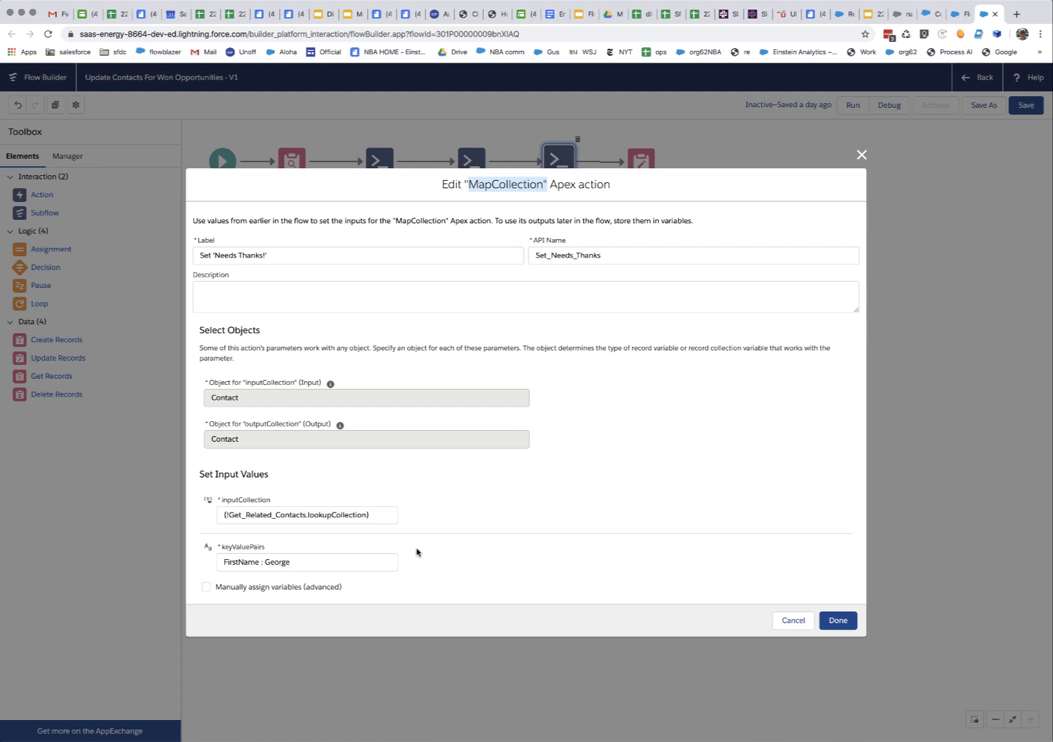
{"action": "mouse_move", "coordinate": [650, 521]}
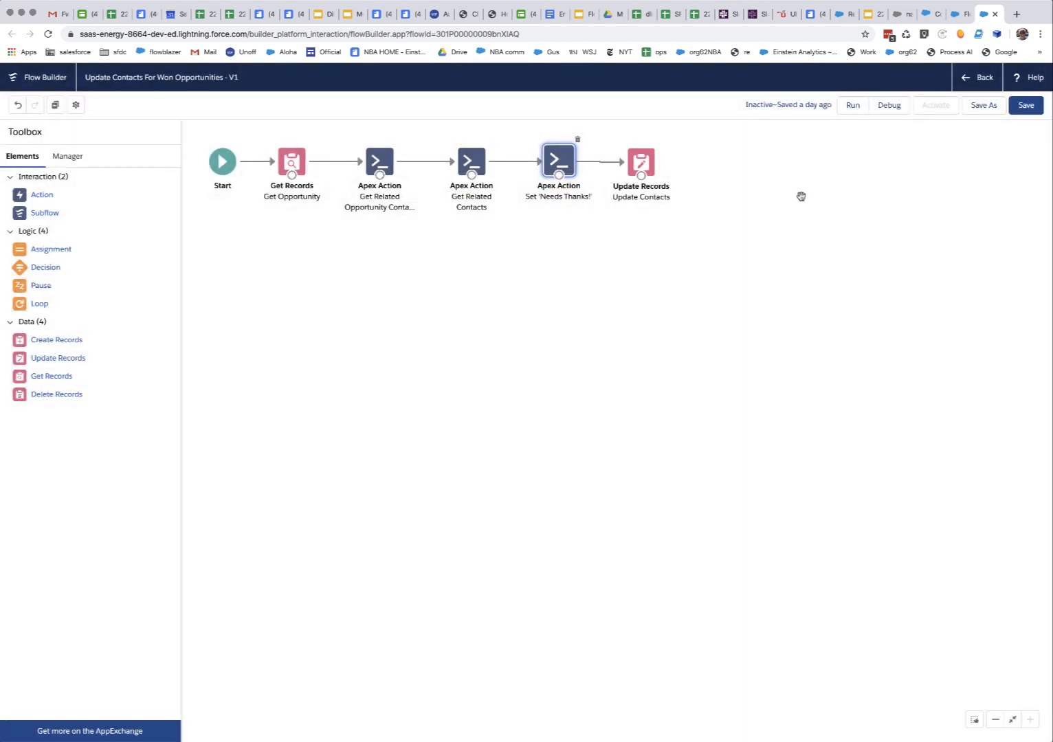
{"action": "mouse_move", "coordinate": [418, 182]}
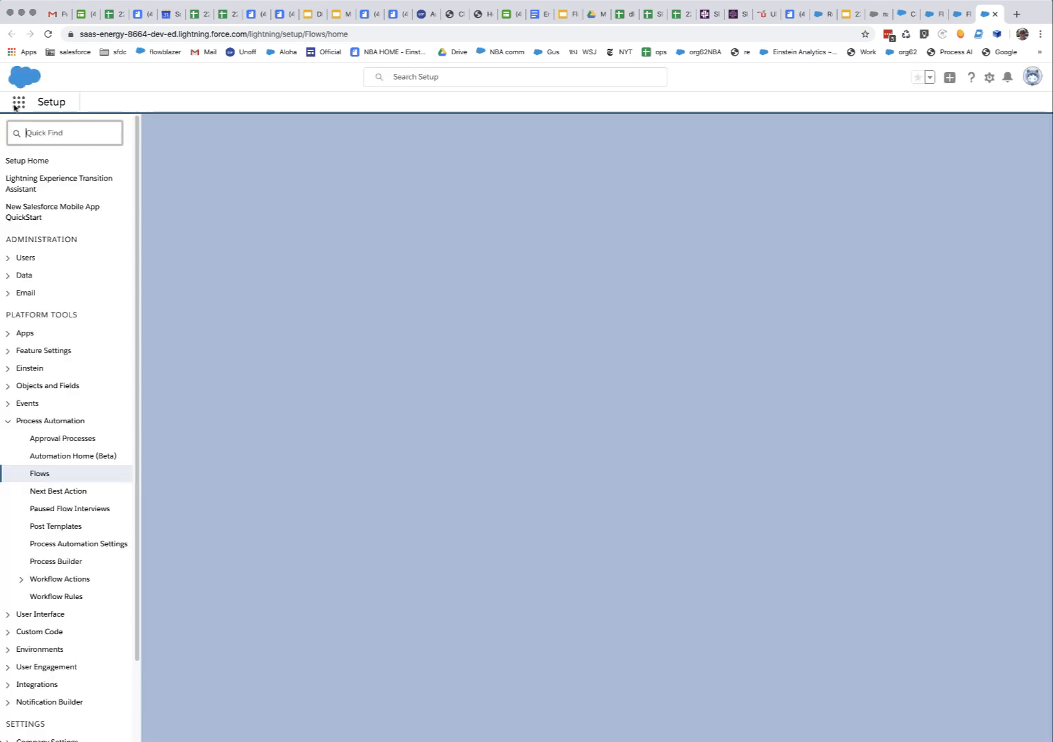
Step: Switch from Setup to the Sales app via the App Launcher
{"action": "left_click", "coordinate": [38, 473]}
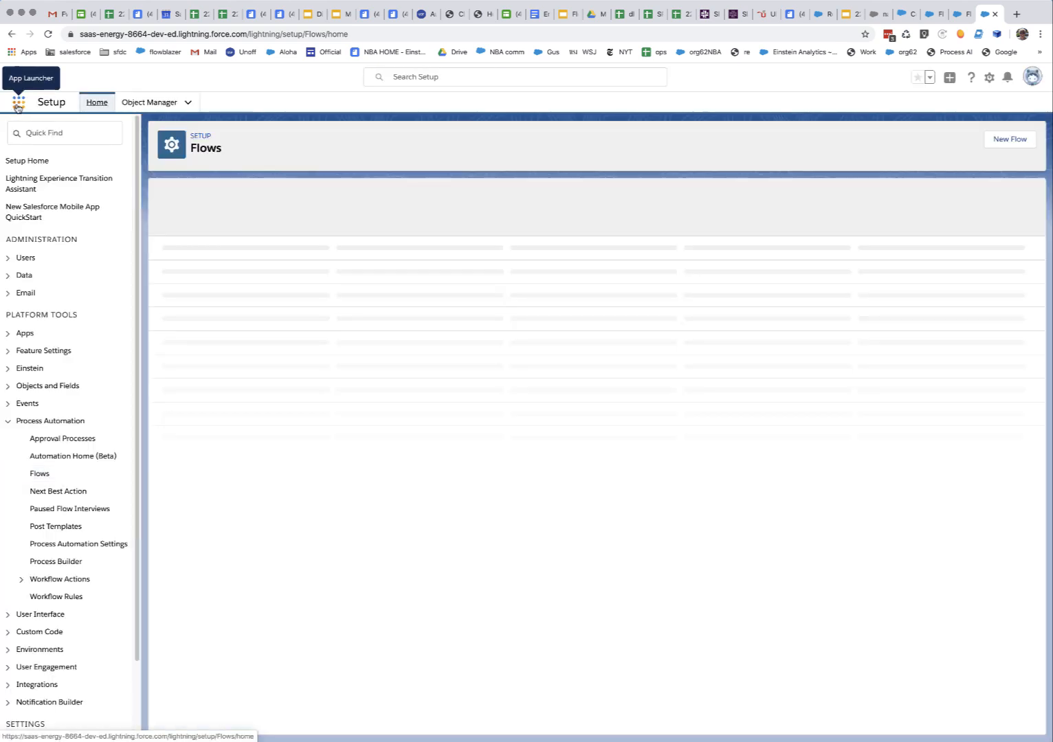
{"action": "left_click", "coordinate": [18, 102]}
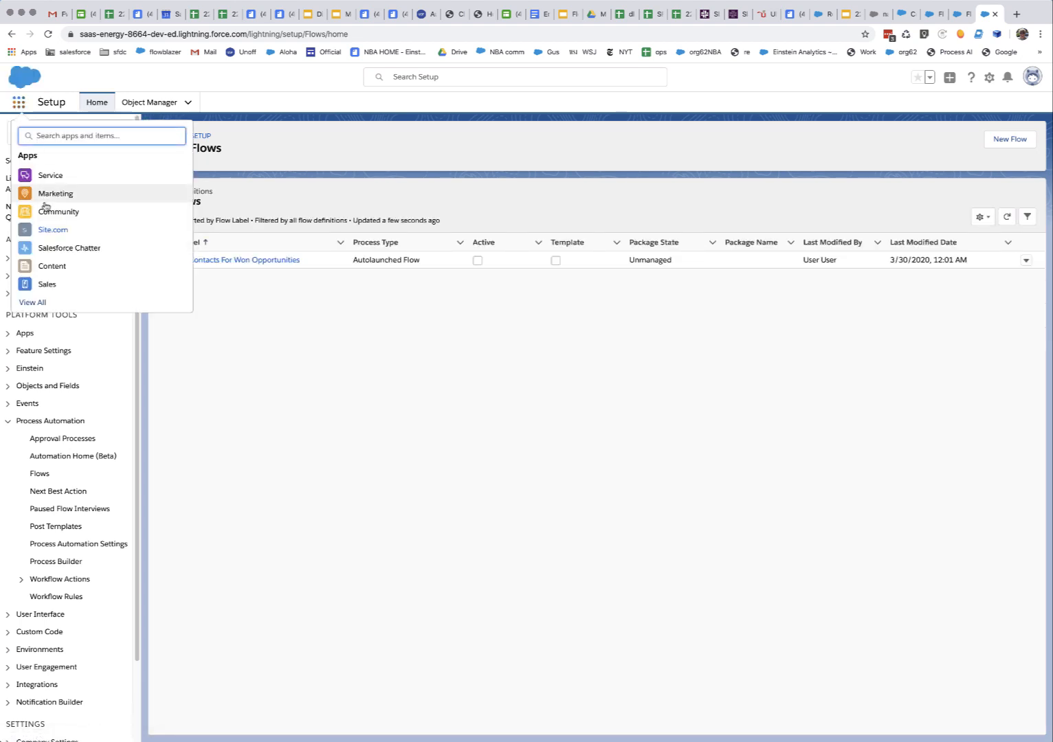
{"action": "left_click", "coordinate": [46, 284]}
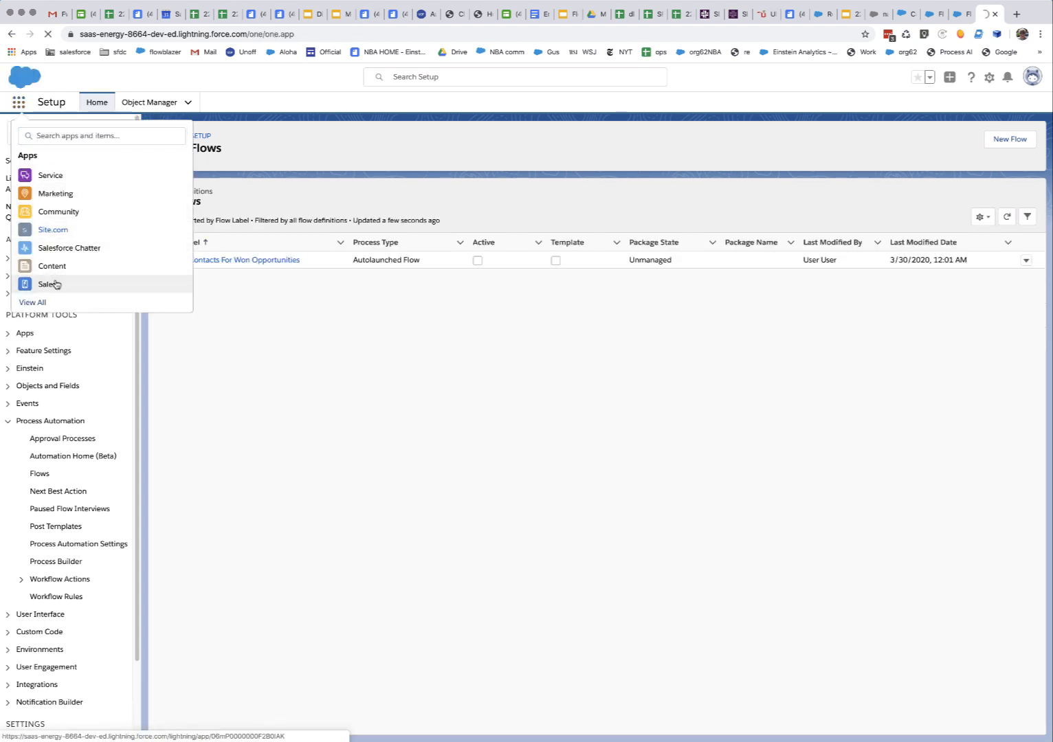
{"action": "left_click", "coordinate": [46, 284]}
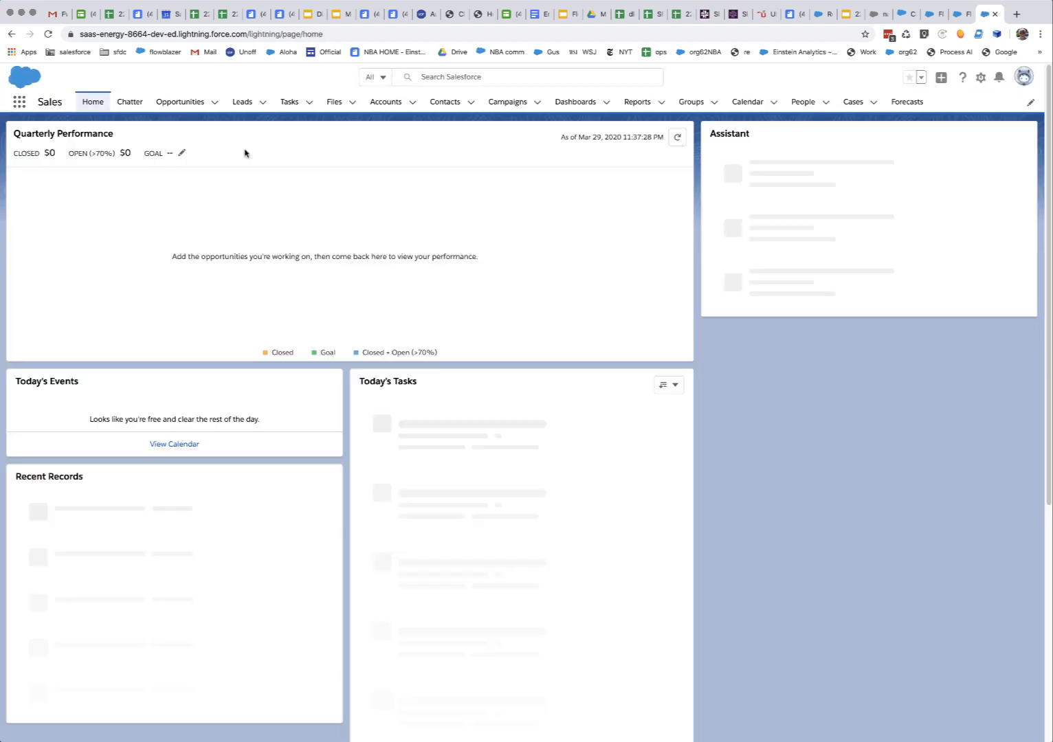
Step: View opp1's contact roles and George contact1's record, then return to the flow
{"action": "left_click", "coordinate": [180, 102]}
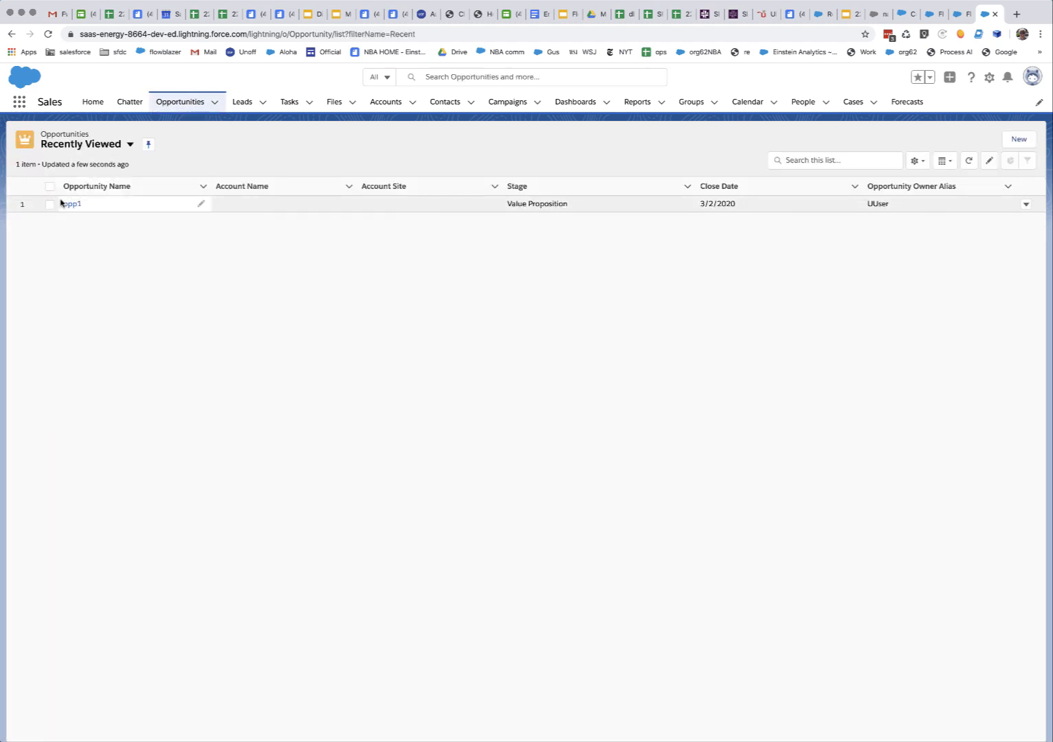
{"action": "left_click", "coordinate": [71, 204]}
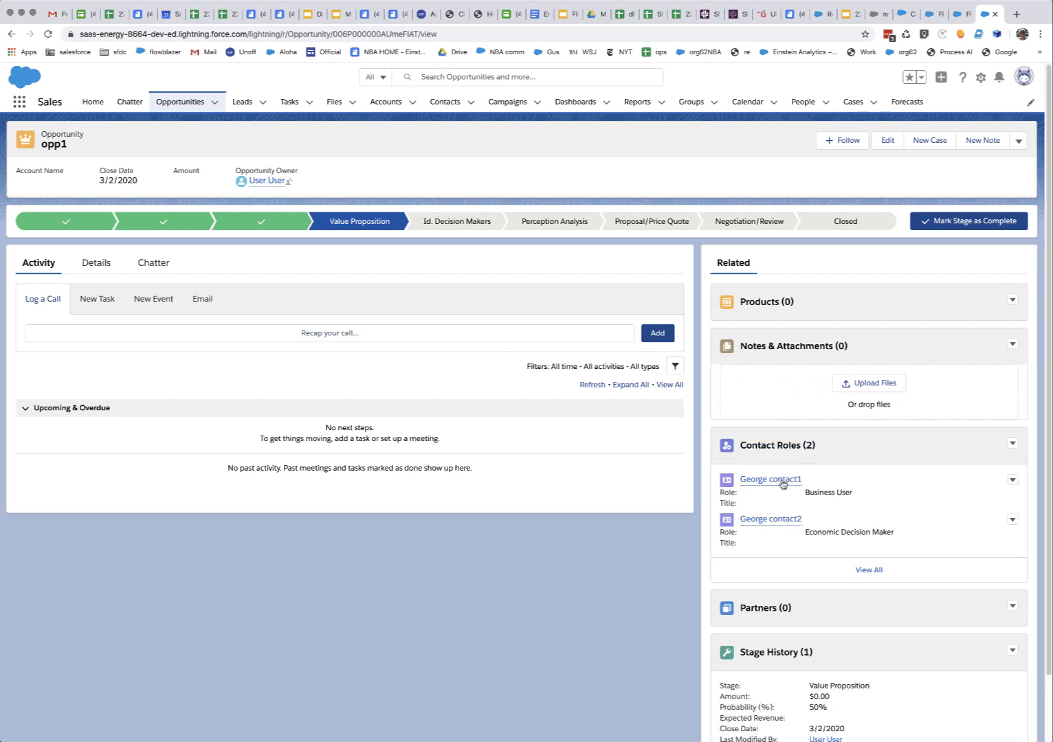
{"action": "mouse_move", "coordinate": [769, 479]}
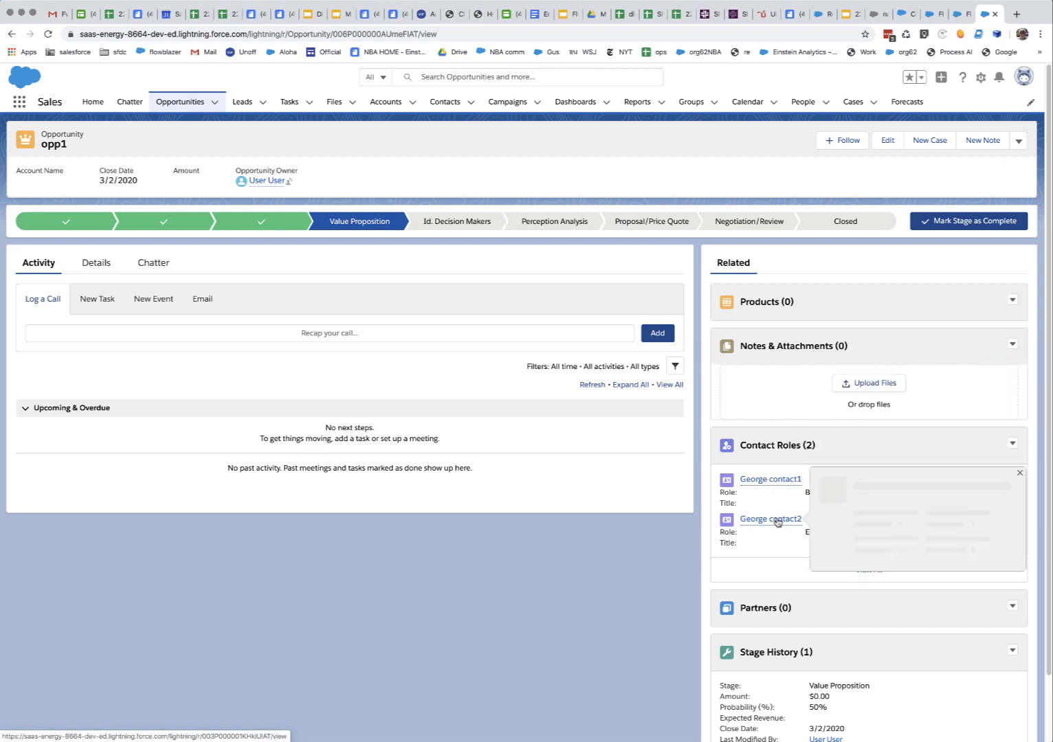
{"action": "left_click", "coordinate": [770, 479]}
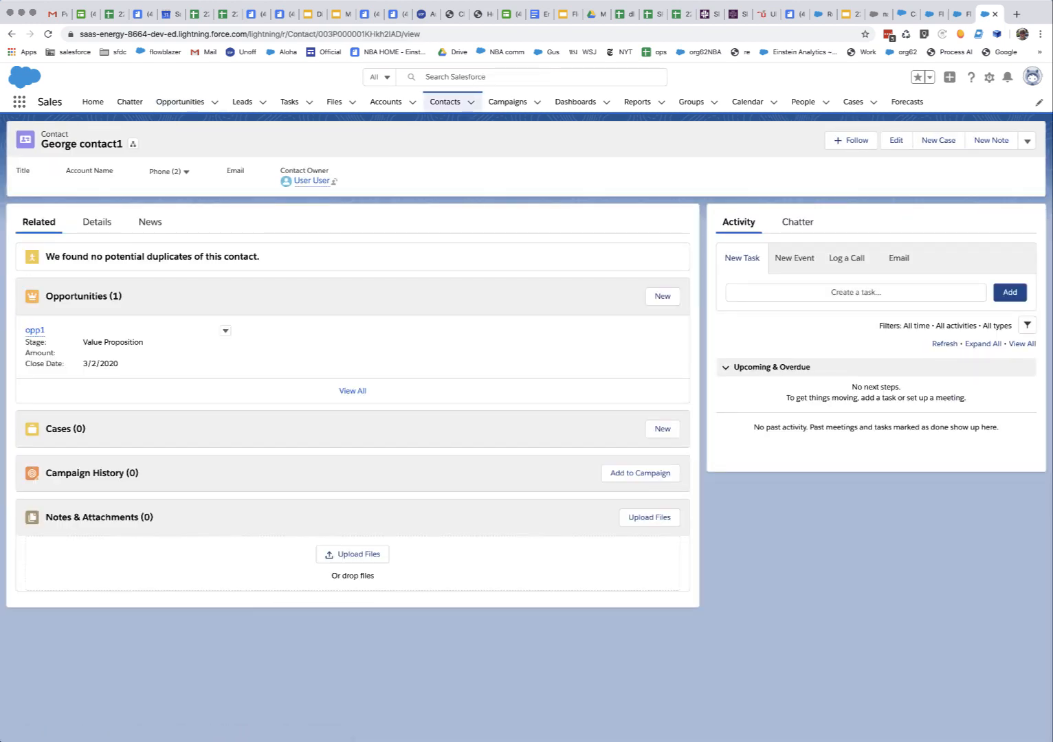
{"action": "mouse_move", "coordinate": [396, 286]}
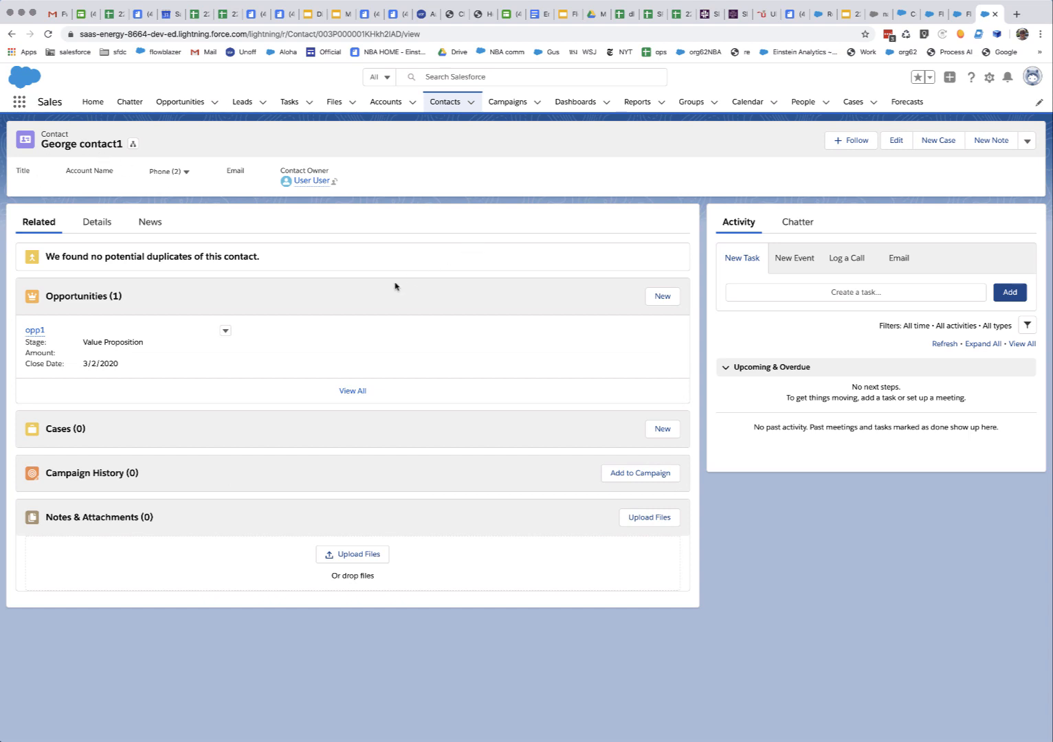
{"action": "mouse_move", "coordinate": [63, 358]}
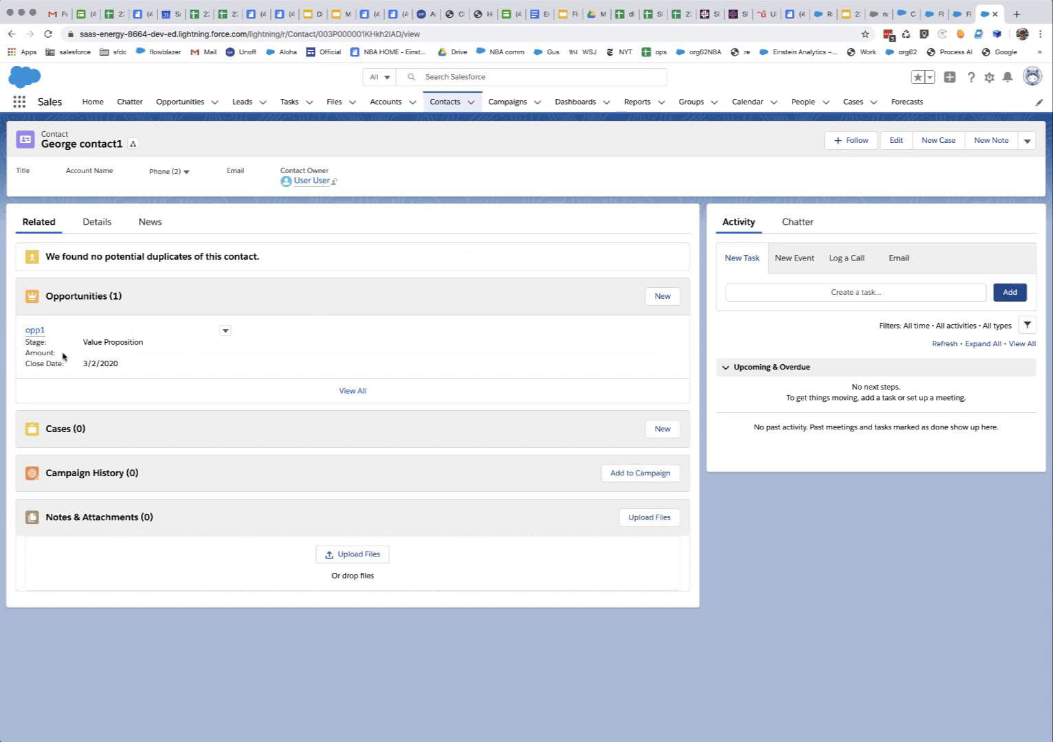
{"action": "mouse_move", "coordinate": [132, 126]}
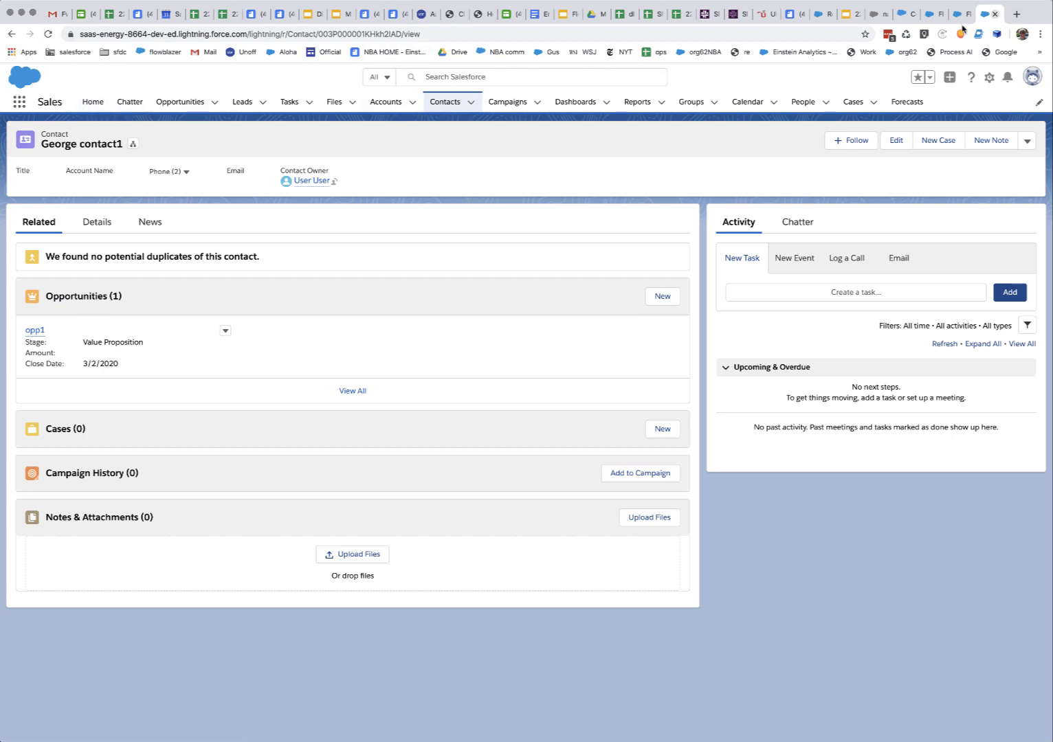
{"action": "left_click", "coordinate": [959, 14]}
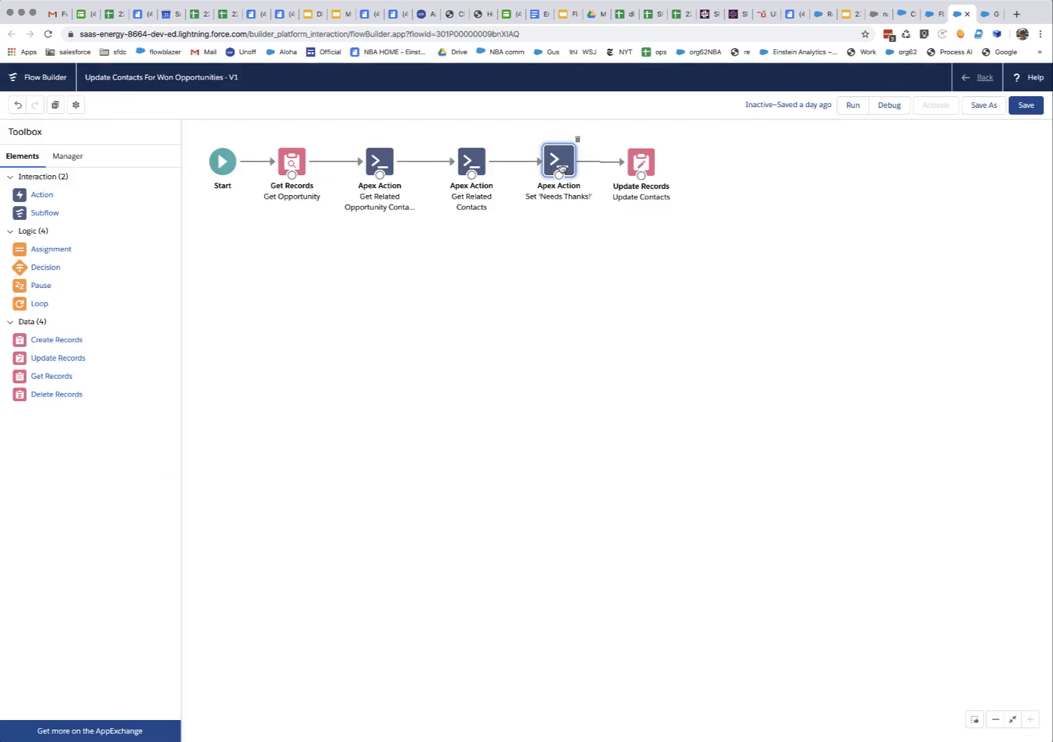
Step: Set the Set 'Needs Thanks' keyValuePairs to FirstName : Mary and save the flow
{"action": "double_click", "coordinate": [558, 160]}
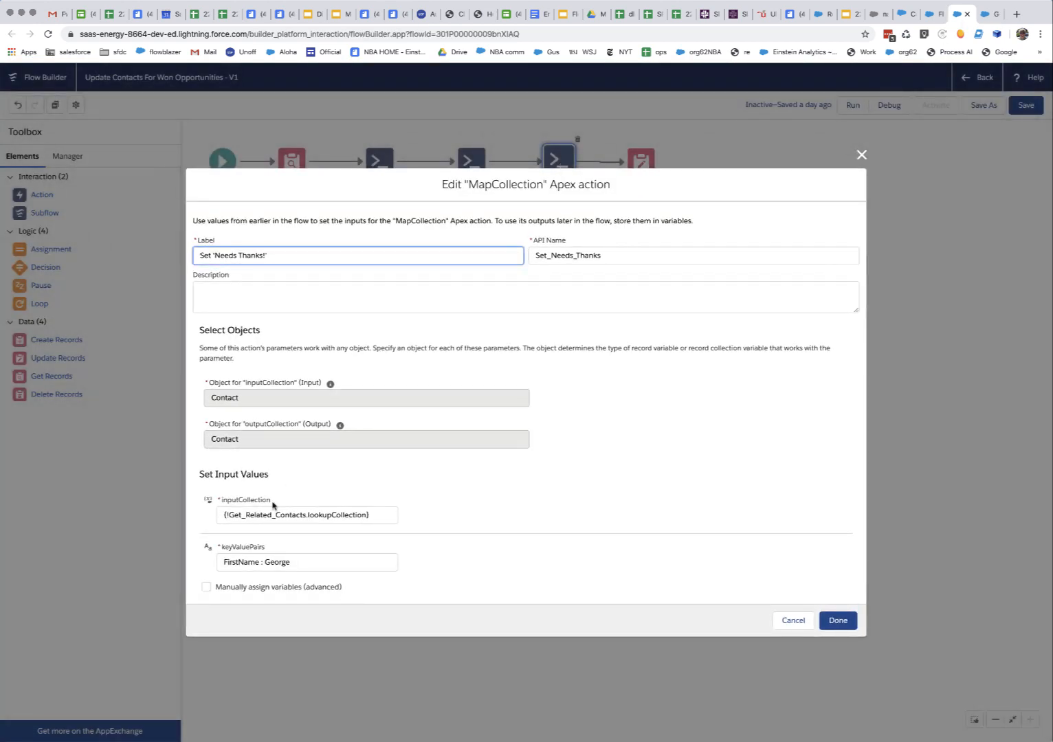
{"action": "left_click", "coordinate": [306, 561]}
{"action": "type", "text": "M"}
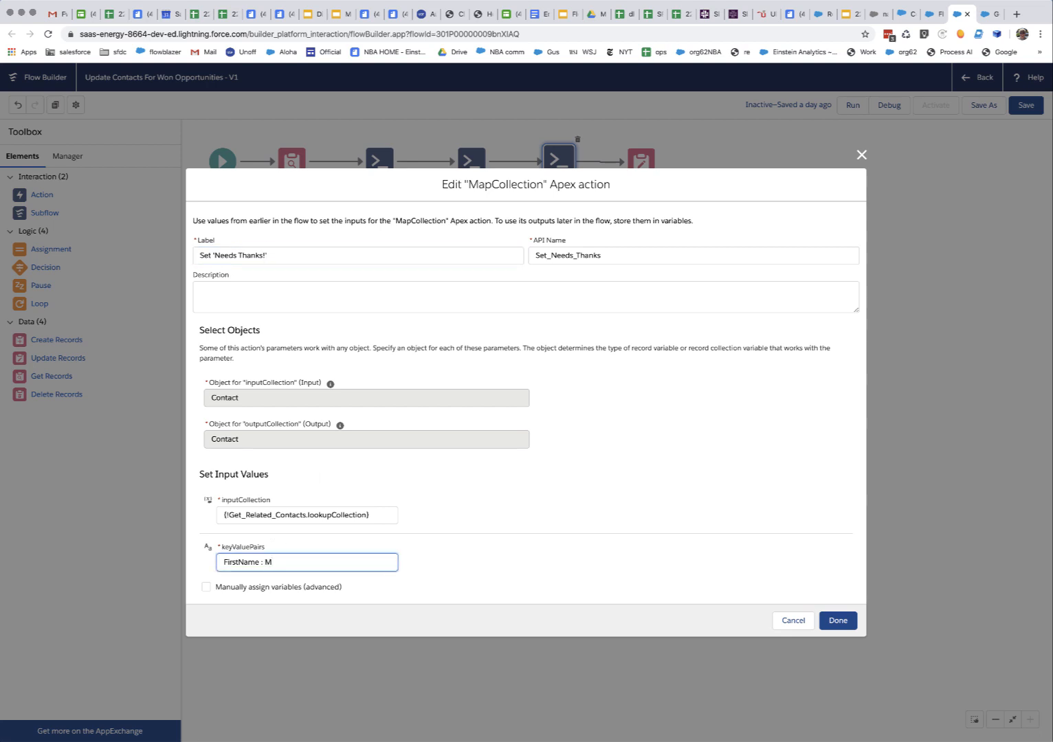
{"action": "type", "text": "ary"}
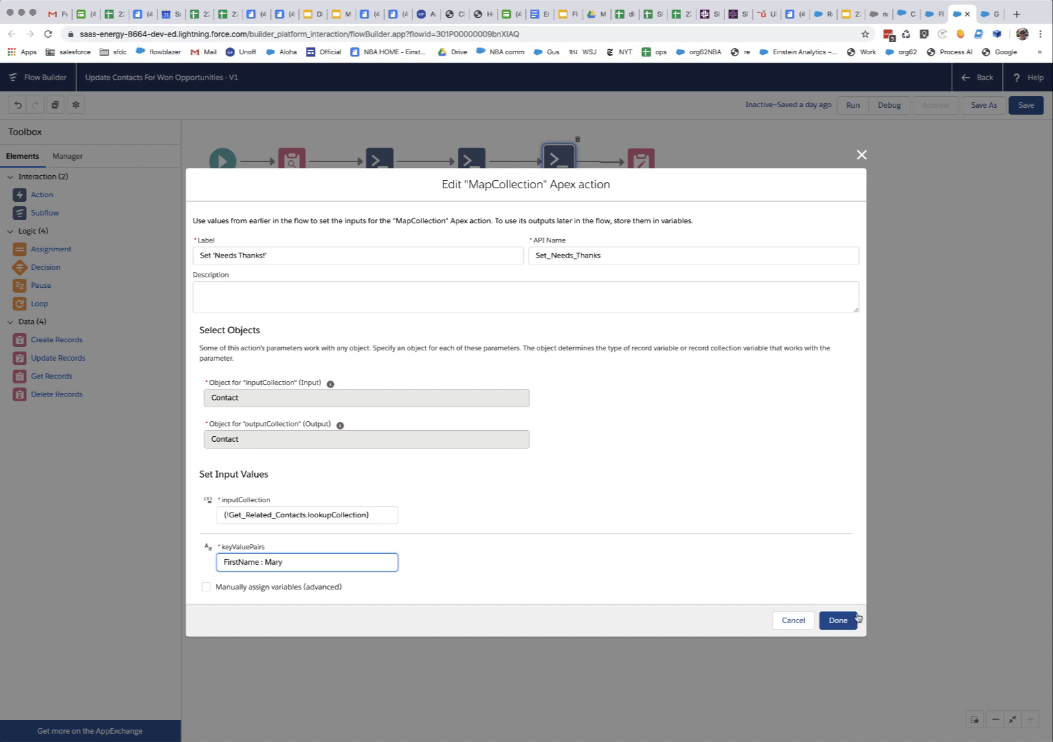
{"action": "left_click", "coordinate": [838, 621]}
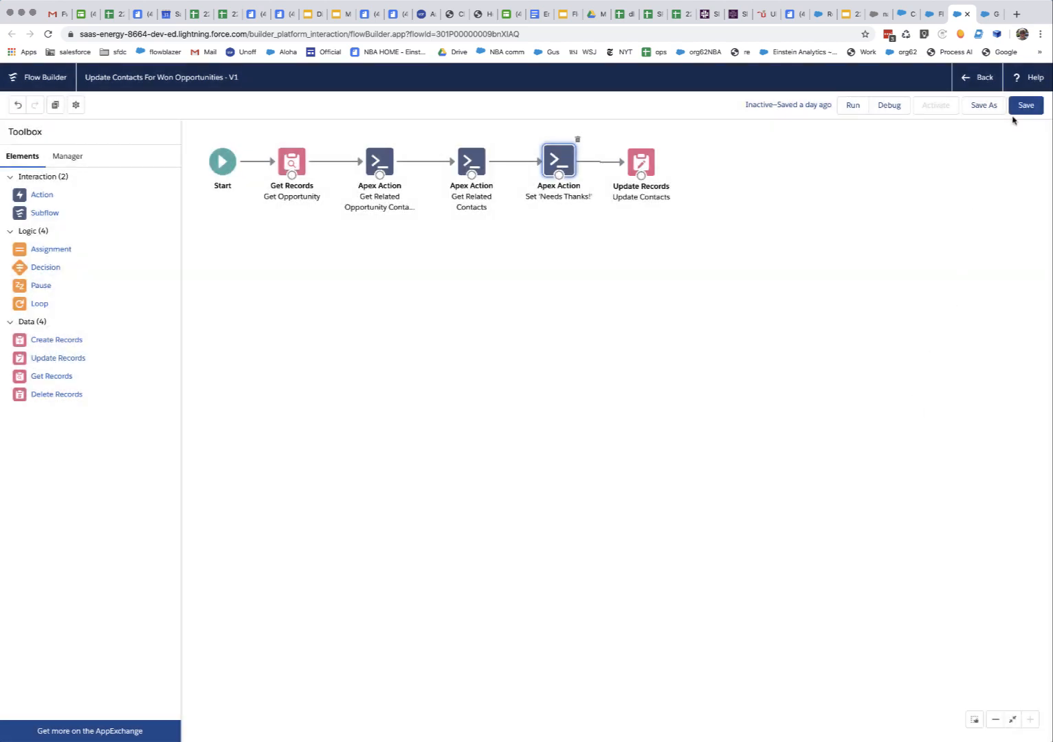
{"action": "left_click", "coordinate": [1025, 104]}
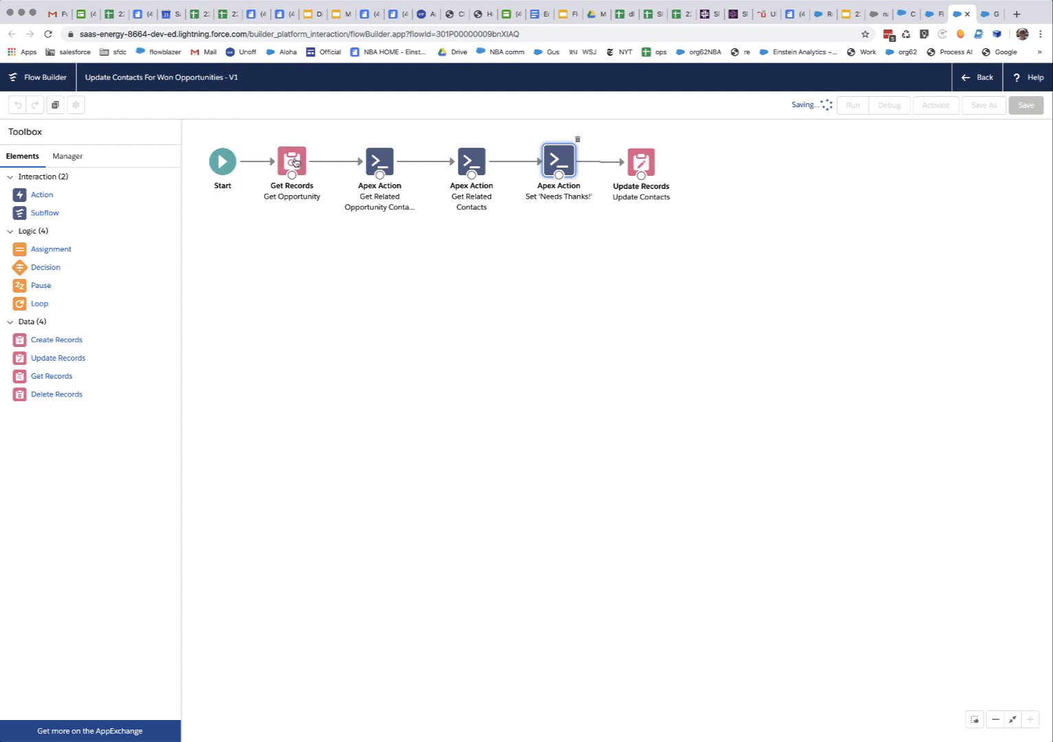
{"action": "double_click", "coordinate": [292, 164]}
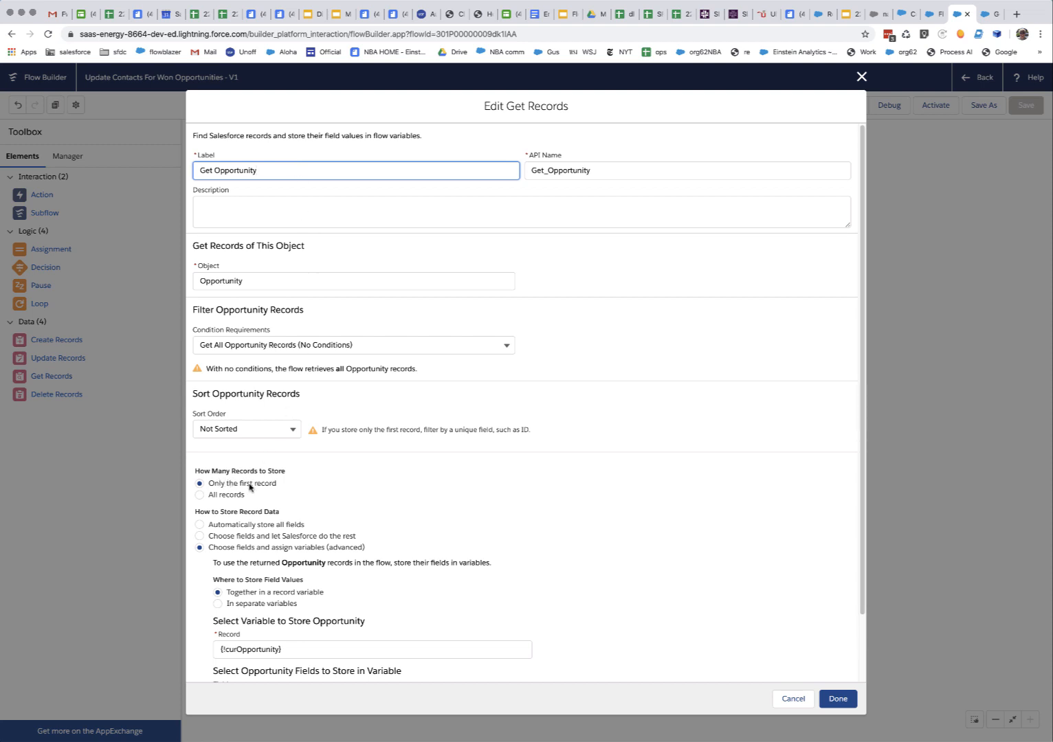
Step: Close the Get Opportunity settings to return to the saved flow canvas
{"action": "left_click", "coordinate": [838, 698]}
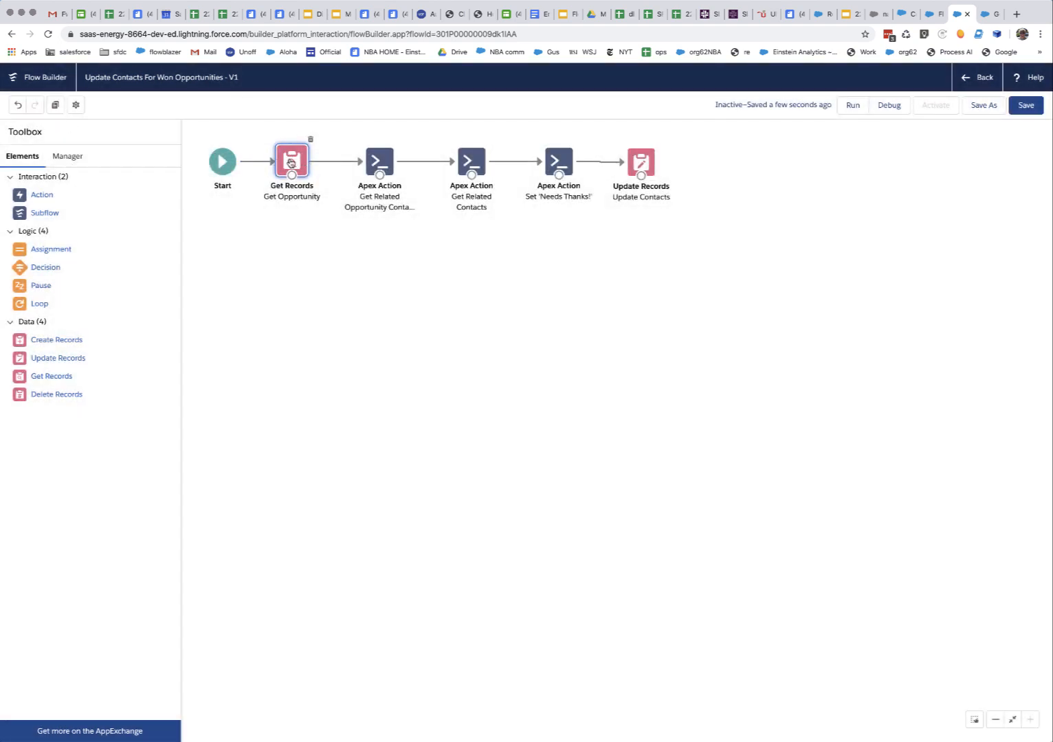
{"action": "mouse_move", "coordinate": [292, 160]}
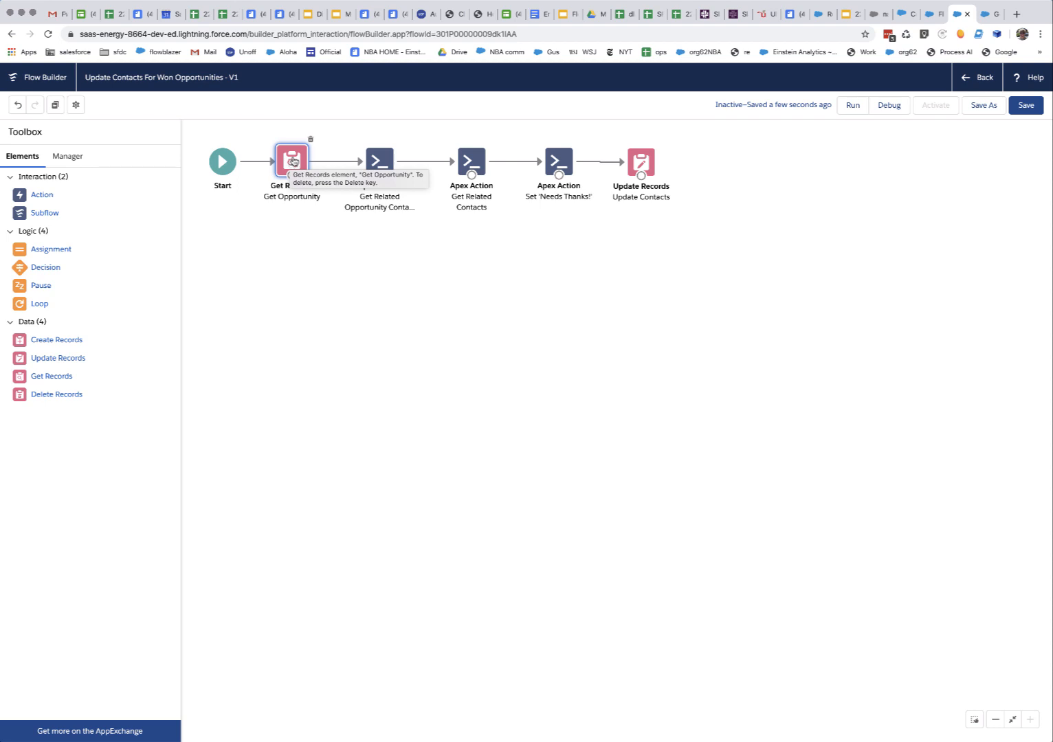
{"action": "mouse_move", "coordinate": [323, 260]}
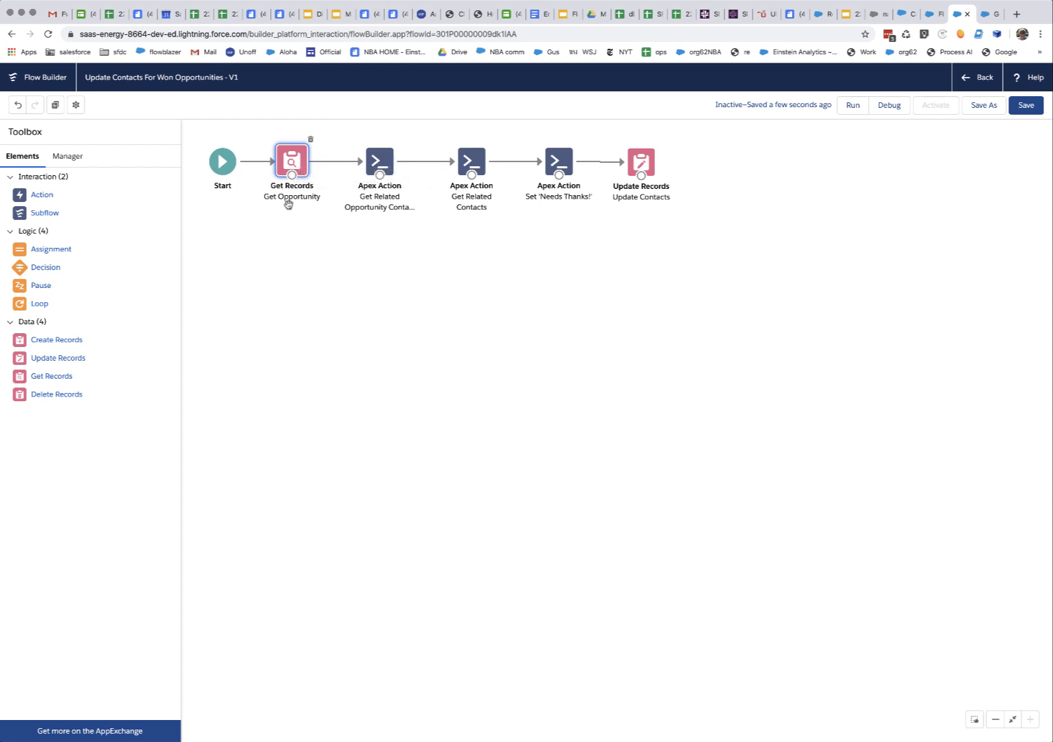
{"action": "mouse_move", "coordinate": [299, 95]}
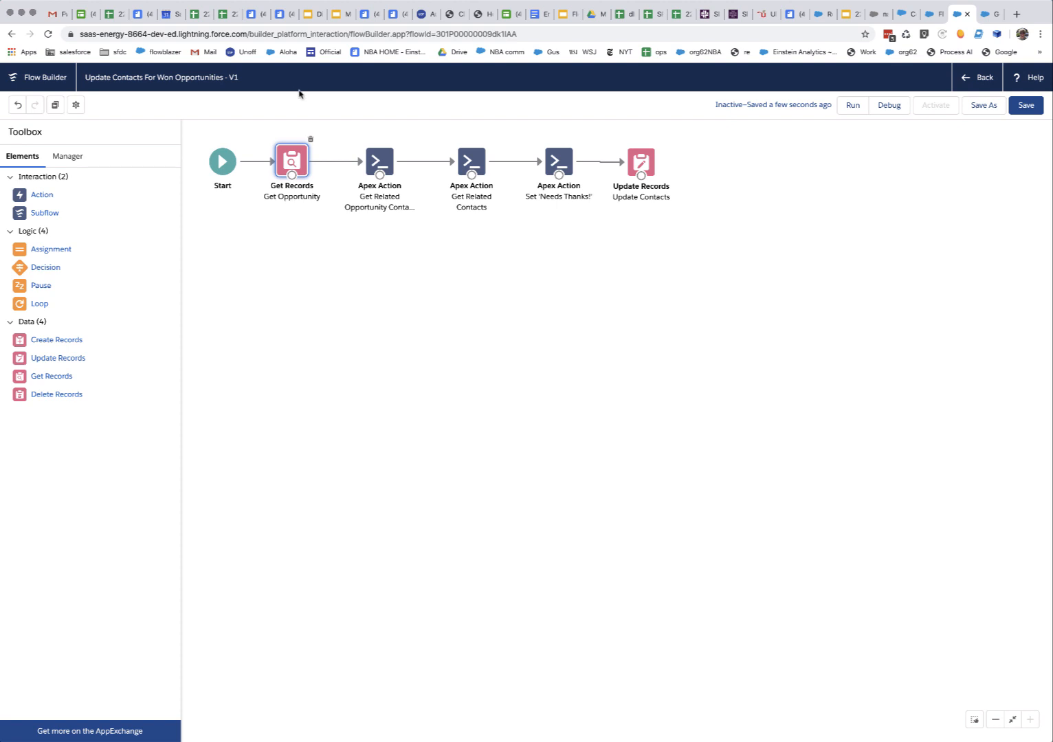
{"action": "mouse_move", "coordinate": [274, 164]}
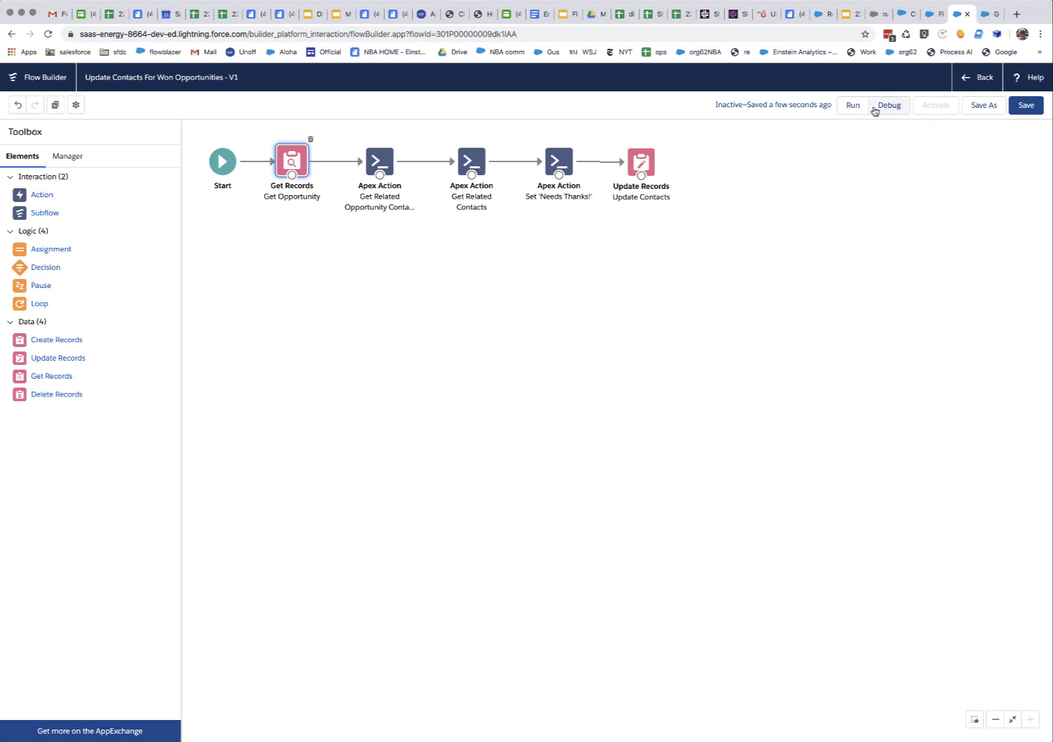
Step: Start a debug run of the flow
{"action": "left_click", "coordinate": [888, 104]}
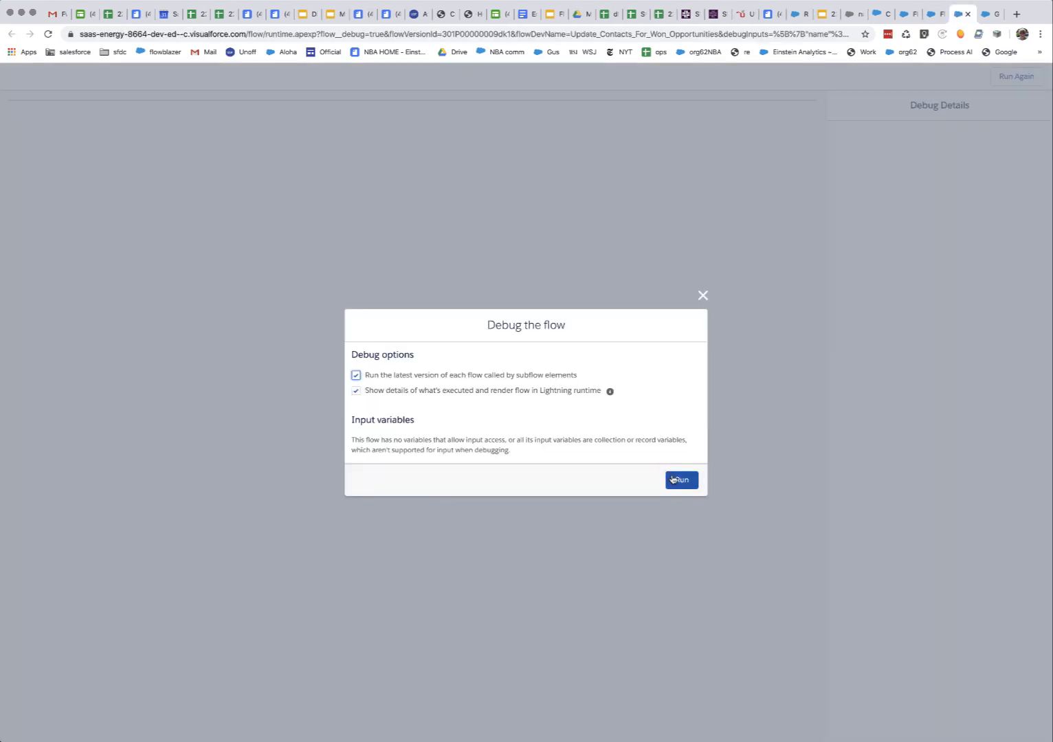
{"action": "left_click", "coordinate": [681, 480]}
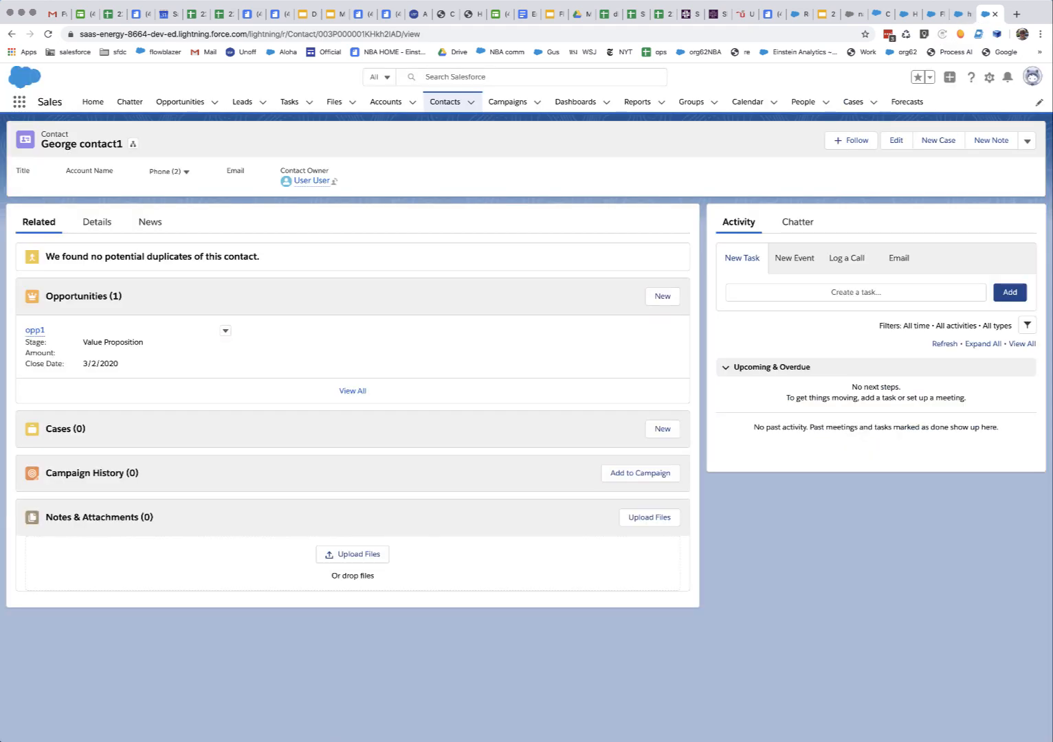
Step: Confirm the recent contacts now read Mary contact1 and Mary contact2, then return to the flow
{"action": "left_click", "coordinate": [445, 102]}
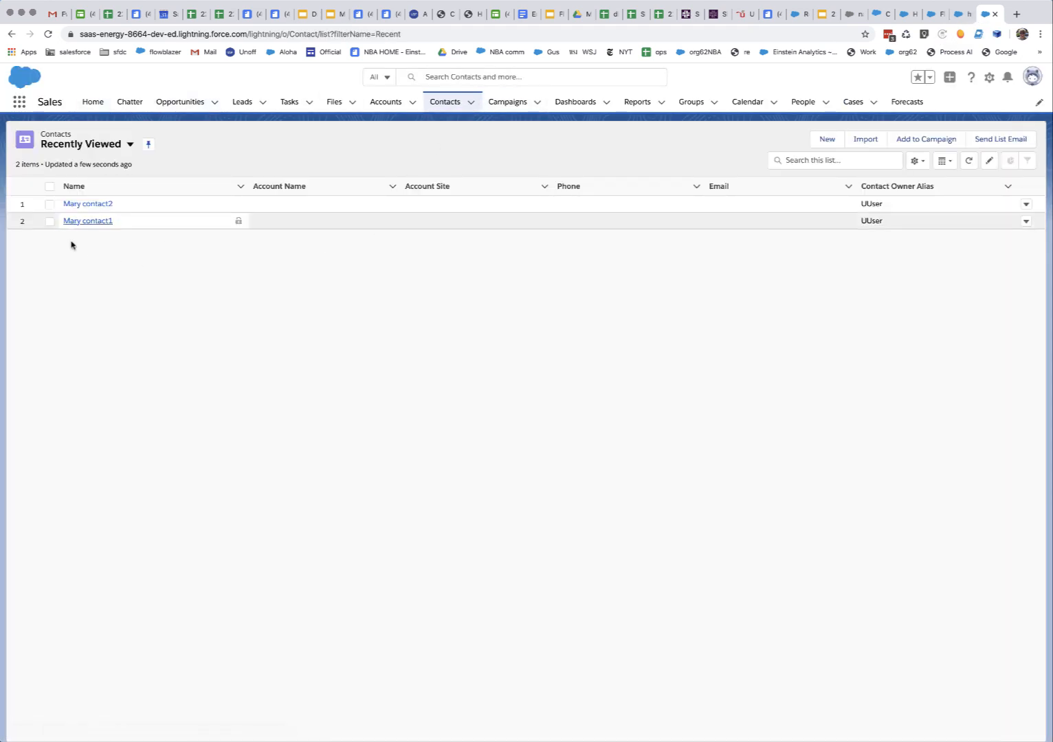
{"action": "mouse_move", "coordinate": [126, 203]}
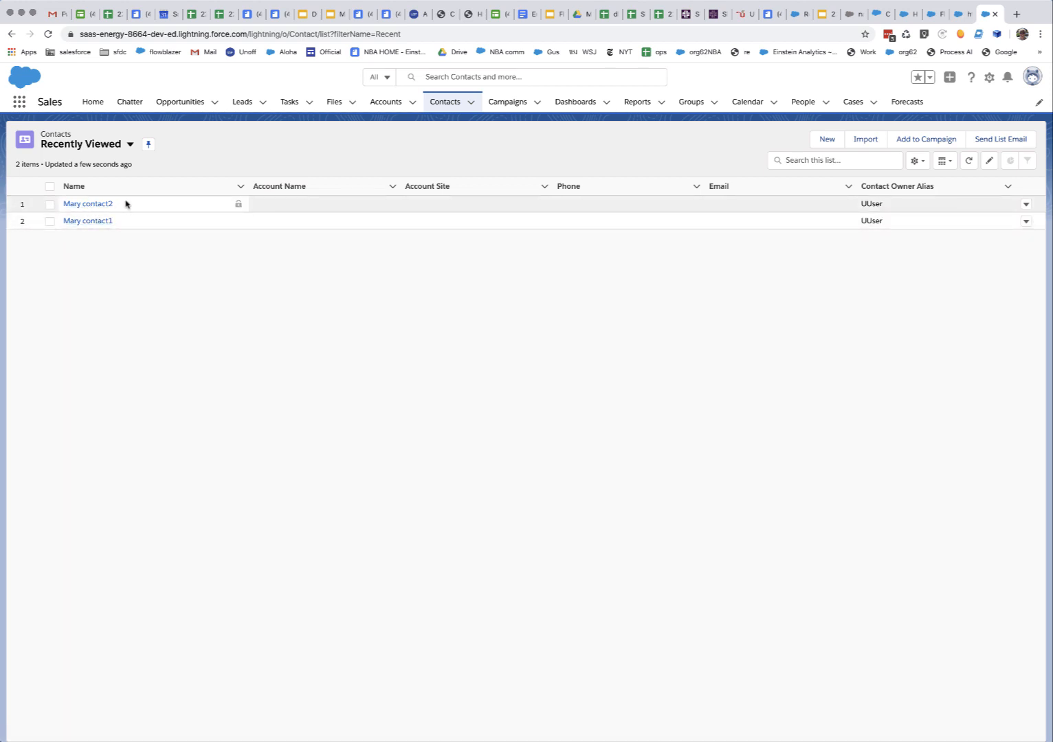
{"action": "left_click", "coordinate": [427, 187]}
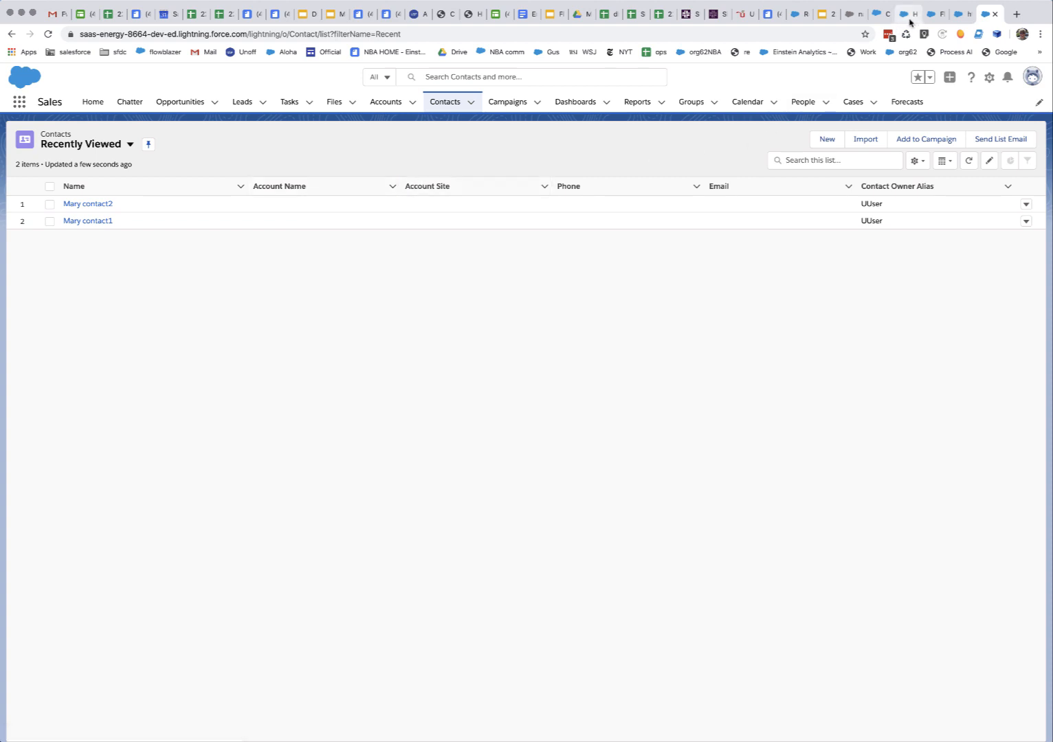
{"action": "left_click", "coordinate": [907, 14]}
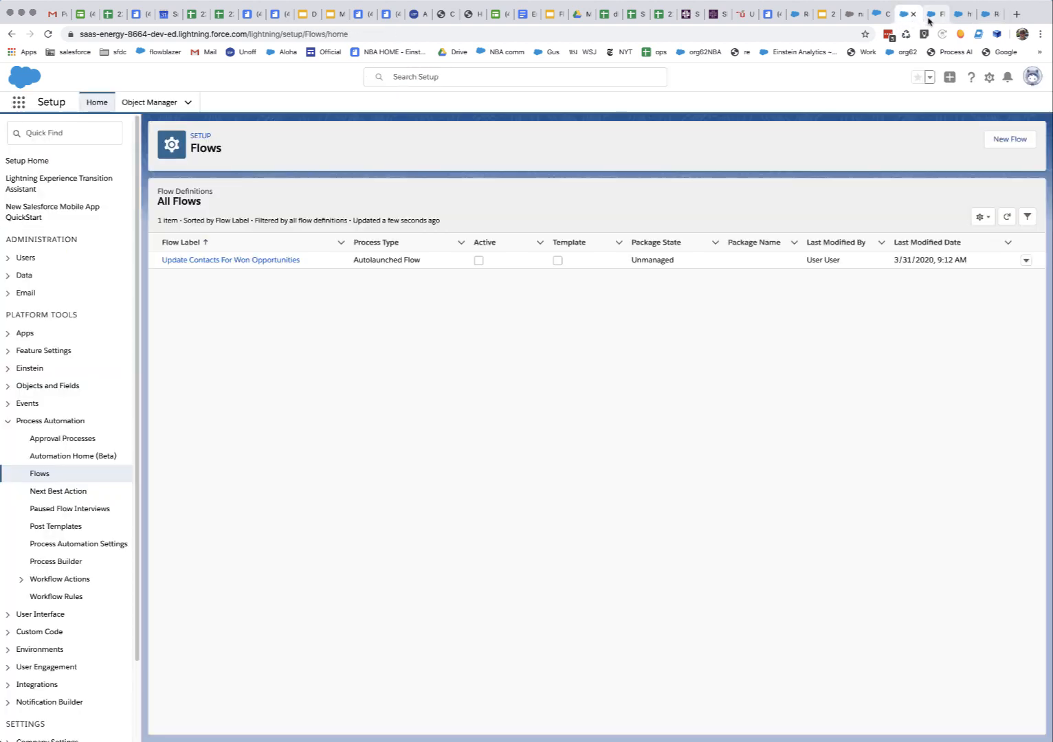
{"action": "left_click", "coordinate": [231, 260]}
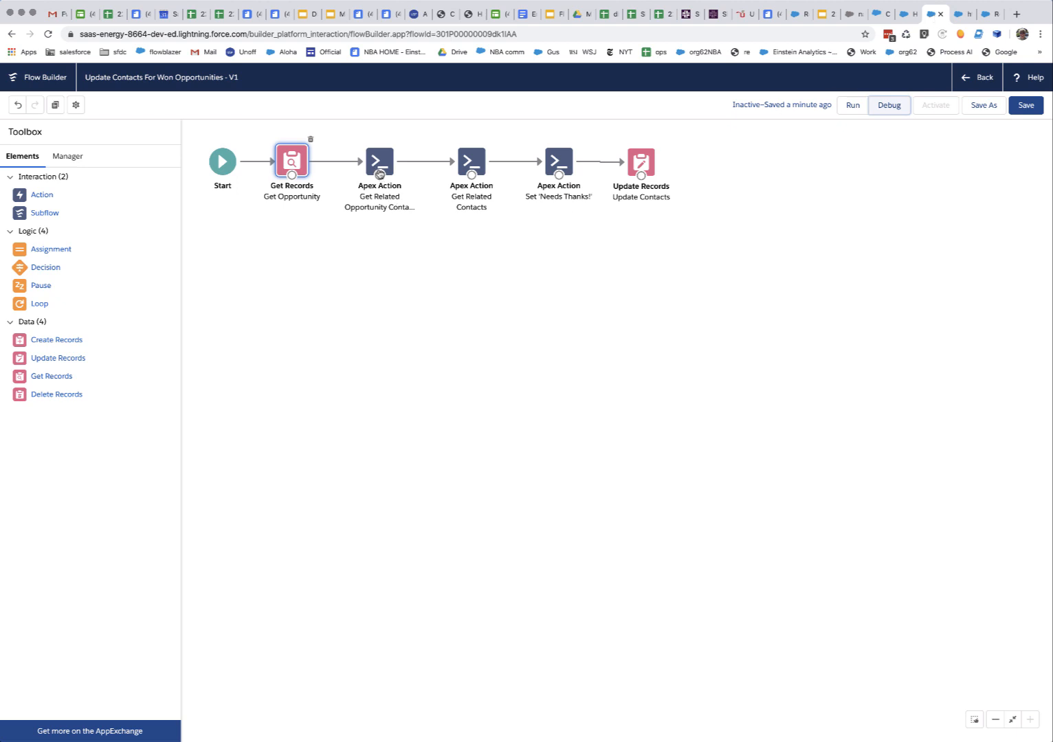
Step: View the Get Related Opportunity Contact Roles action's Opportunity Contact Role inputs
{"action": "double_click", "coordinate": [380, 163]}
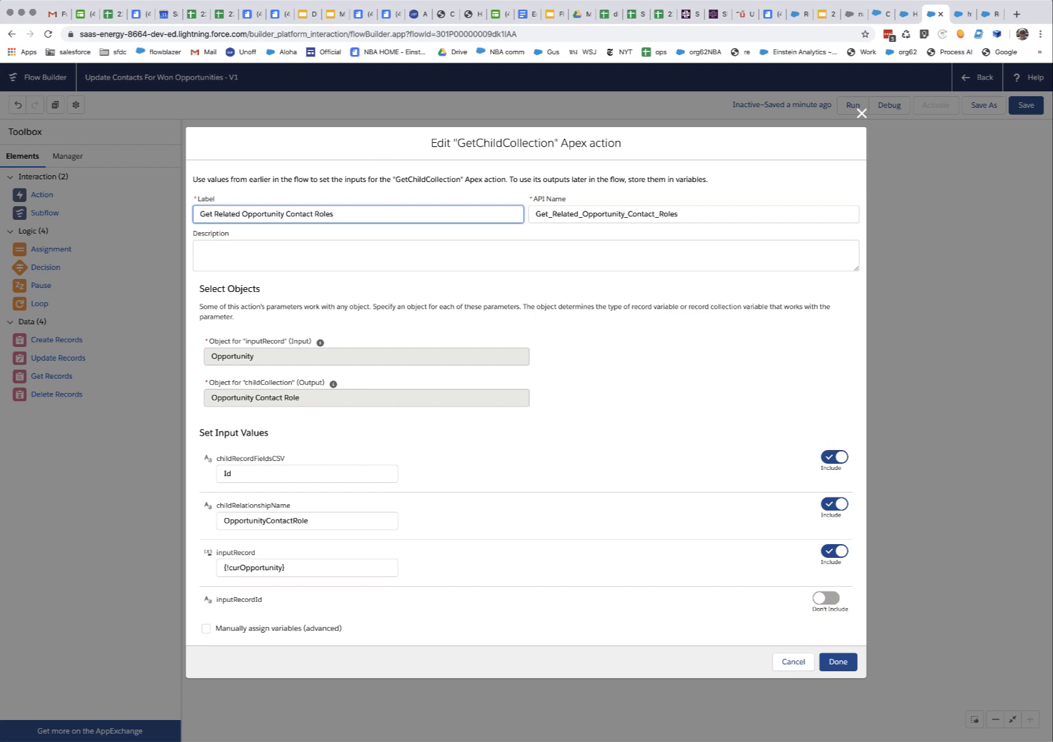
{"action": "mouse_move", "coordinate": [50, 389]}
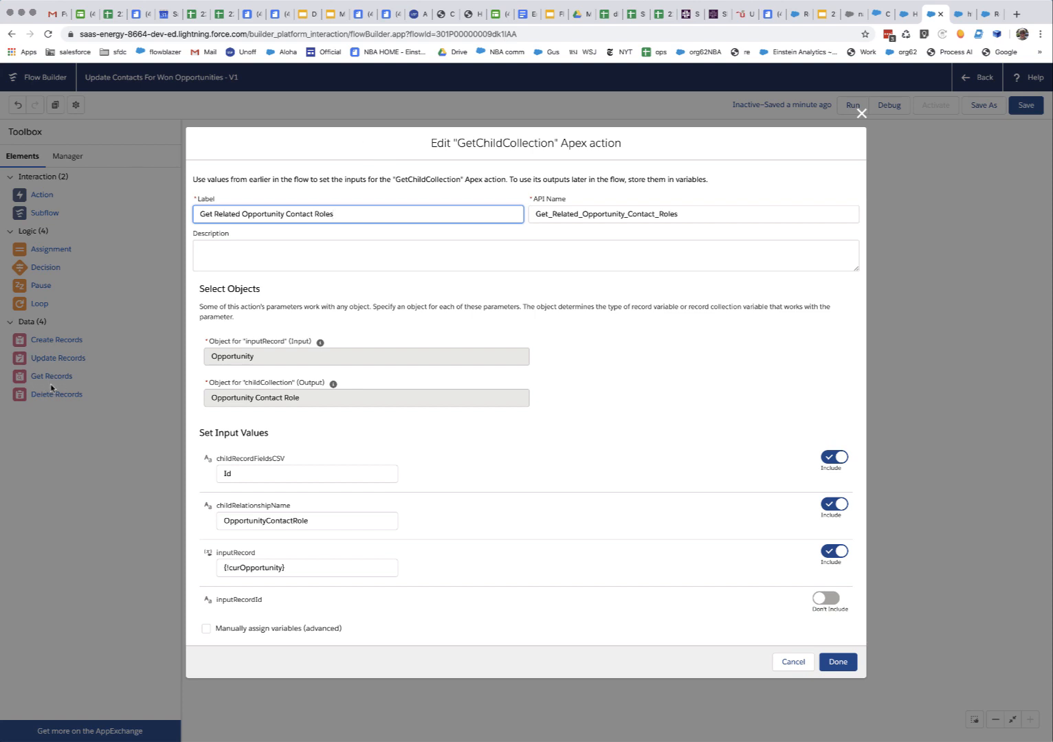
{"action": "mouse_move", "coordinate": [253, 413]}
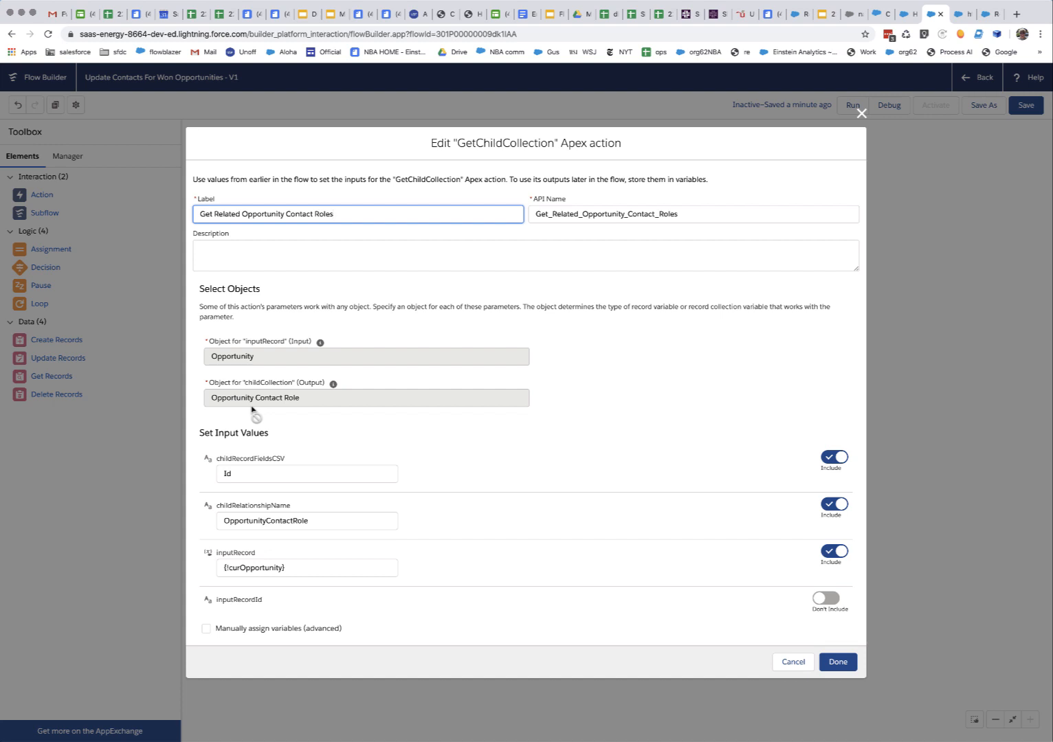
{"action": "mouse_move", "coordinate": [250, 357]}
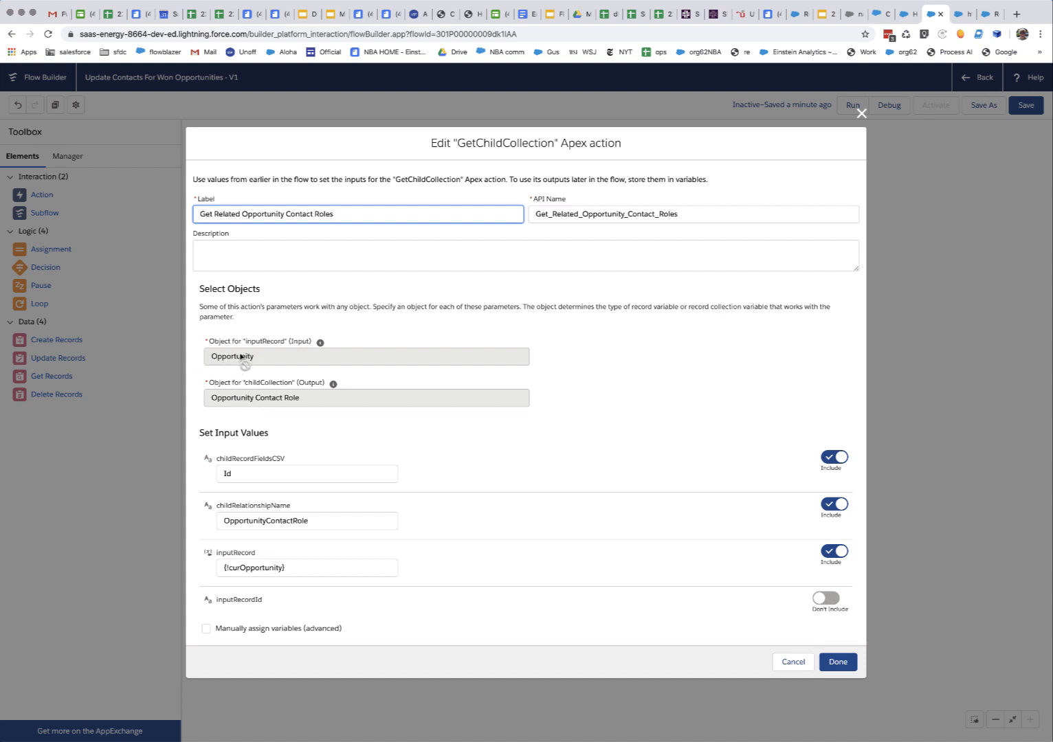
{"action": "mouse_move", "coordinate": [343, 421]}
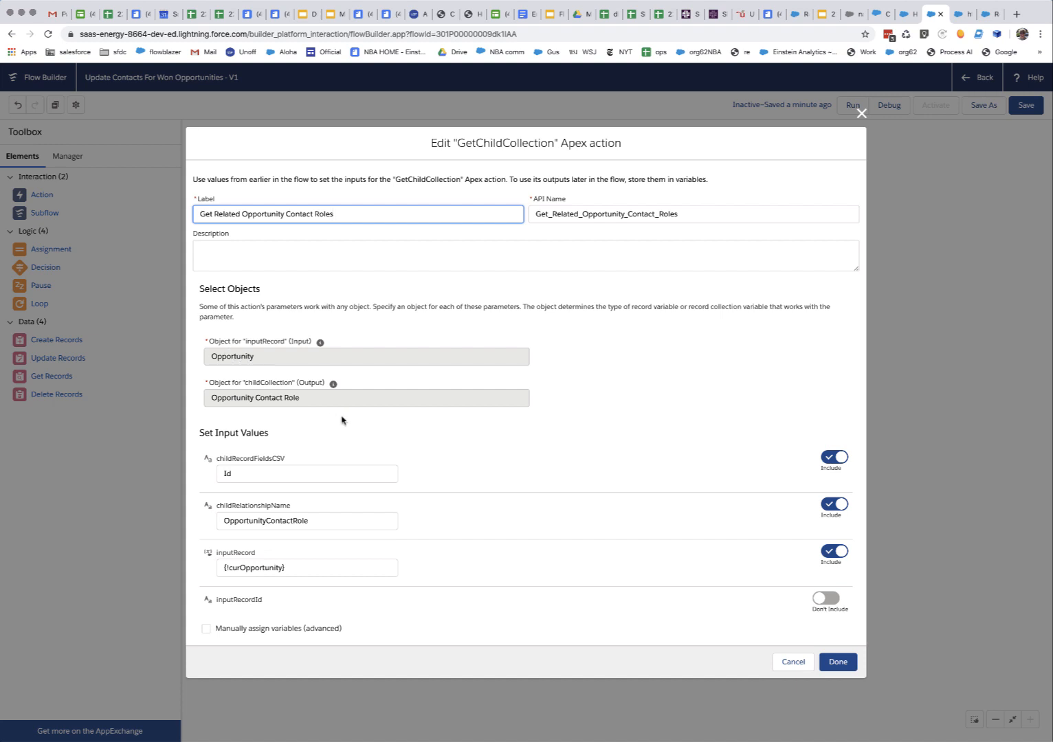
{"action": "mouse_move", "coordinate": [364, 429]}
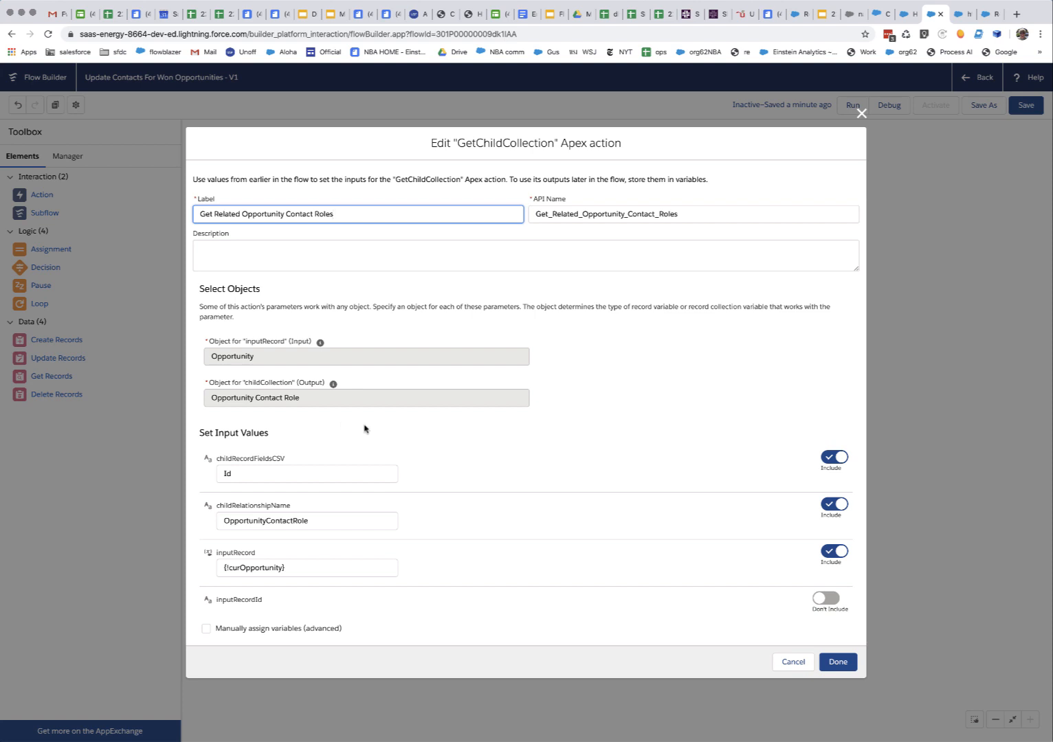
{"action": "mouse_move", "coordinate": [357, 399]}
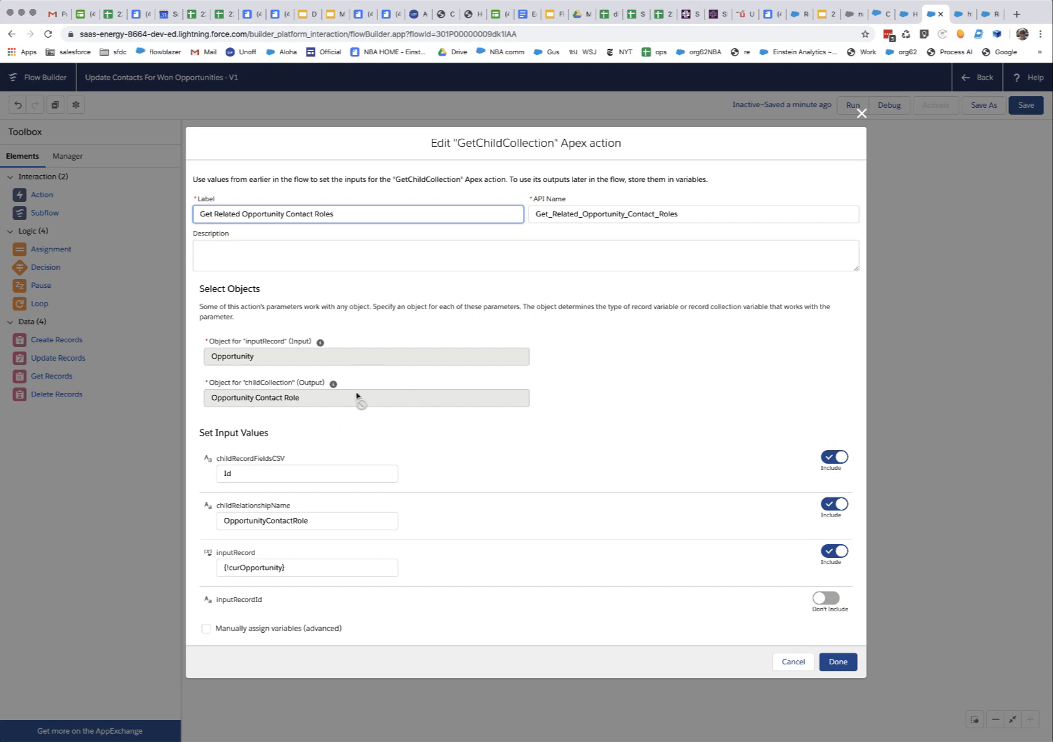
{"action": "mouse_move", "coordinate": [409, 371]}
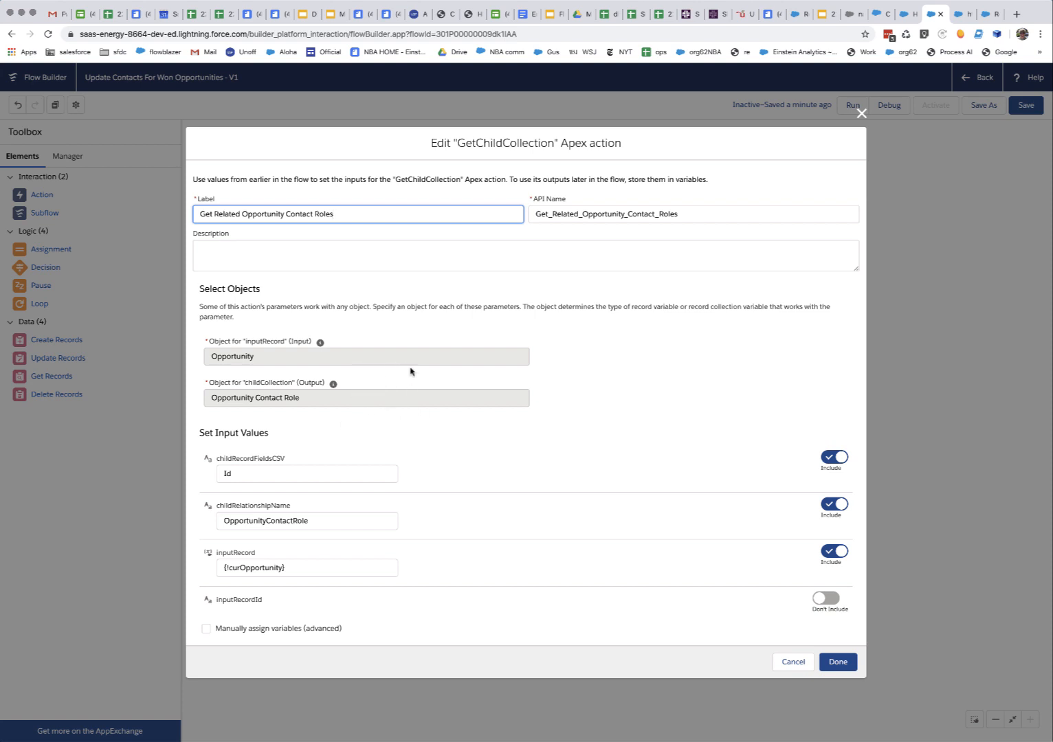
{"action": "mouse_move", "coordinate": [246, 402]}
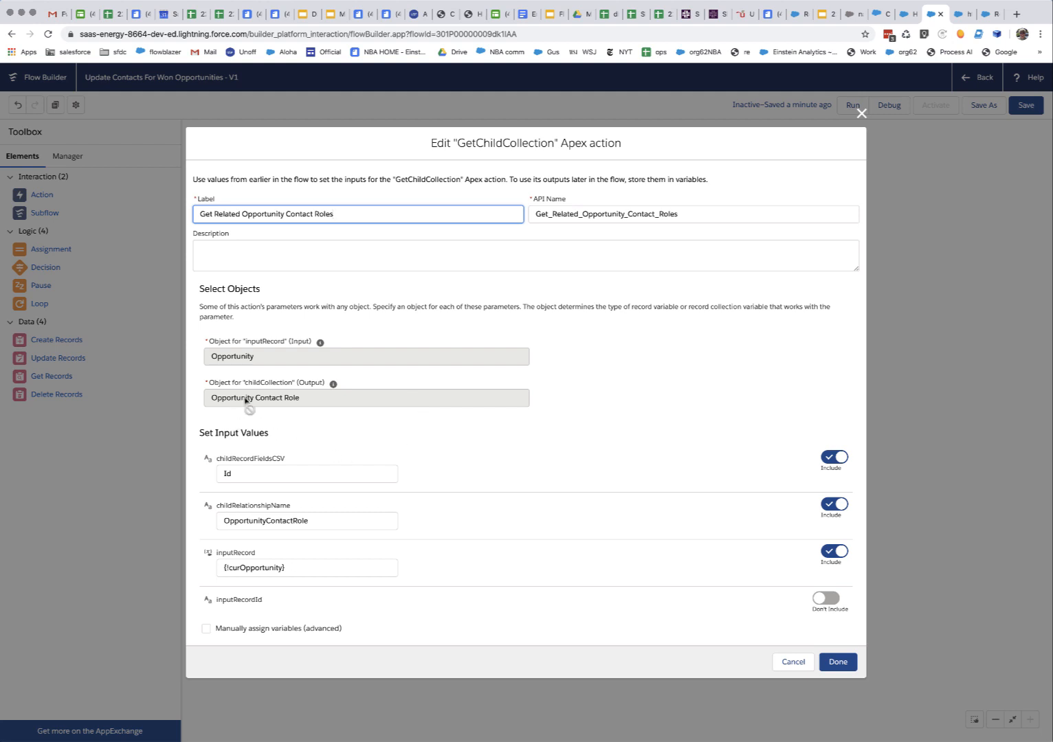
{"action": "mouse_move", "coordinate": [312, 575]}
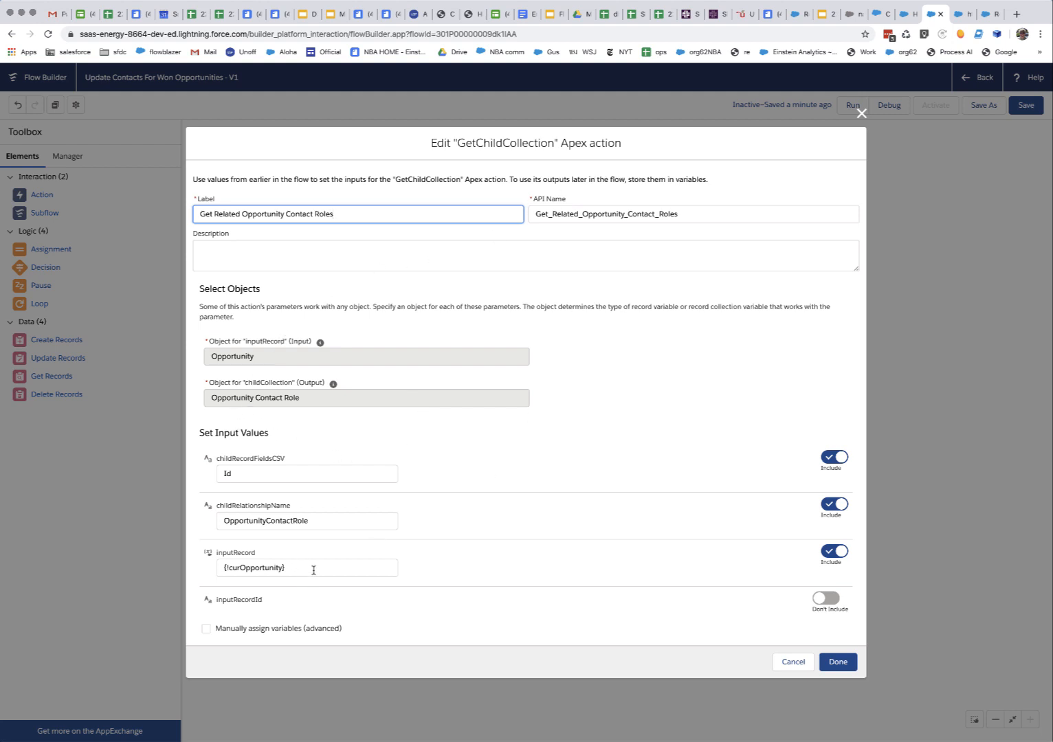
{"action": "mouse_move", "coordinate": [400, 582]}
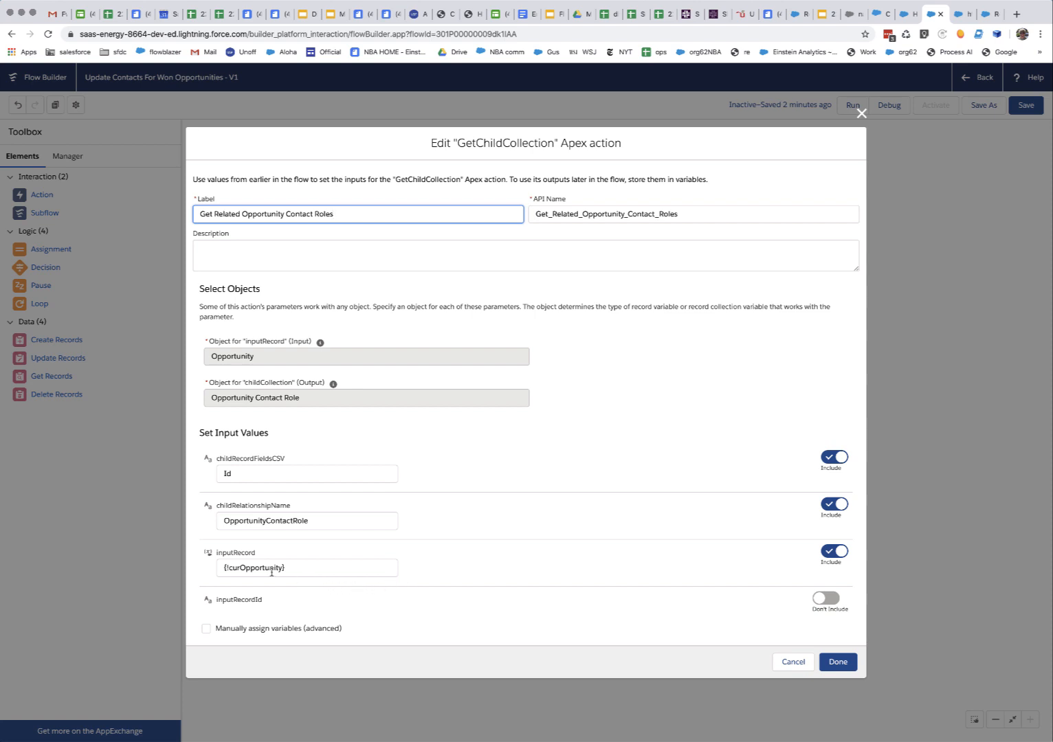
{"action": "mouse_move", "coordinate": [260, 607]}
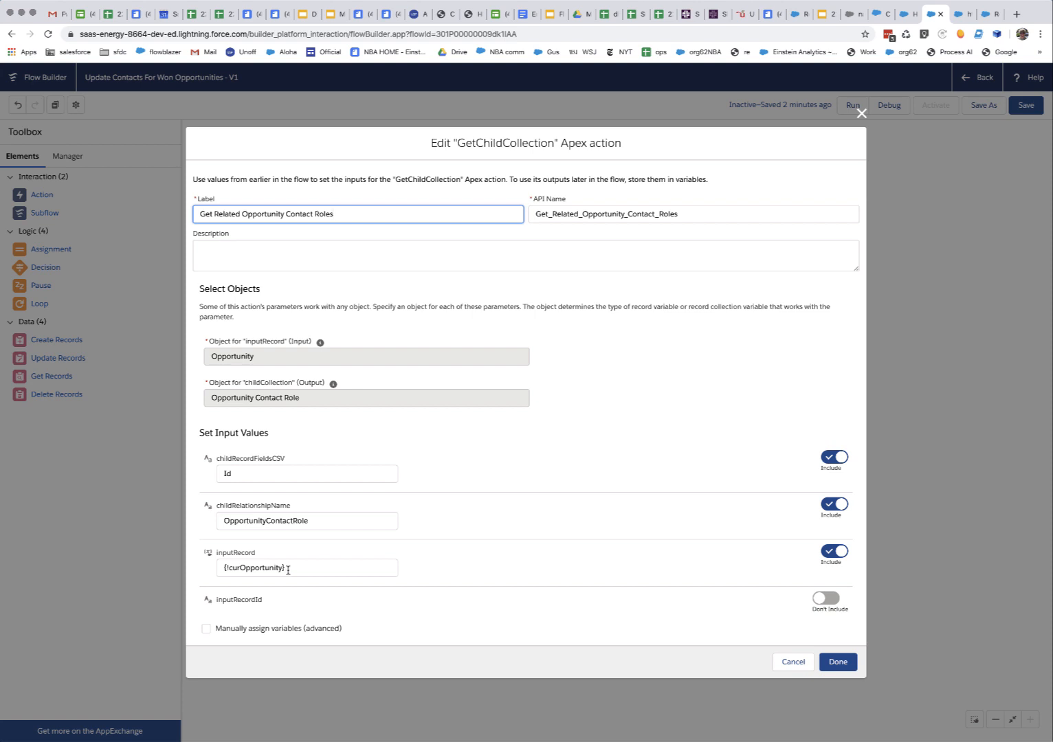
{"action": "mouse_move", "coordinate": [301, 410]}
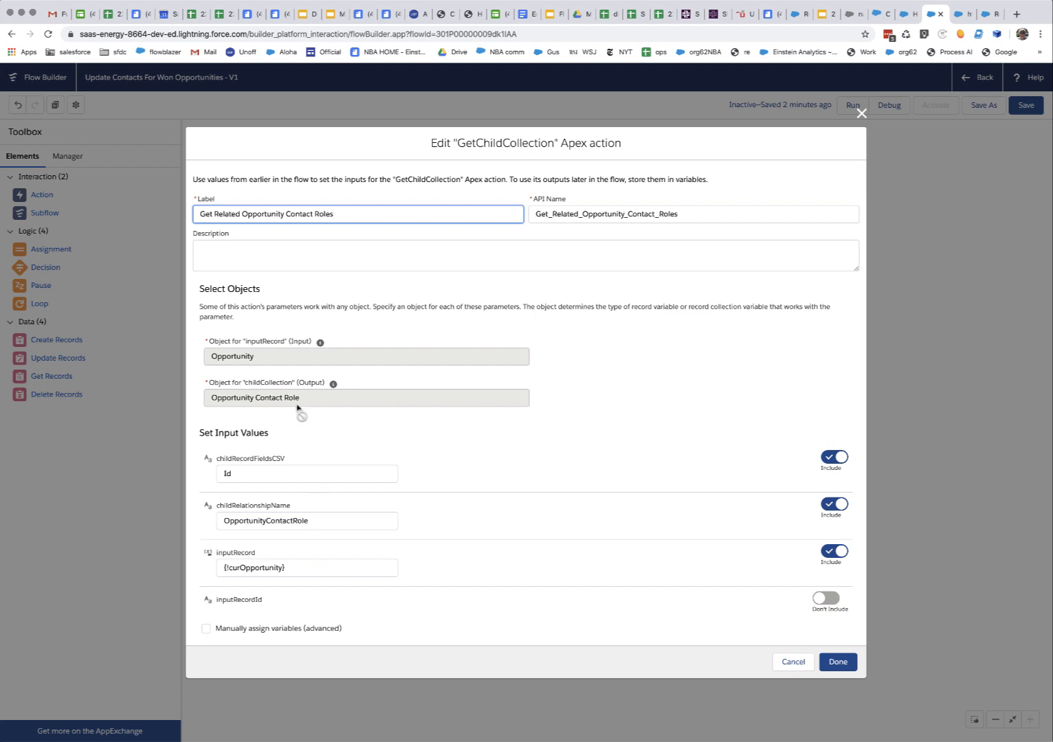
{"action": "mouse_move", "coordinate": [271, 410]}
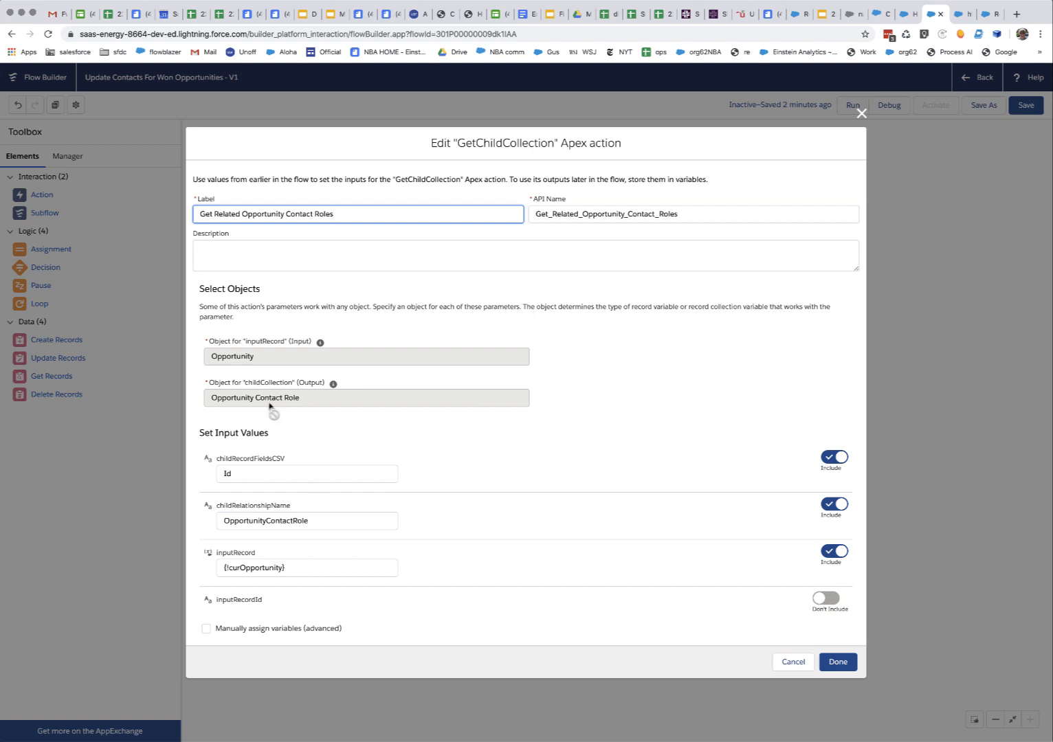
{"action": "mouse_move", "coordinate": [390, 349]}
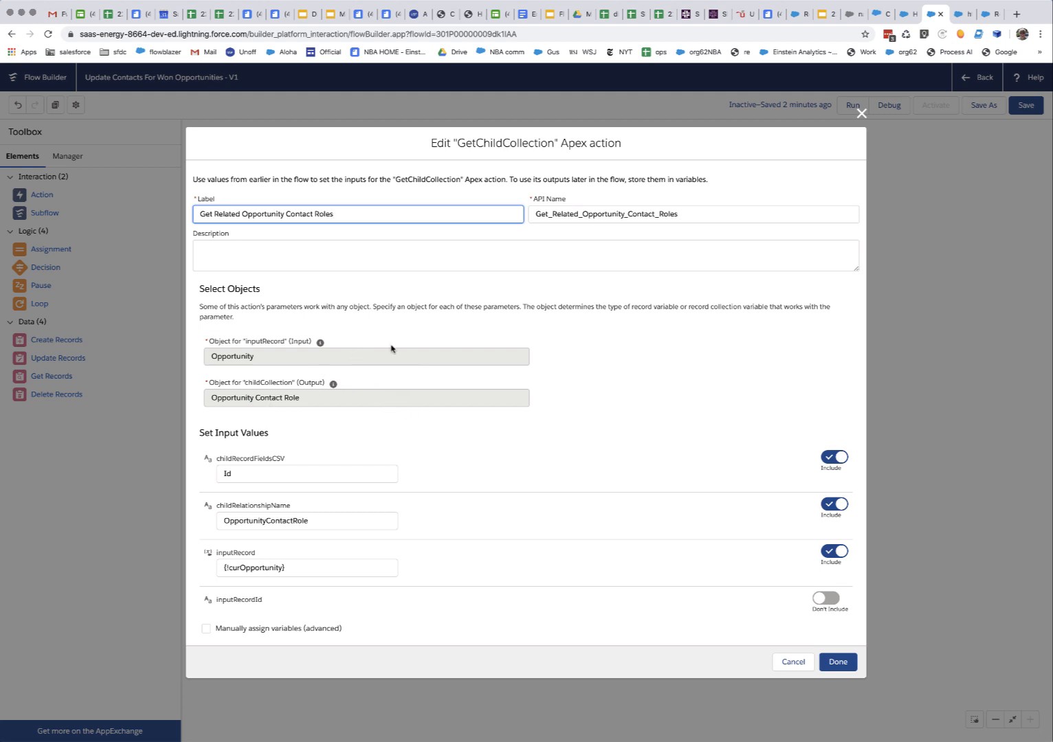
{"action": "mouse_move", "coordinate": [329, 372]}
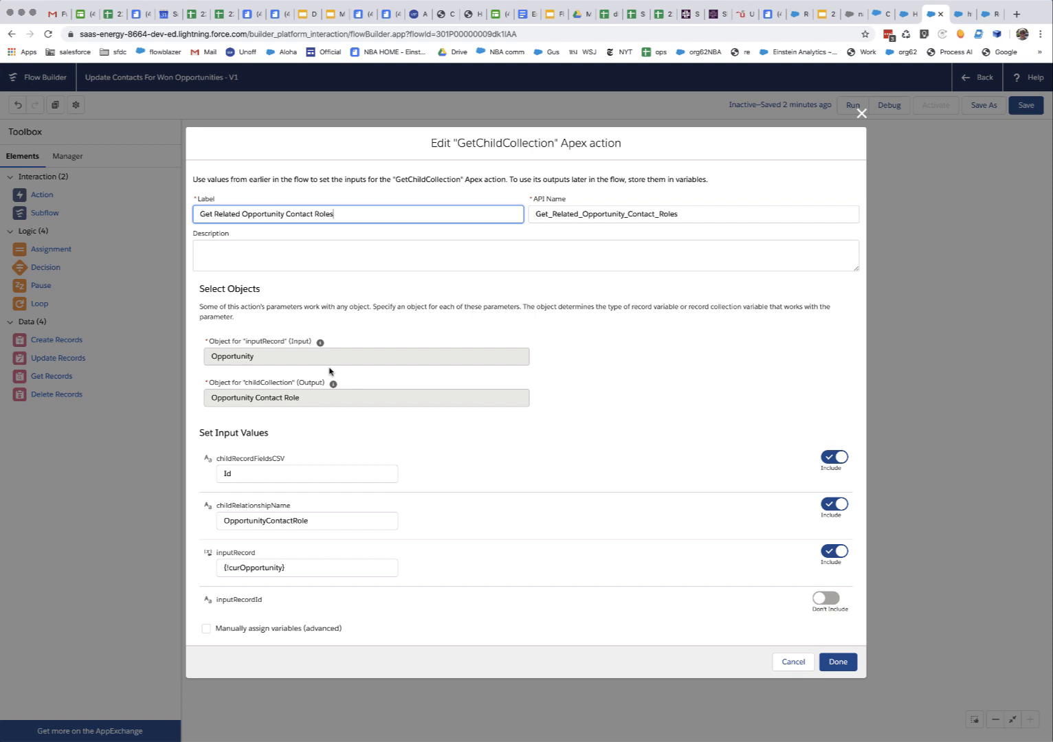
{"action": "mouse_move", "coordinate": [296, 455]}
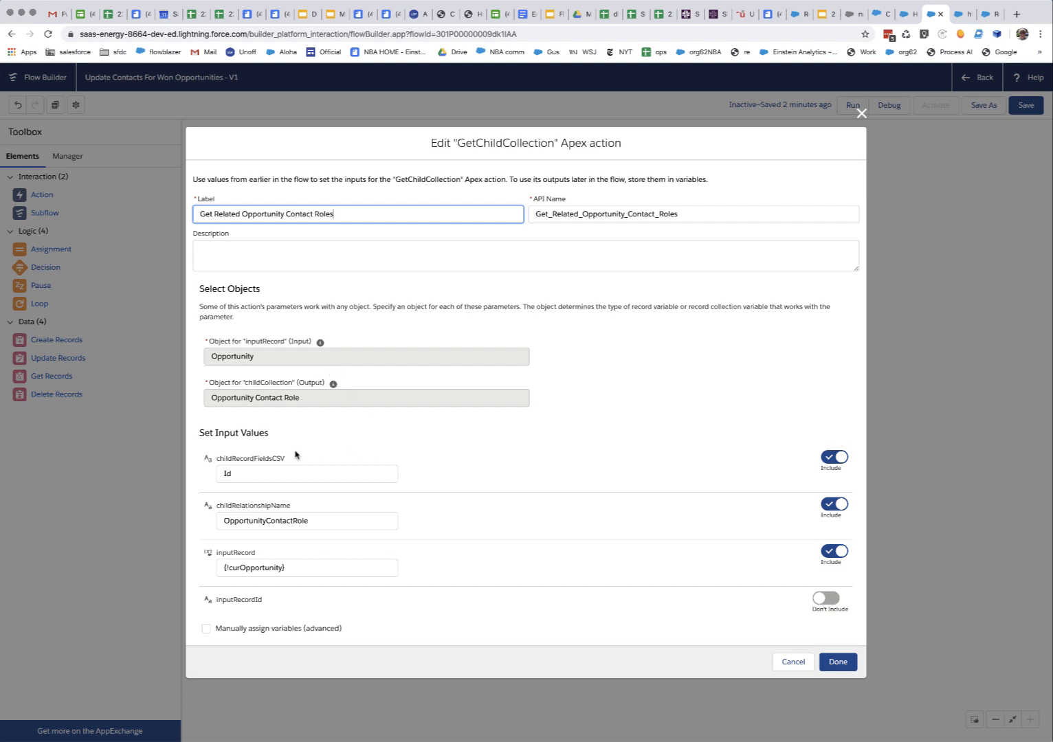
{"action": "mouse_move", "coordinate": [399, 341]}
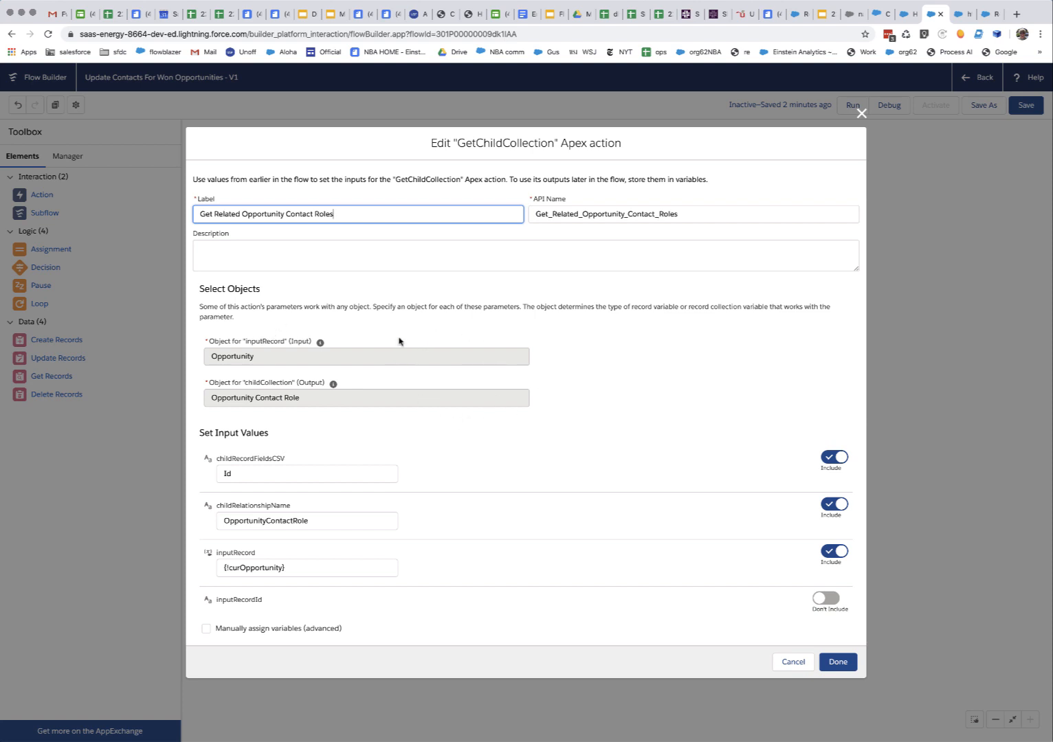
{"action": "mouse_move", "coordinate": [279, 386]}
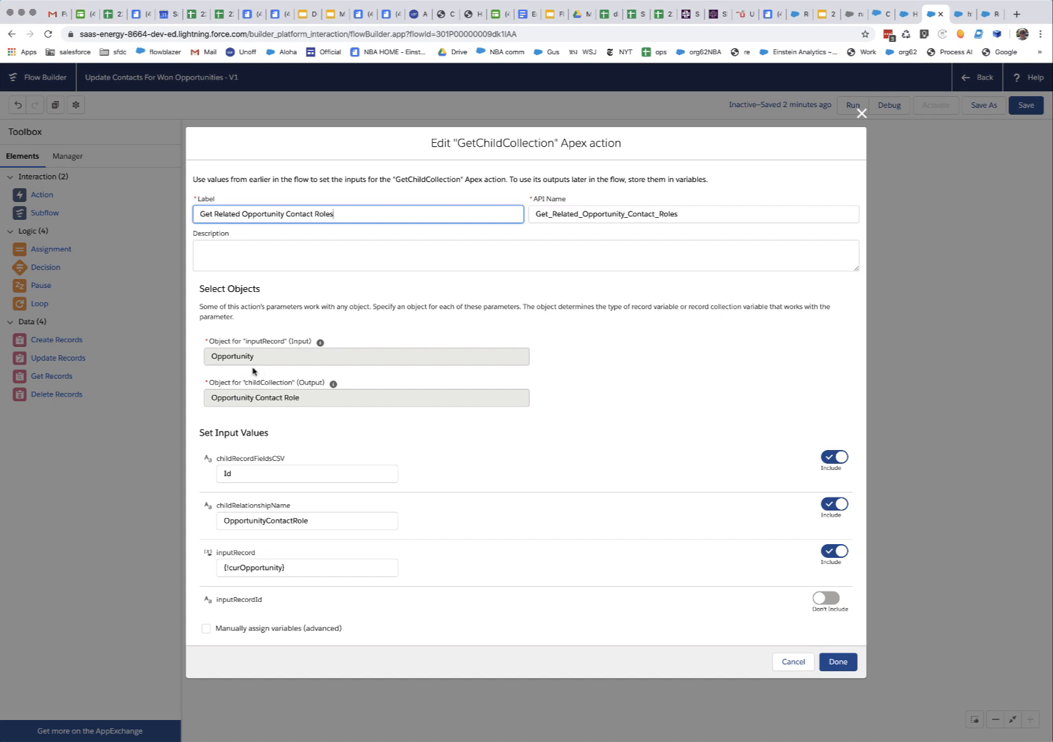
{"action": "mouse_move", "coordinate": [277, 404]}
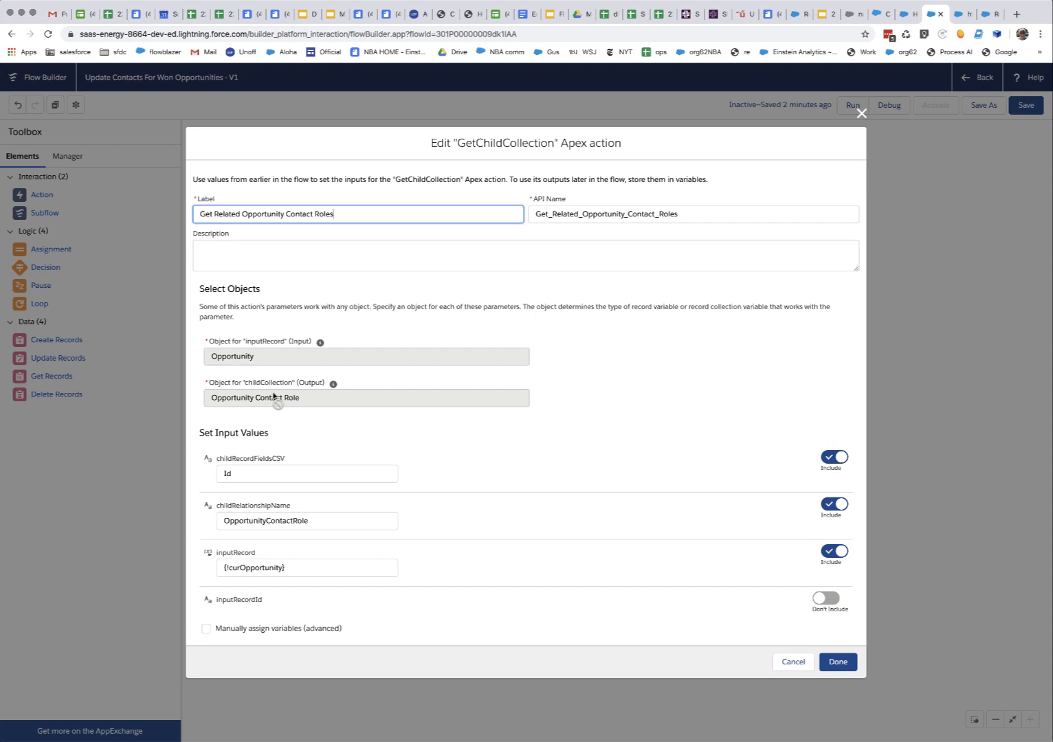
{"action": "mouse_move", "coordinate": [507, 159]}
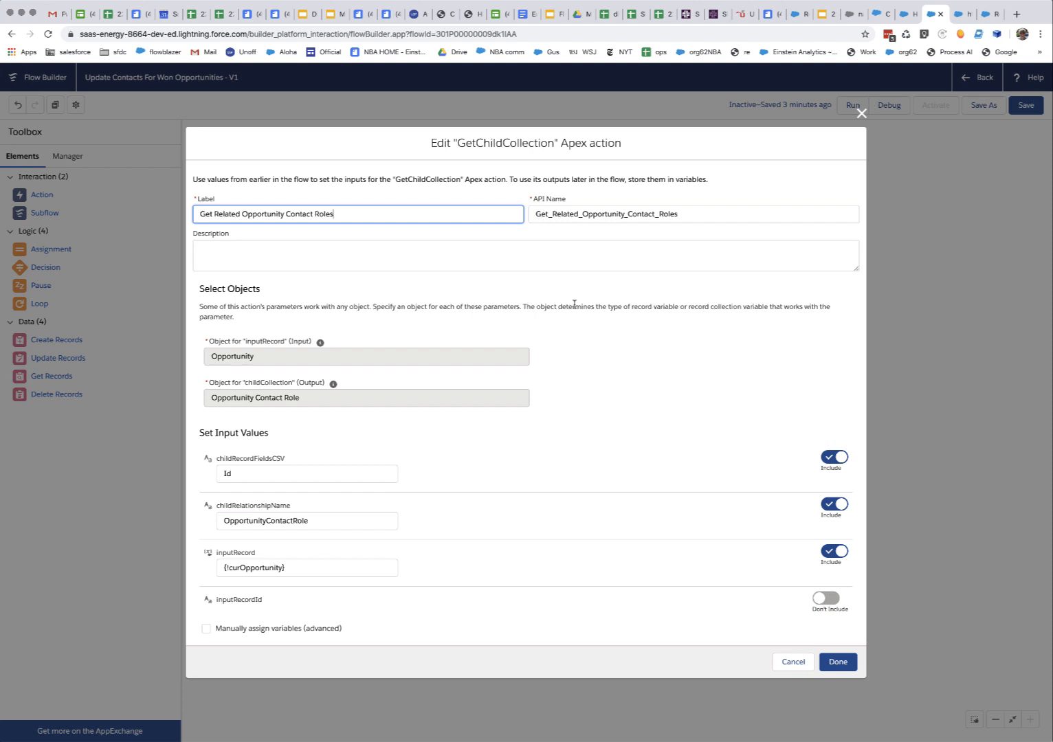
{"action": "mouse_move", "coordinate": [258, 346]}
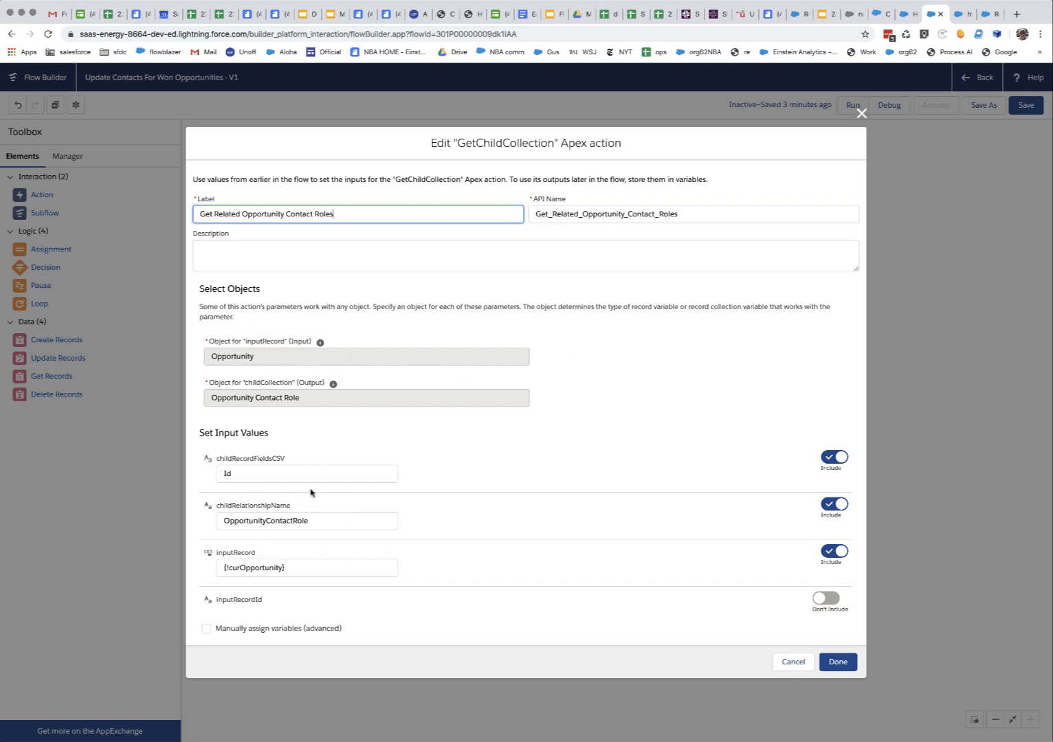
{"action": "mouse_move", "coordinate": [293, 549]}
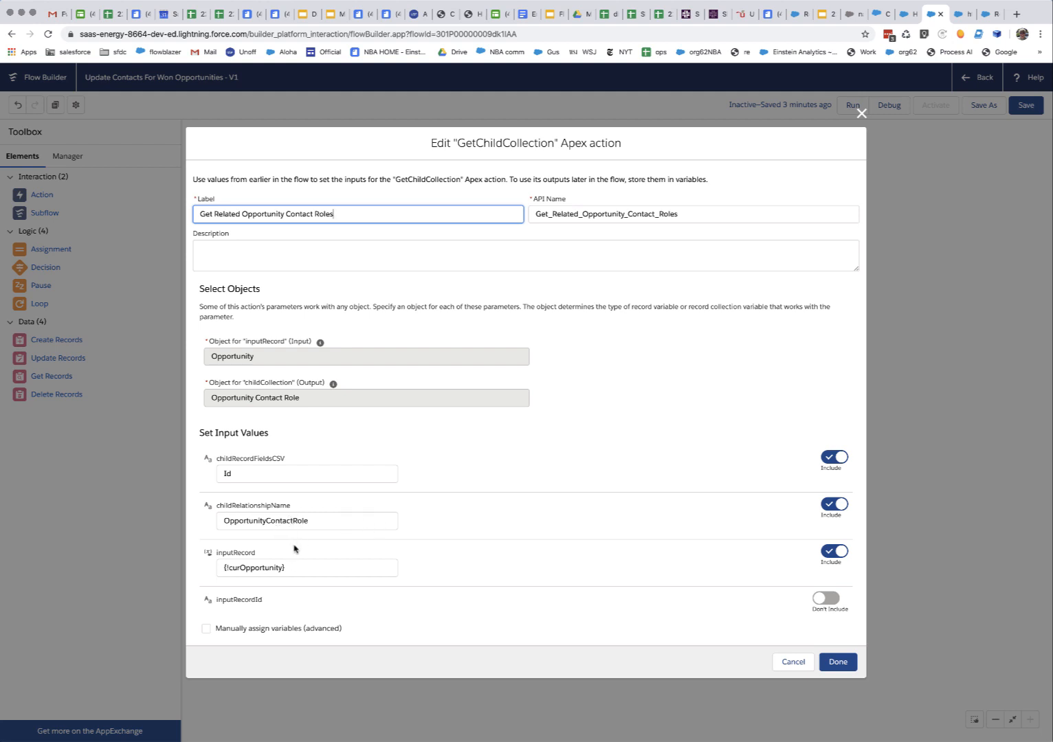
{"action": "mouse_move", "coordinate": [278, 593]}
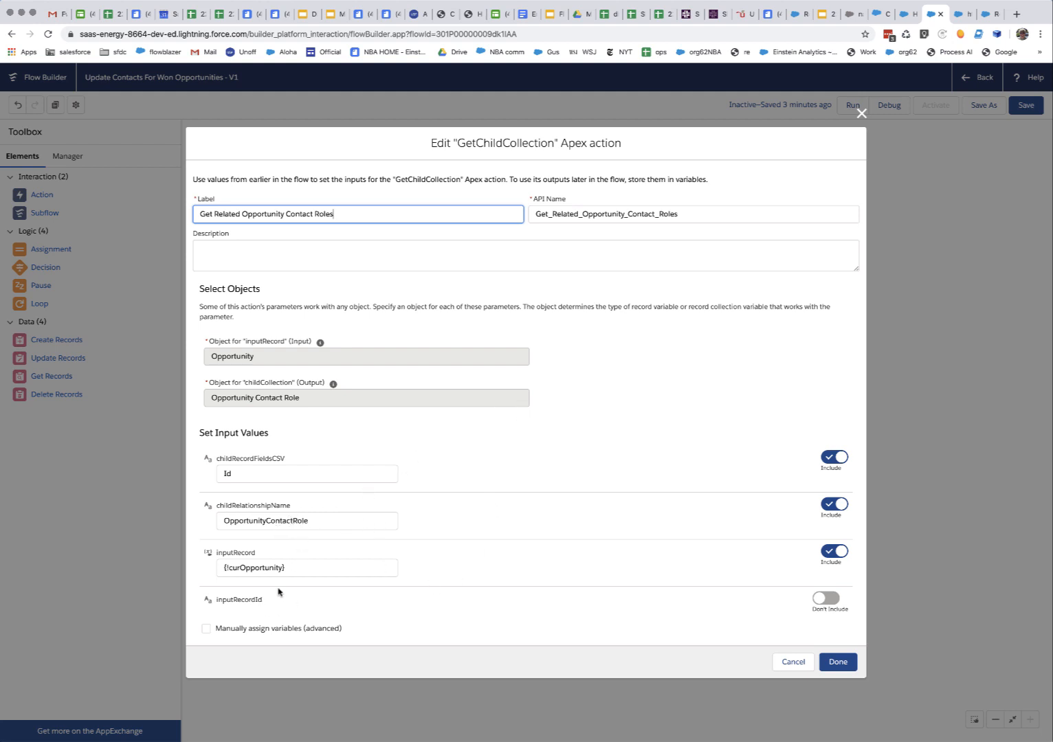
{"action": "mouse_move", "coordinate": [272, 654]}
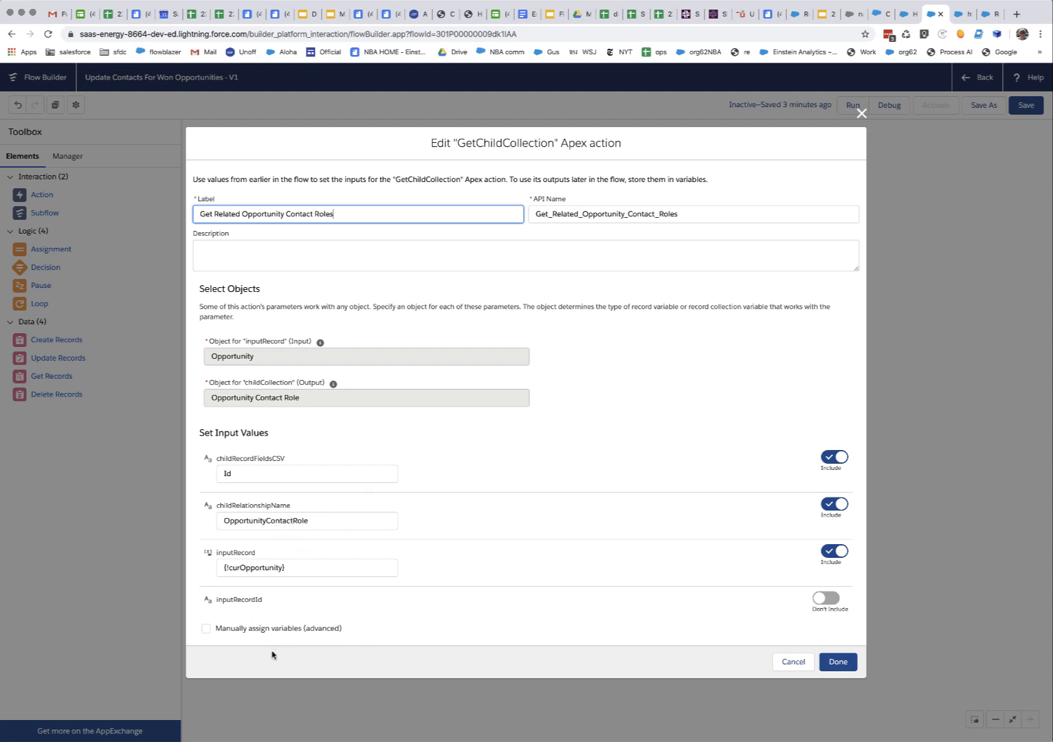
{"action": "mouse_move", "coordinate": [296, 581]}
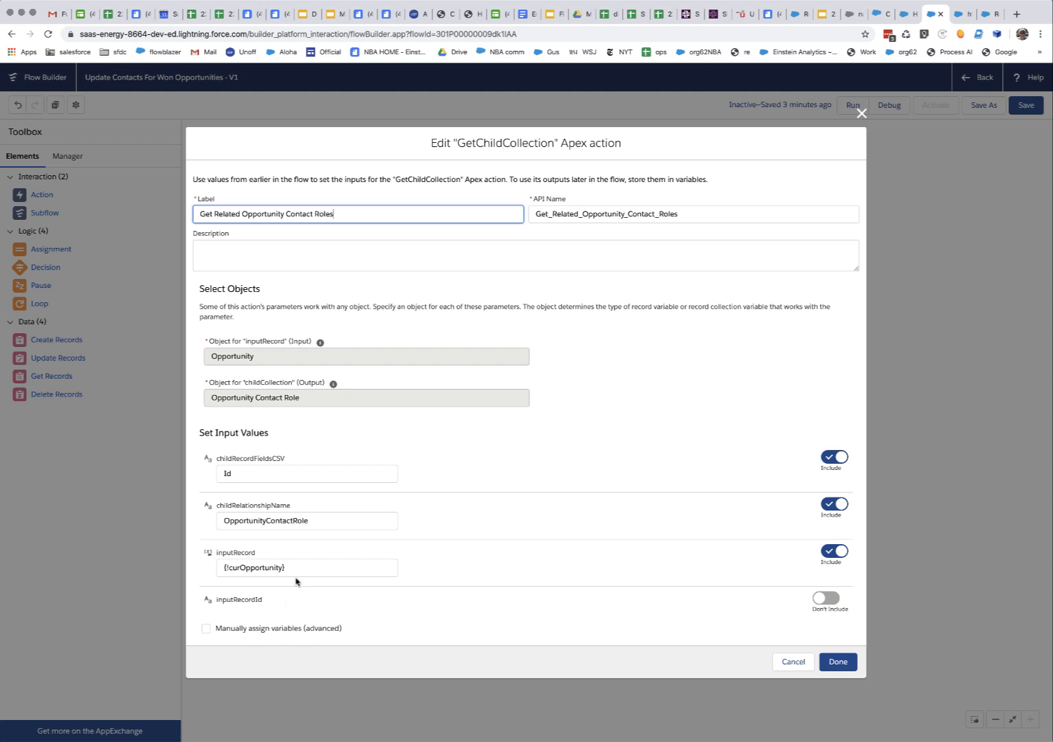
{"action": "mouse_move", "coordinate": [366, 633]}
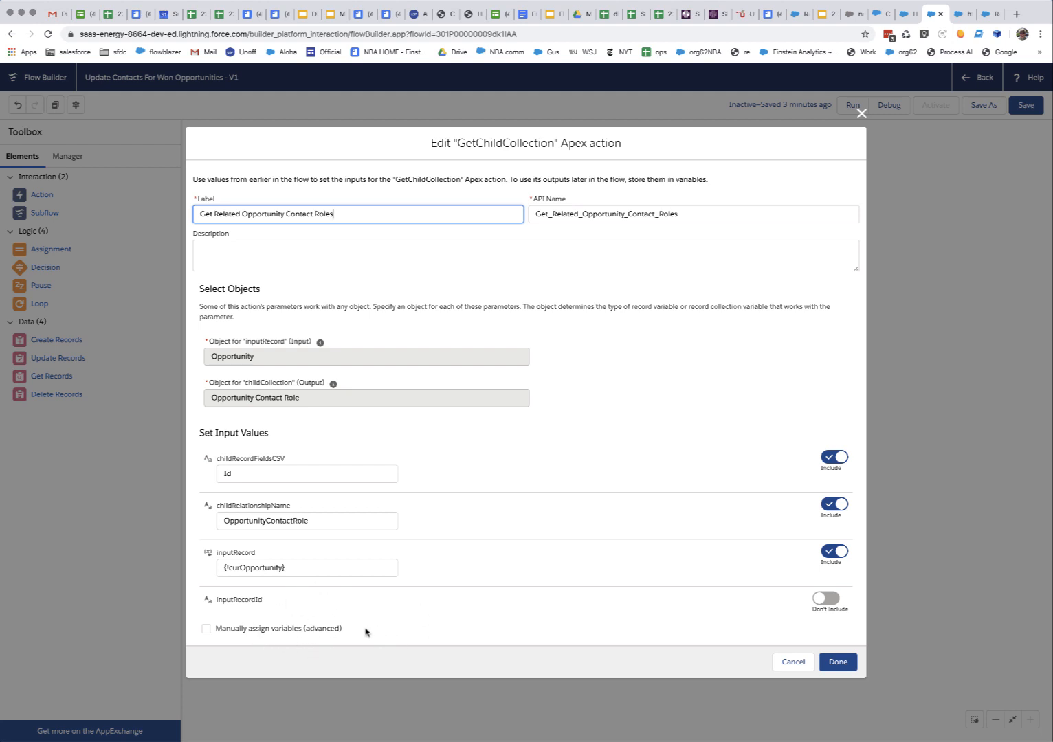
{"action": "mouse_move", "coordinate": [355, 640]}
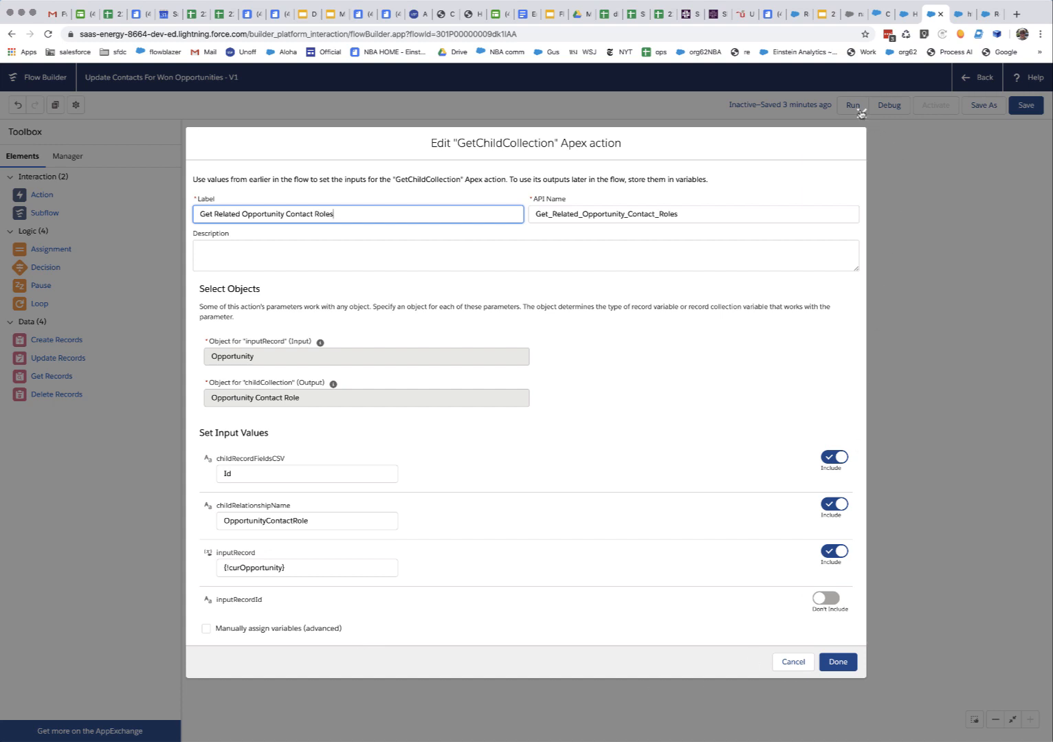
Step: Set Get Related Contacts' inputCollection to Get_Related_Opportunity_Contact_Roles childCollection output
{"action": "left_click", "coordinate": [838, 662]}
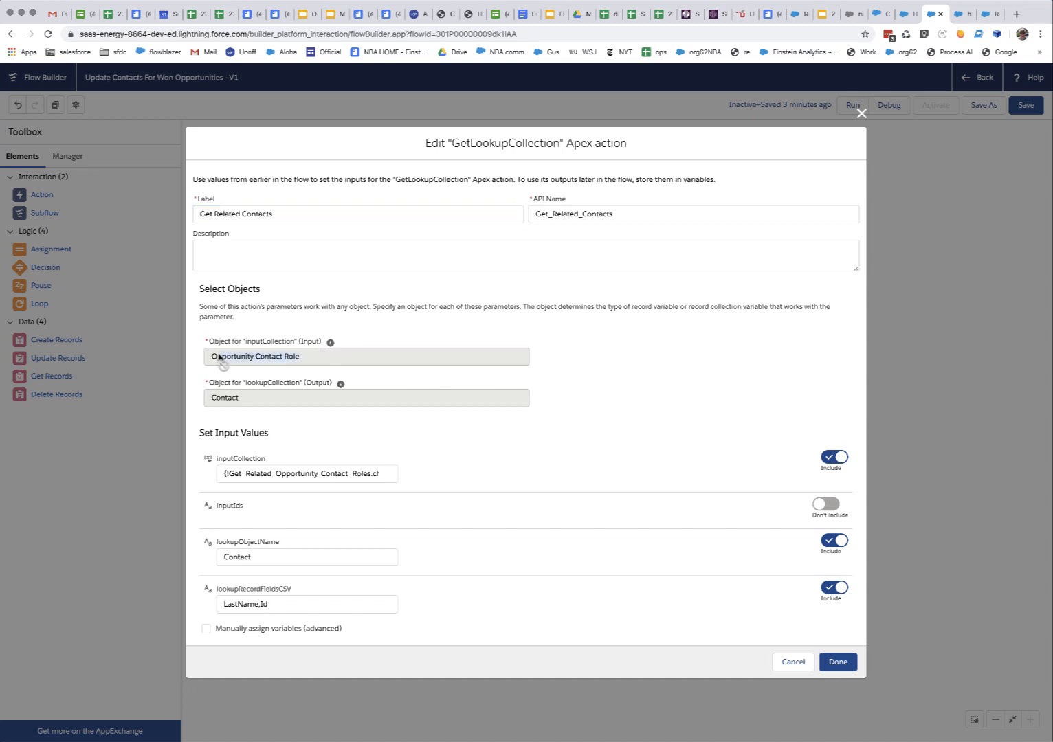
{"action": "mouse_move", "coordinate": [242, 400]}
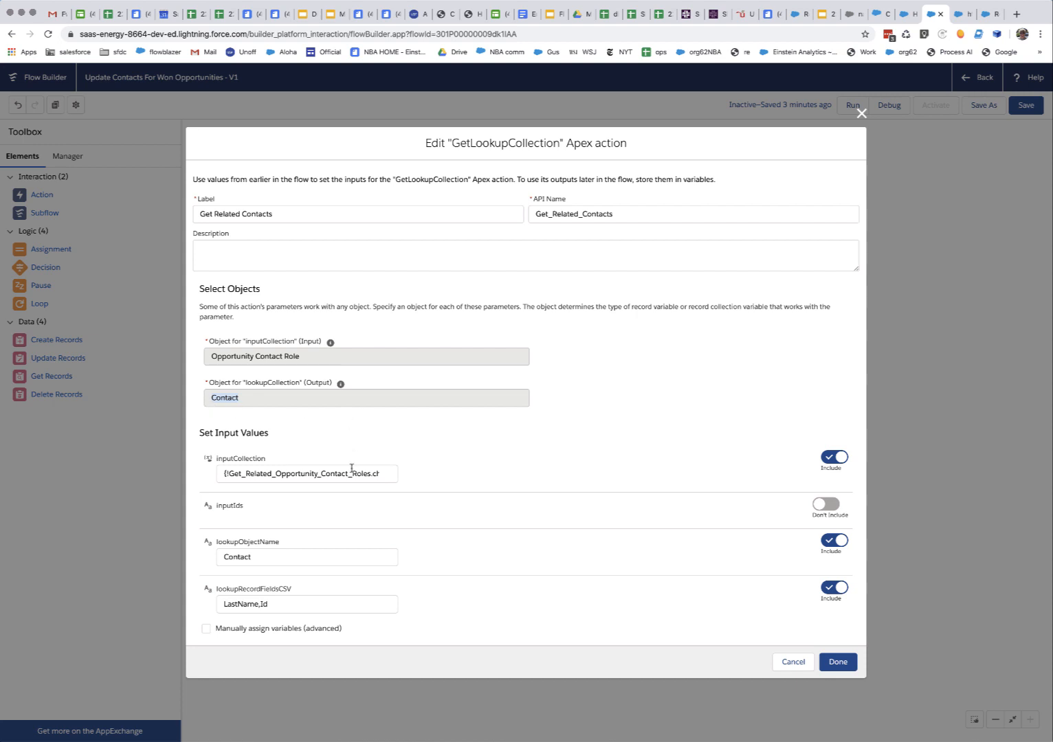
{"action": "left_click", "coordinate": [305, 473]}
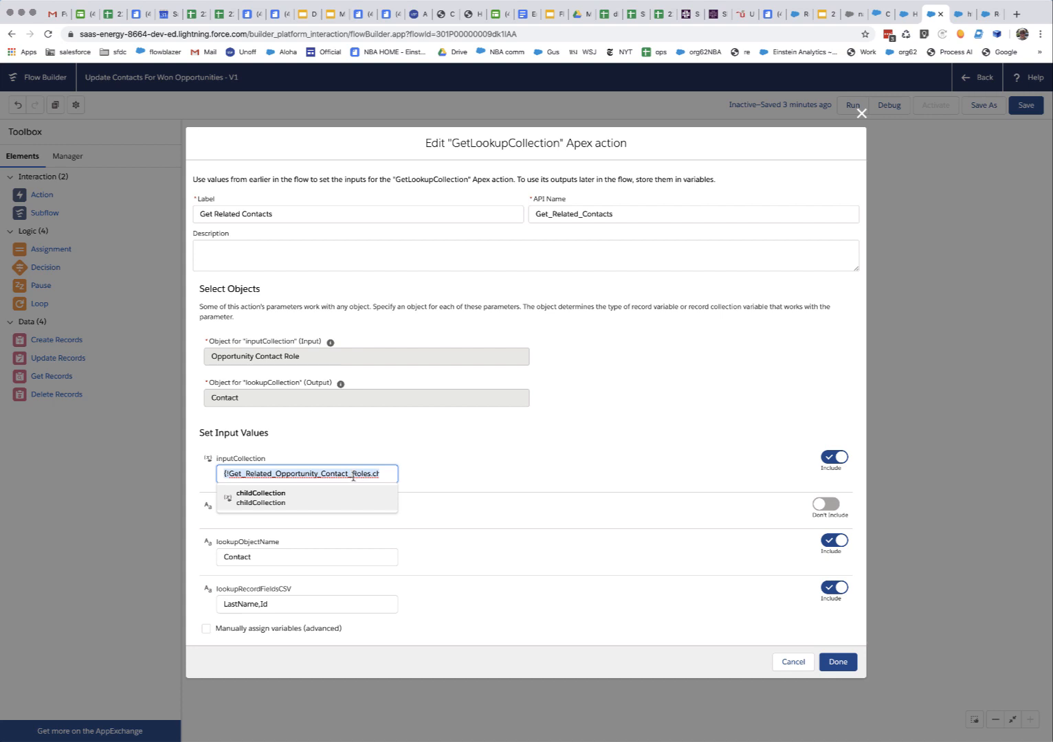
{"action": "left_click", "coordinate": [306, 473]}
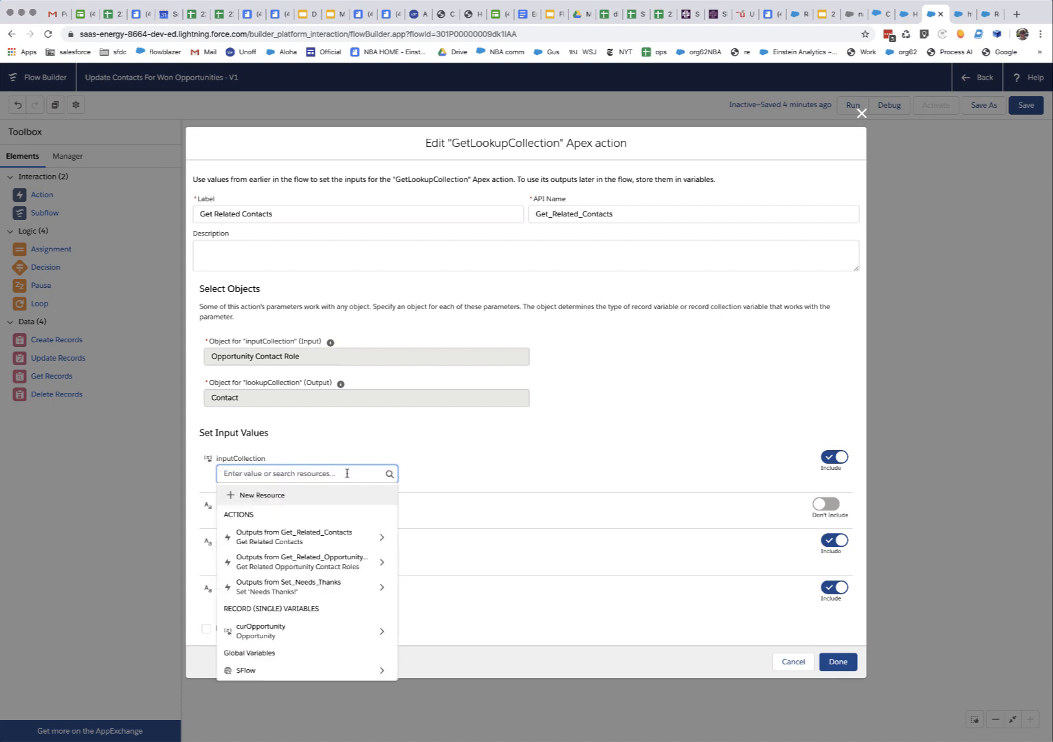
{"action": "mouse_move", "coordinate": [331, 466]}
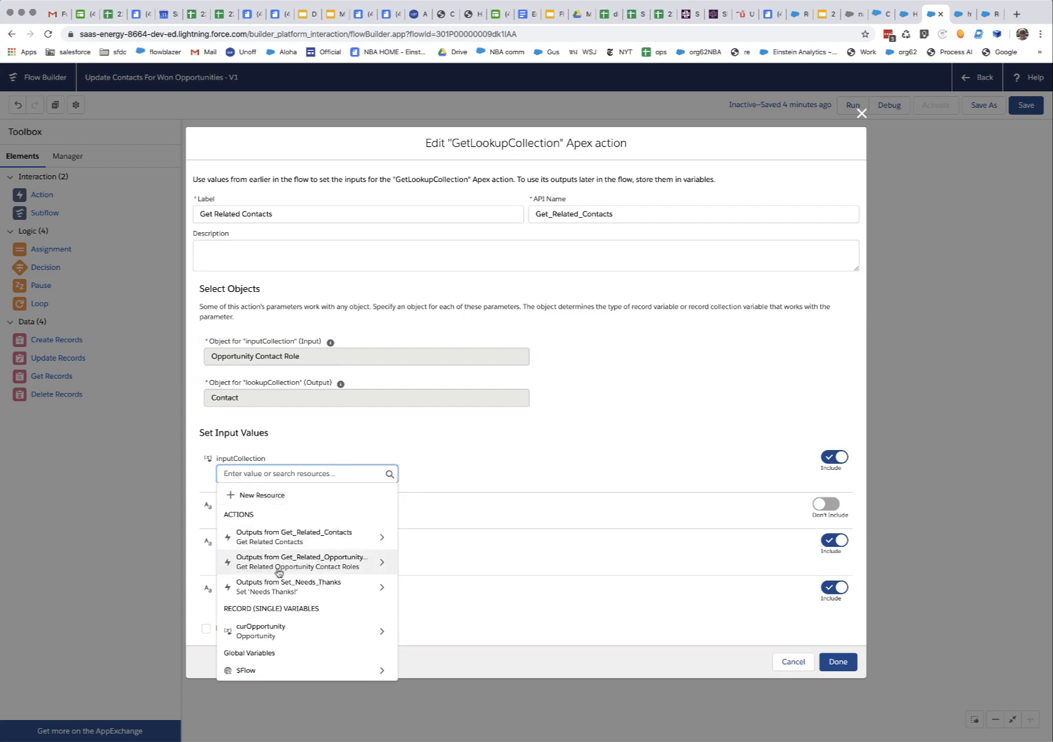
{"action": "left_click", "coordinate": [303, 561]}
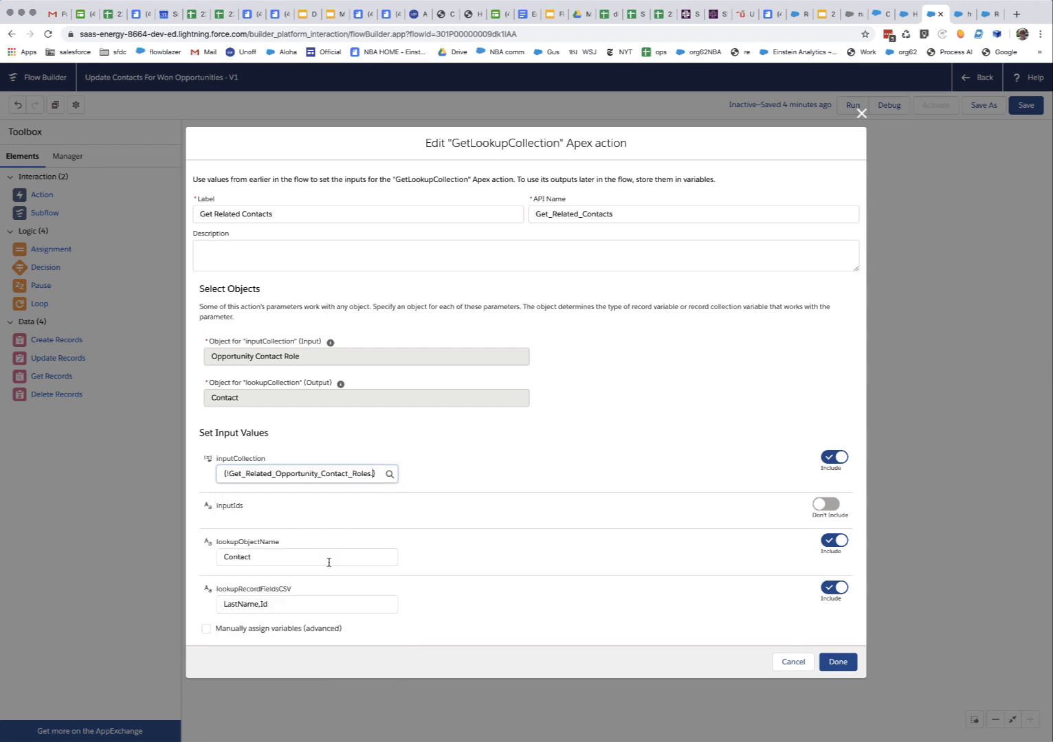
{"action": "left_click", "coordinate": [305, 473]}
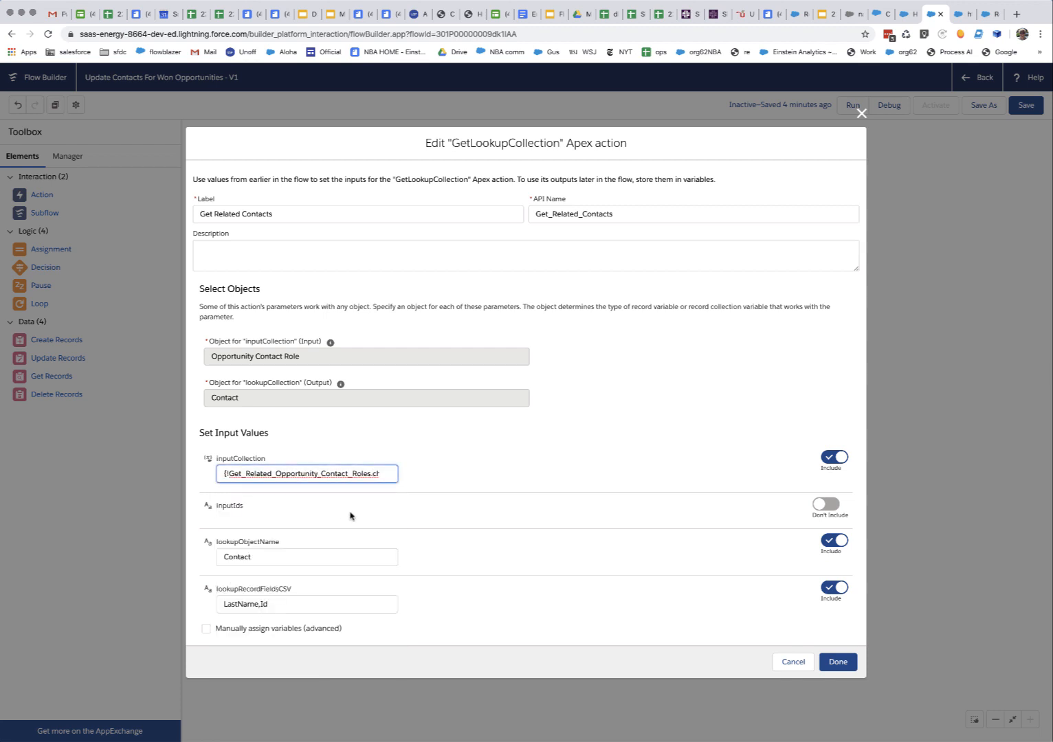
{"action": "mouse_move", "coordinate": [472, 486]}
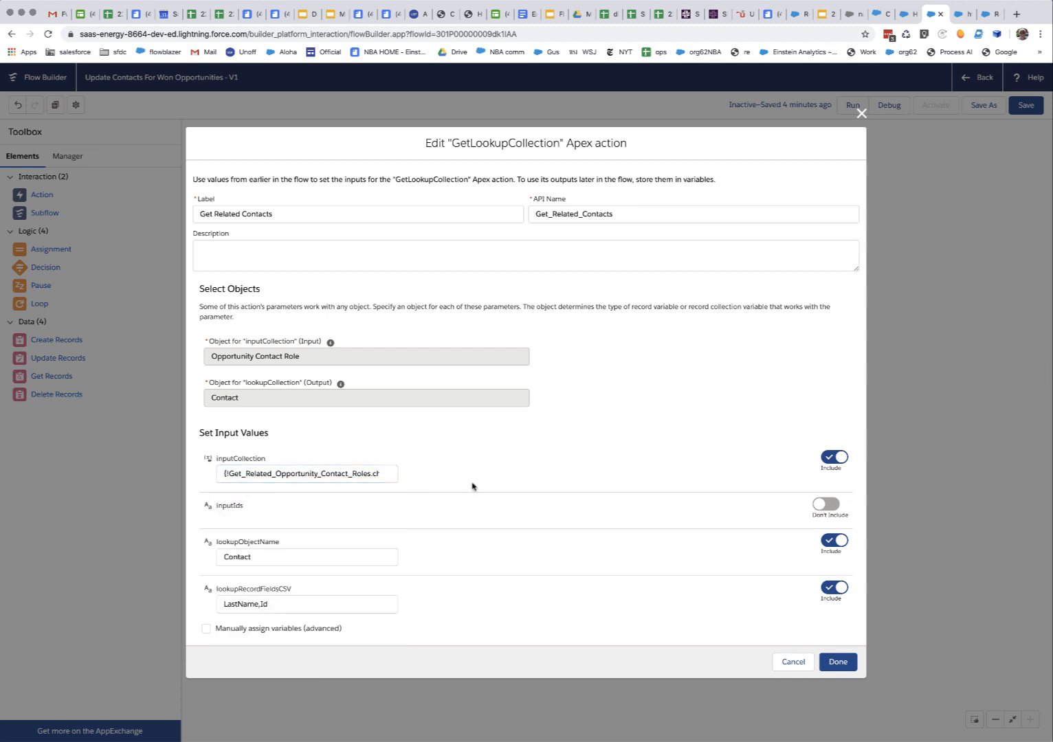
{"action": "mouse_move", "coordinate": [462, 475]}
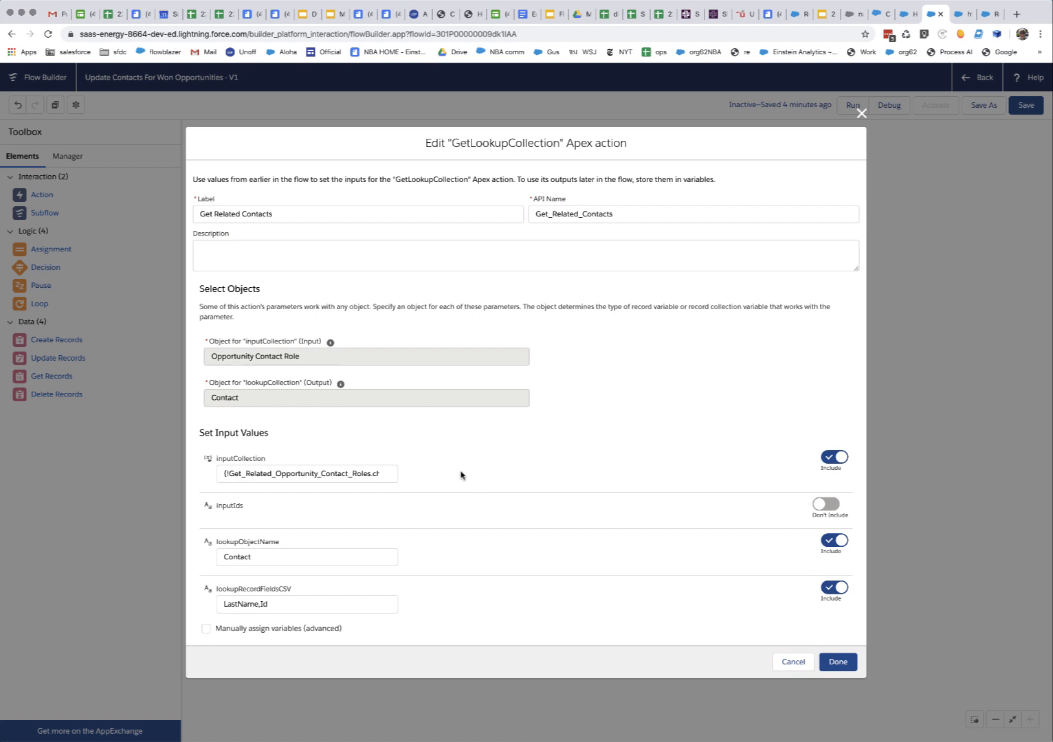
{"action": "mouse_move", "coordinate": [248, 575]}
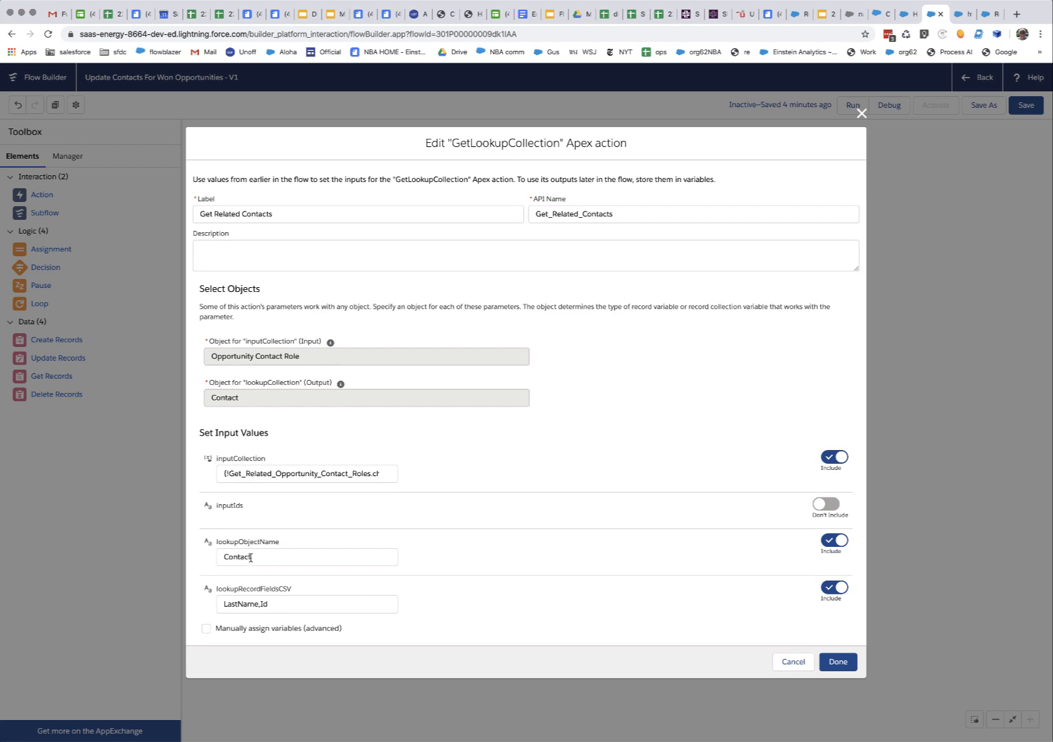
{"action": "mouse_move", "coordinate": [267, 559]}
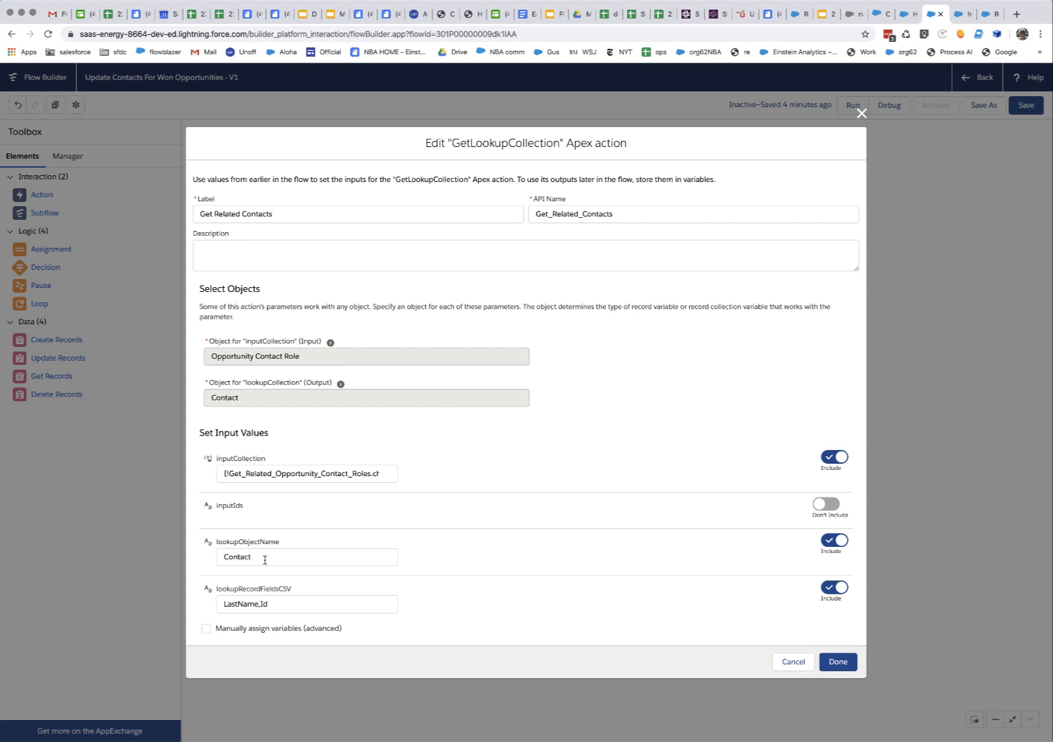
{"action": "left_click", "coordinate": [305, 557]}
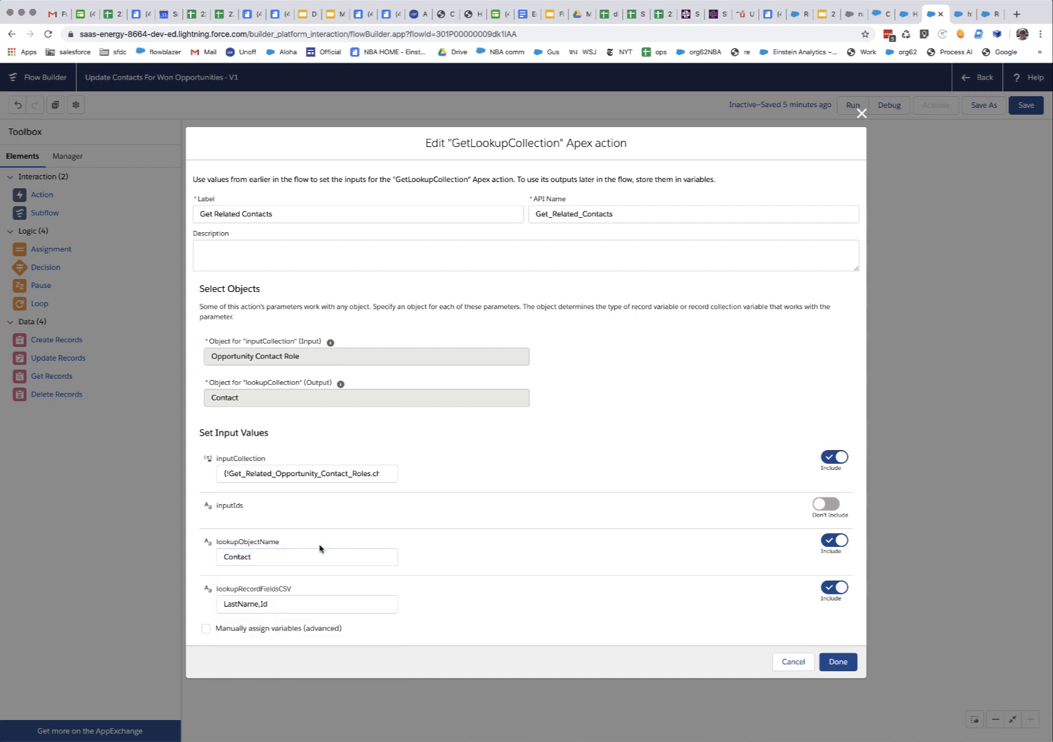
{"action": "left_click", "coordinate": [306, 557]}
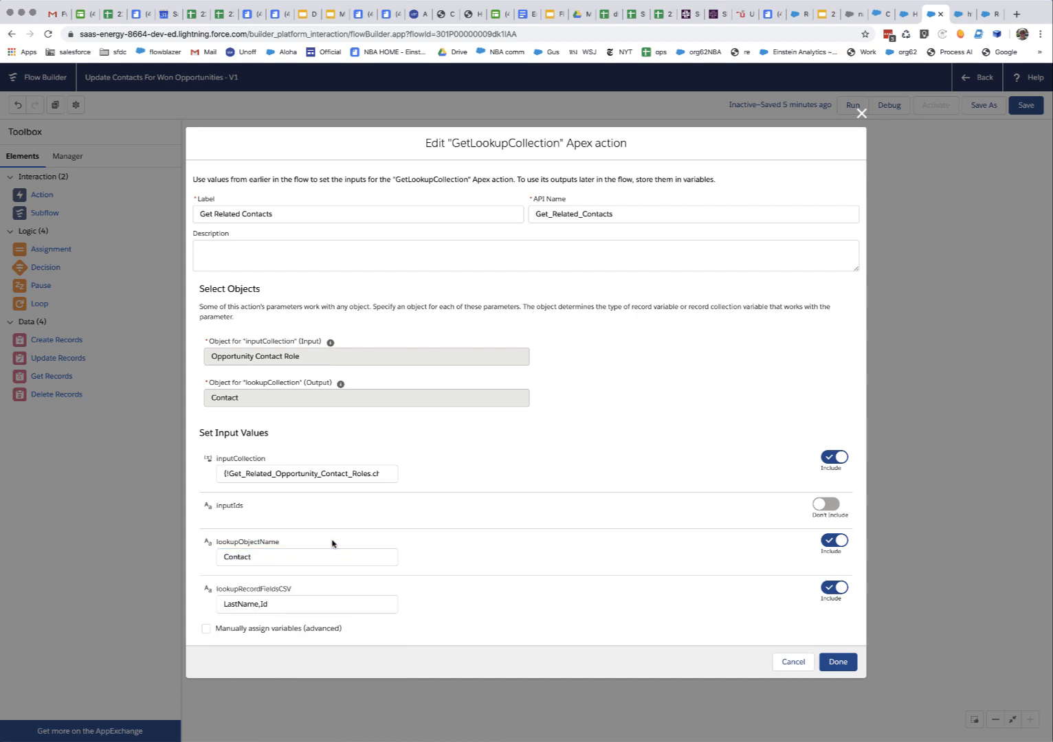
{"action": "left_click", "coordinate": [307, 605]}
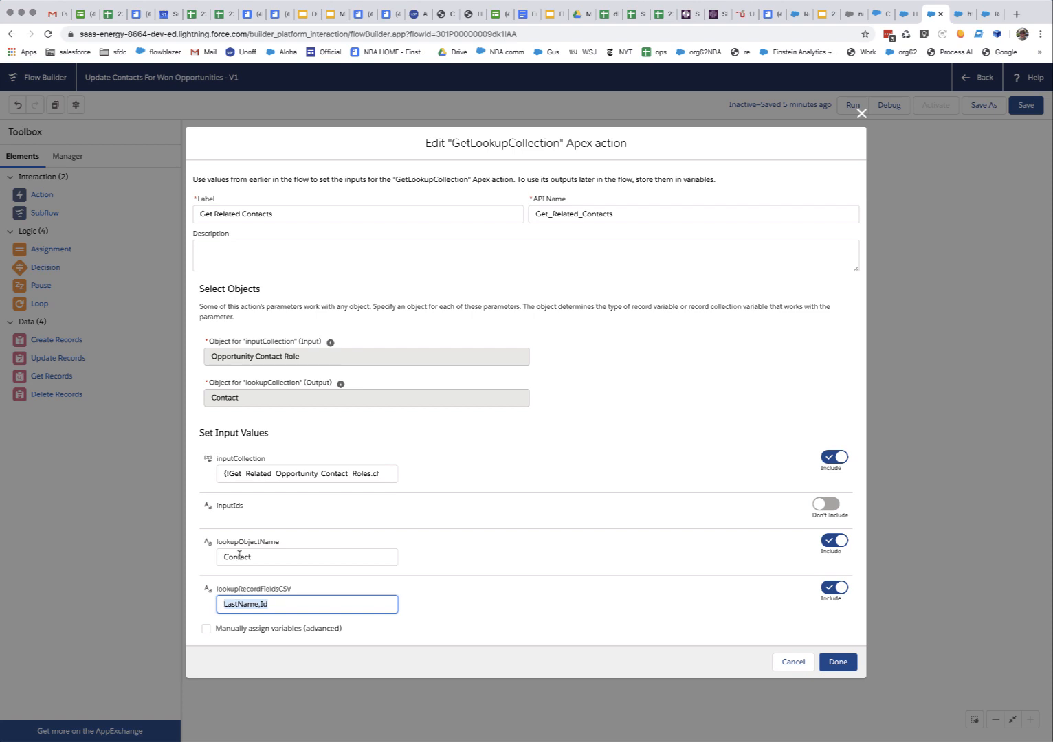
{"action": "mouse_move", "coordinate": [269, 509]}
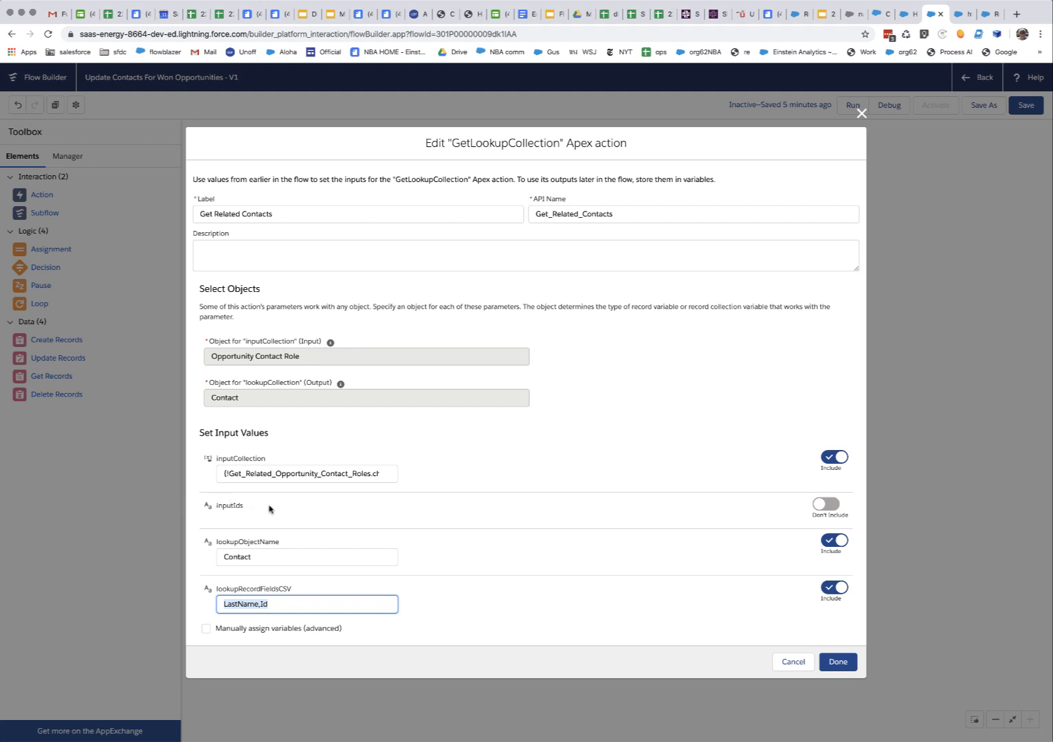
{"action": "mouse_move", "coordinate": [259, 401]}
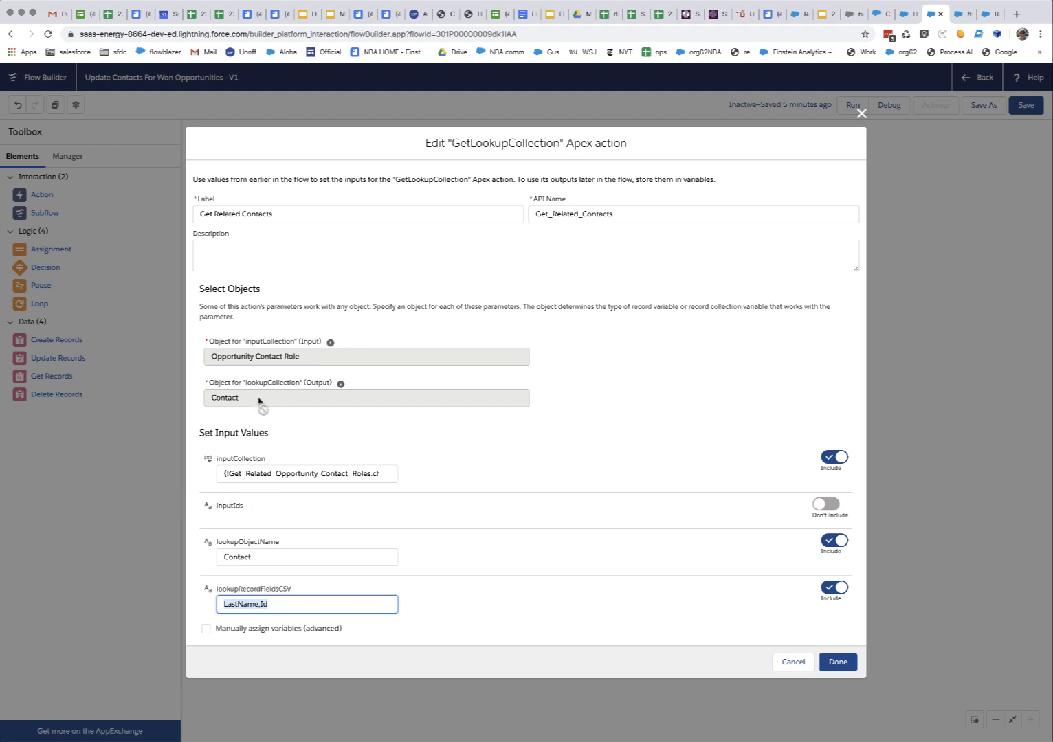
{"action": "mouse_move", "coordinate": [252, 415]}
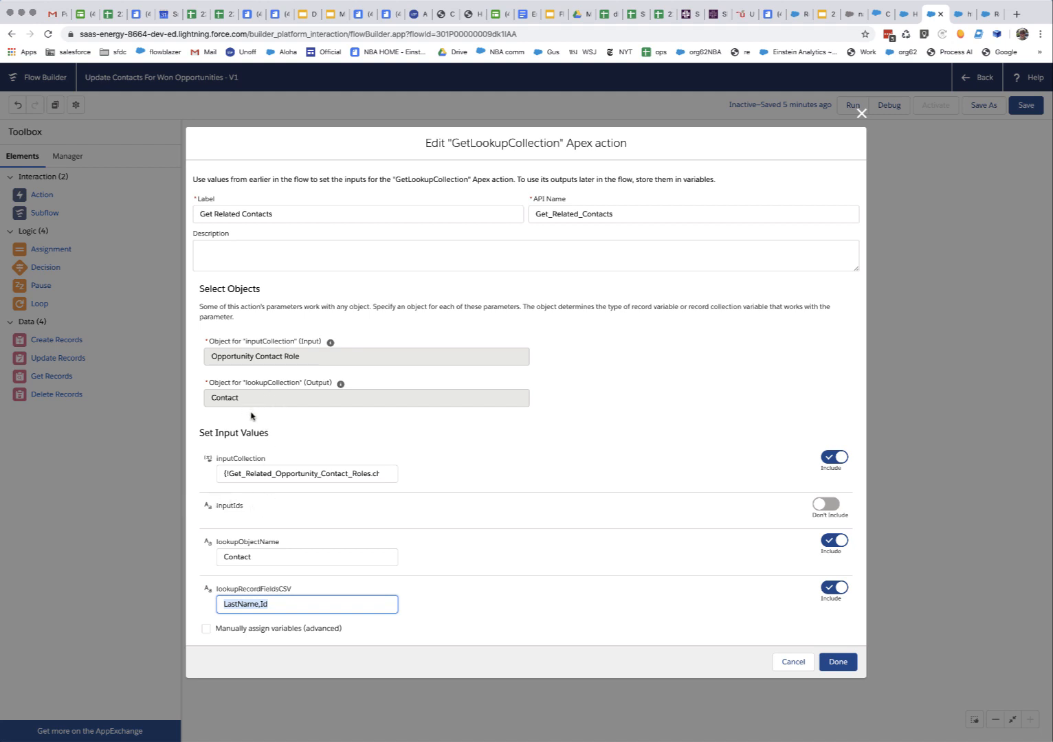
{"action": "mouse_move", "coordinate": [247, 374]}
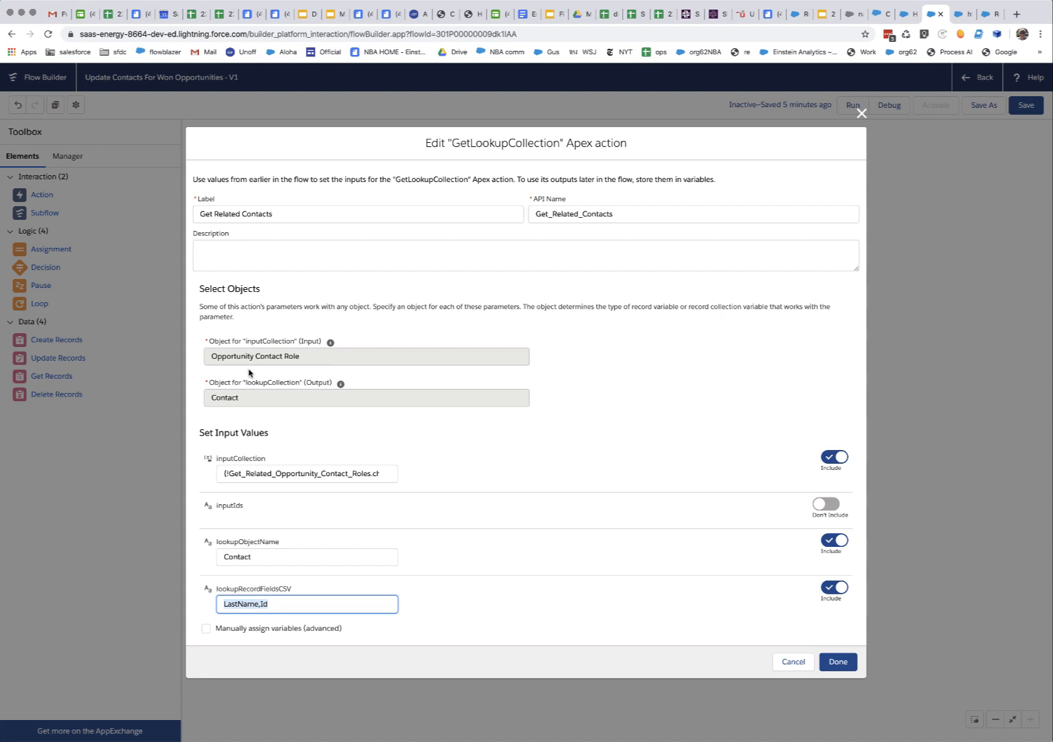
{"action": "mouse_move", "coordinate": [351, 426]}
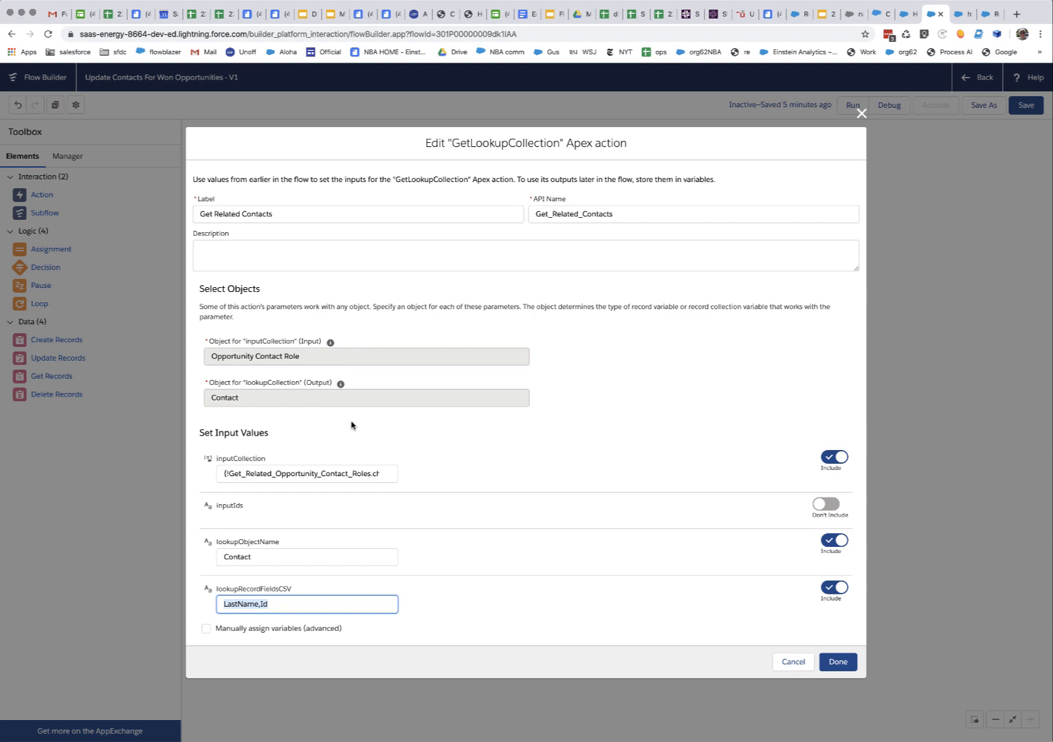
{"action": "mouse_move", "coordinate": [259, 457]}
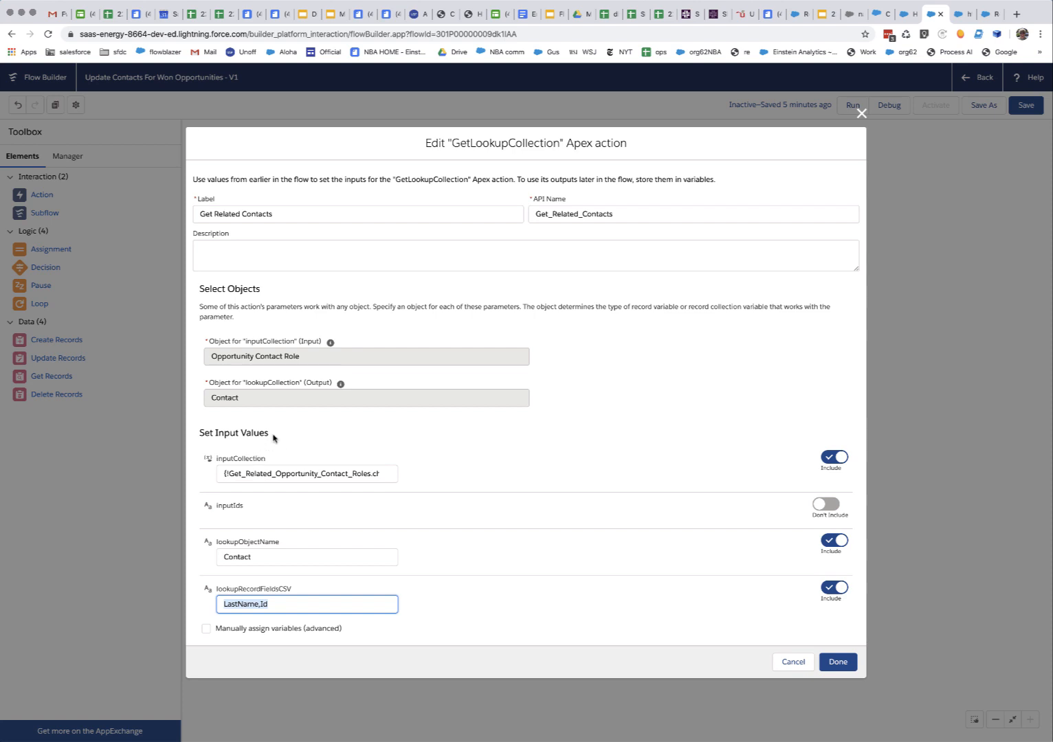
{"action": "mouse_move", "coordinate": [286, 439]}
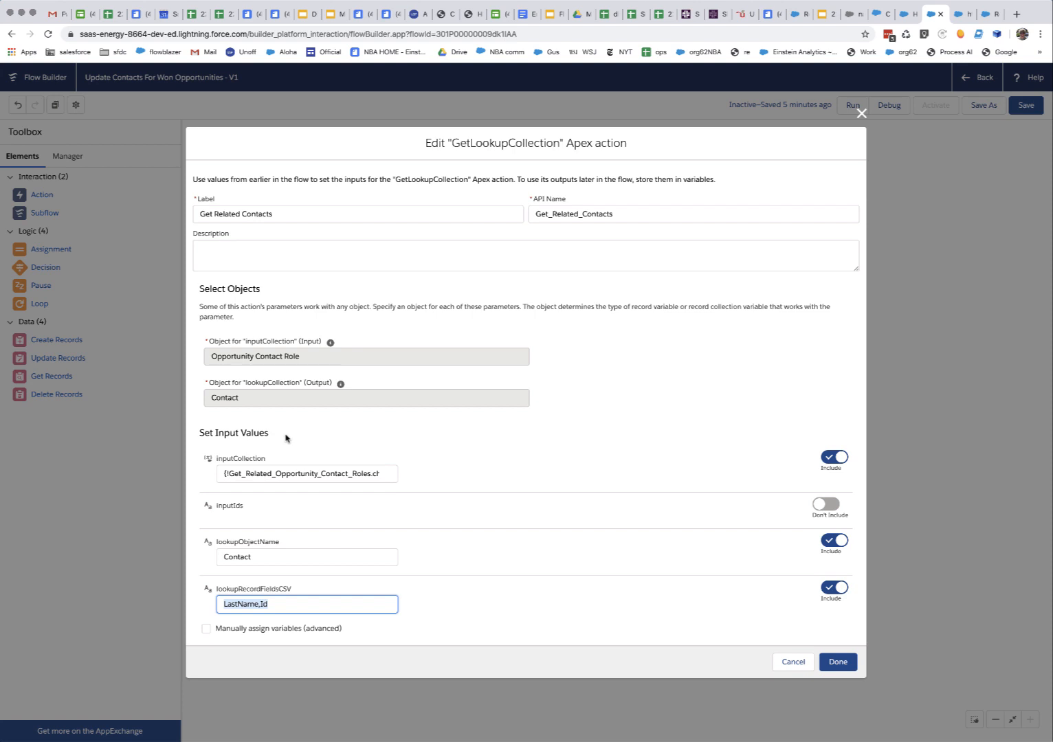
{"action": "mouse_move", "coordinate": [529, 404]}
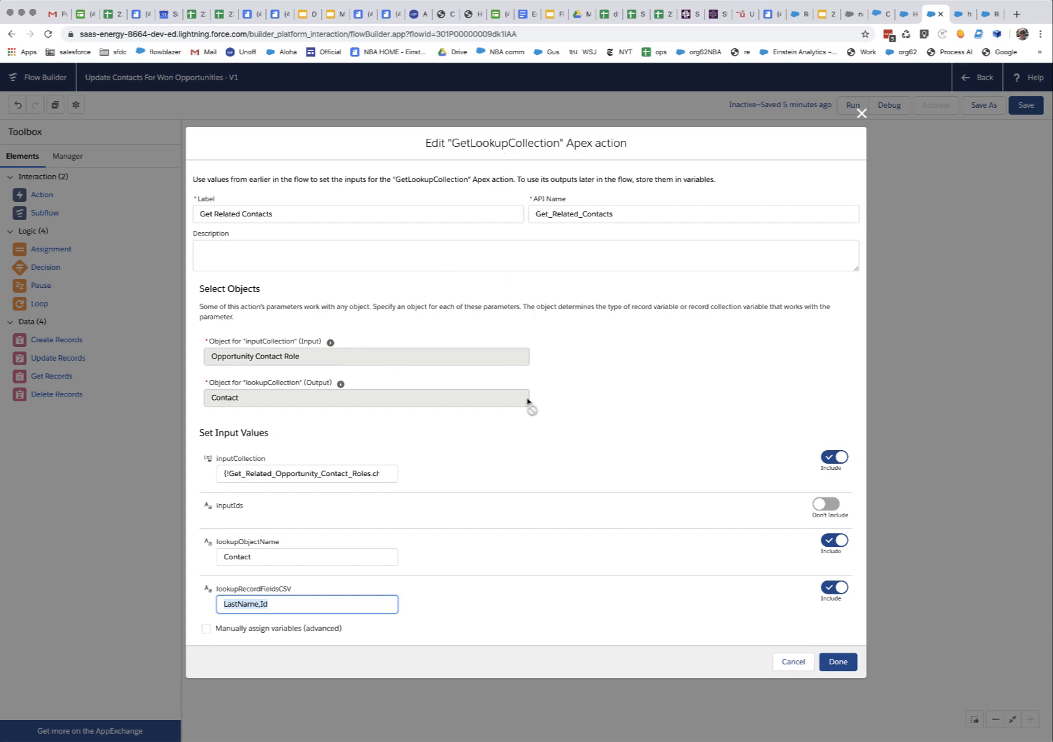
{"action": "mouse_move", "coordinate": [308, 401]}
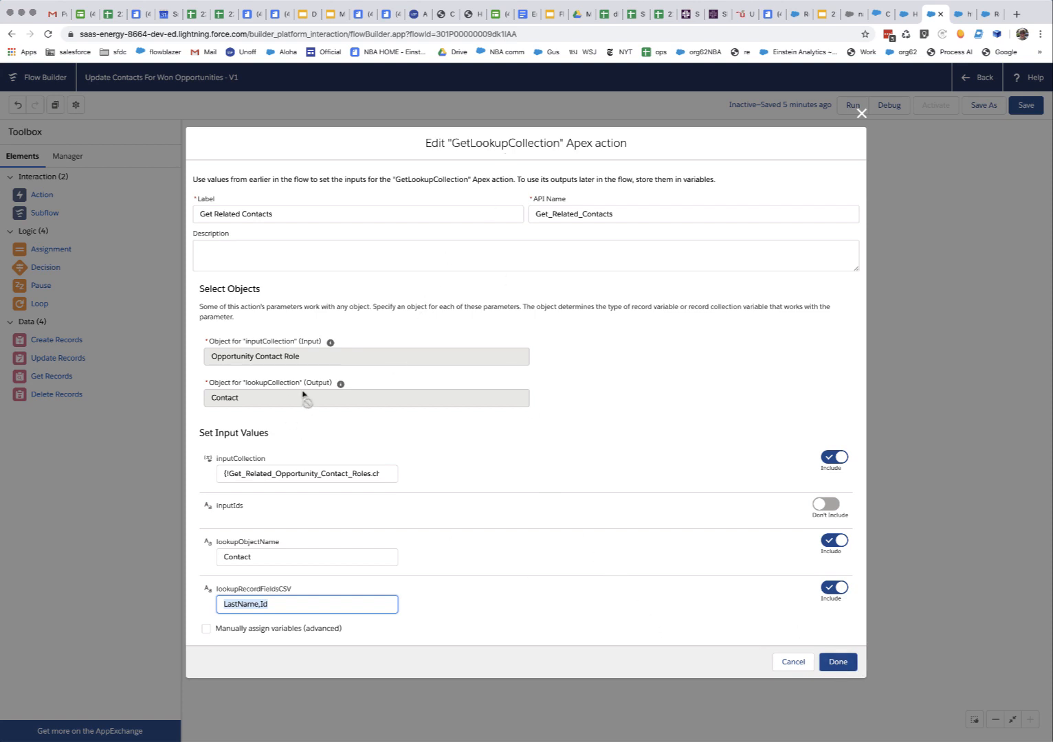
Step: Review the FirstName : Mary pair and the Update Contacts settings, leaving both unchanged
{"action": "left_click", "coordinate": [836, 663]}
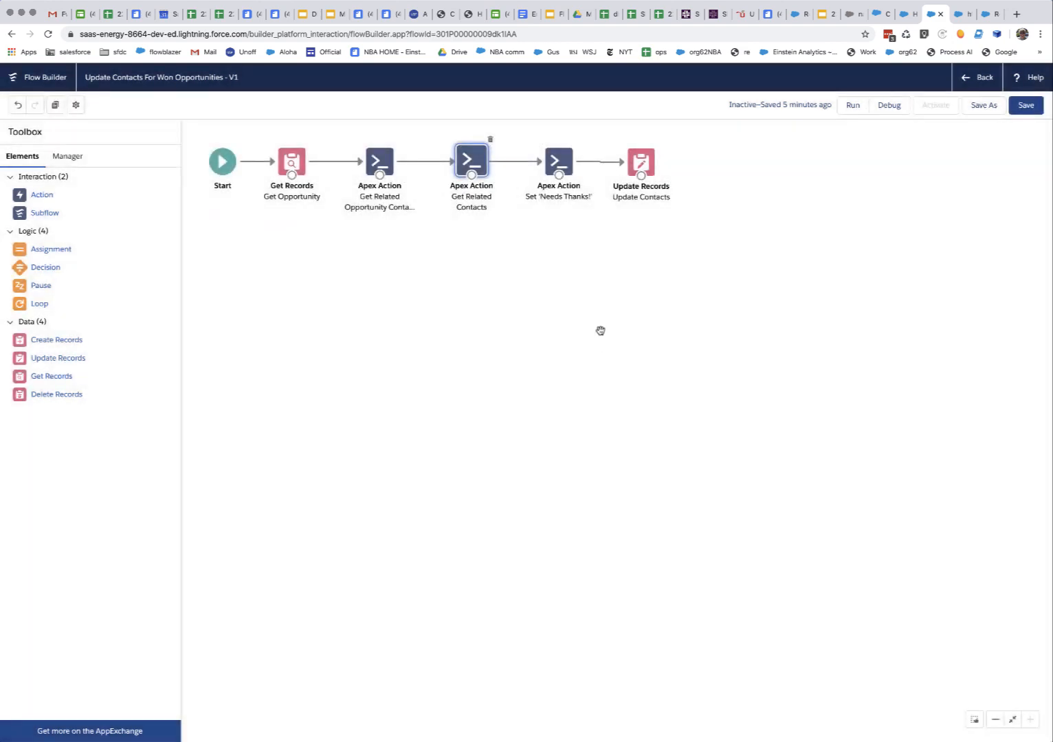
{"action": "double_click", "coordinate": [558, 162]}
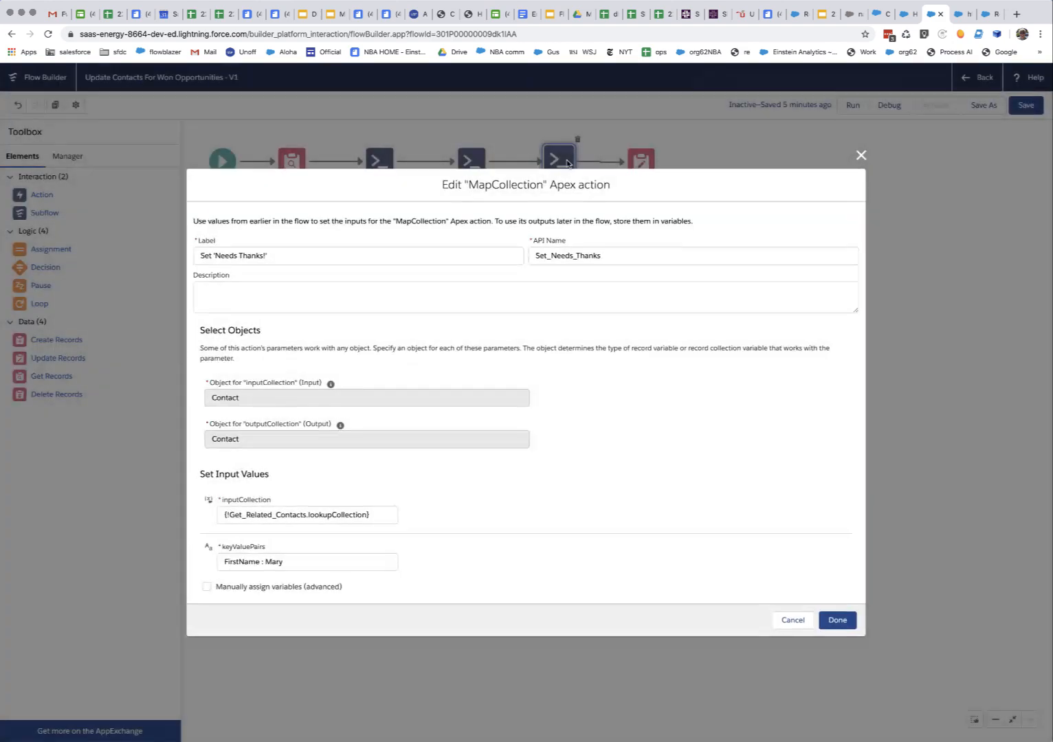
{"action": "left_click", "coordinate": [358, 256]}
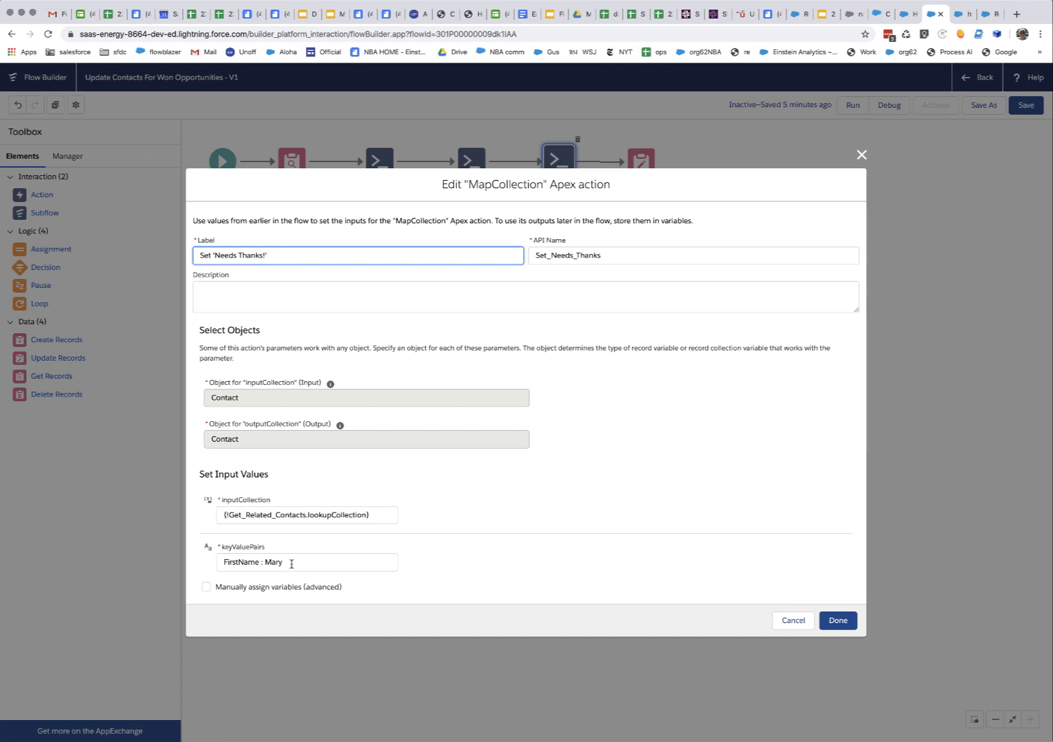
{"action": "left_click", "coordinate": [305, 562]}
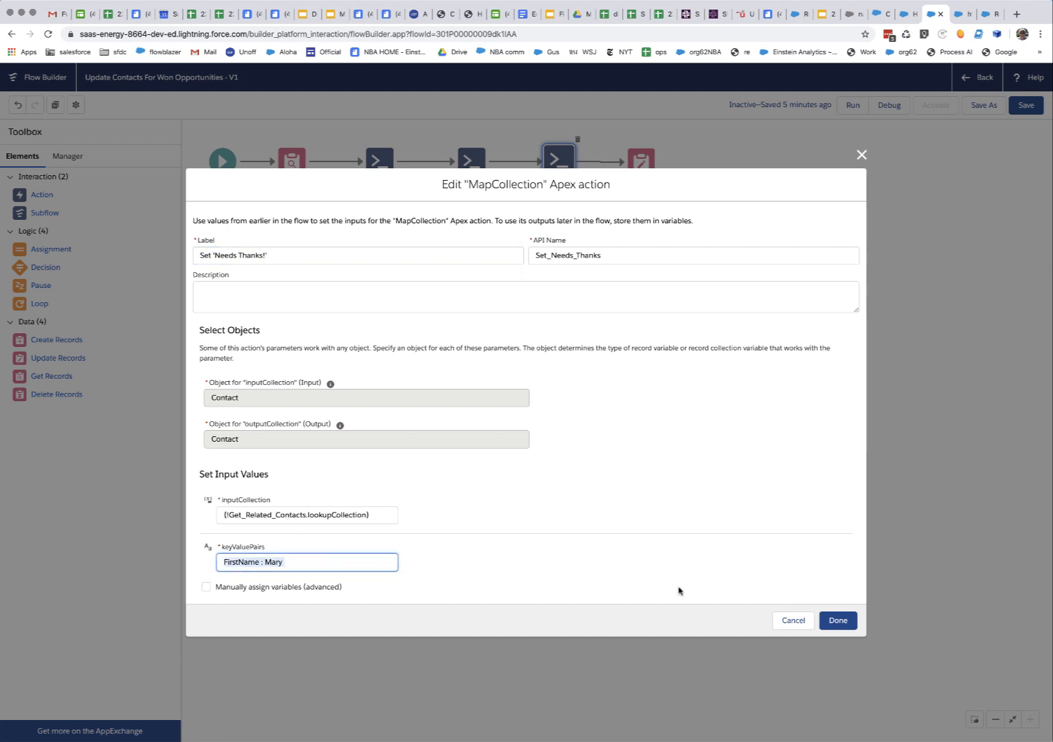
{"action": "left_click", "coordinate": [837, 621]}
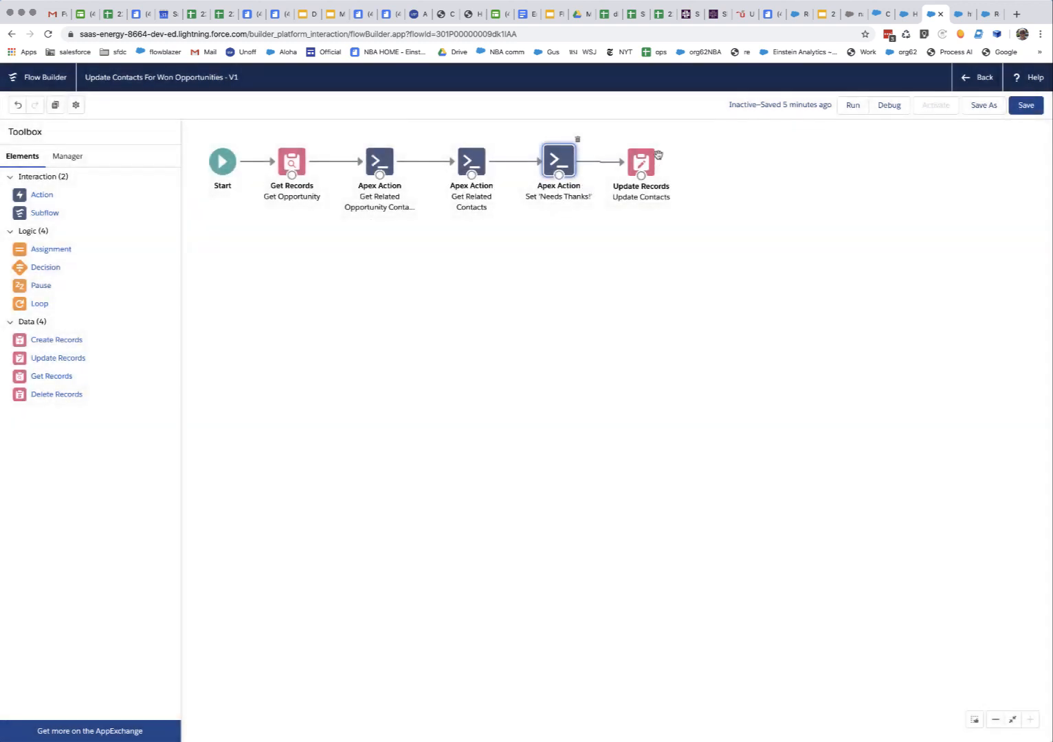
{"action": "double_click", "coordinate": [640, 162]}
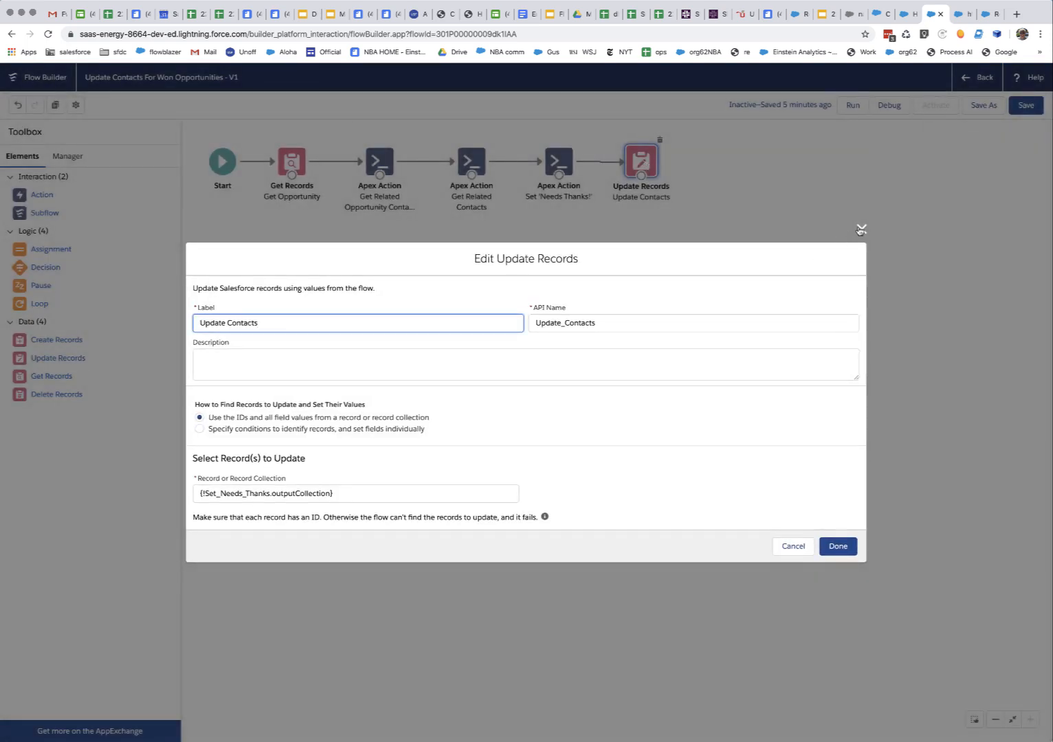
{"action": "left_click", "coordinate": [837, 545]}
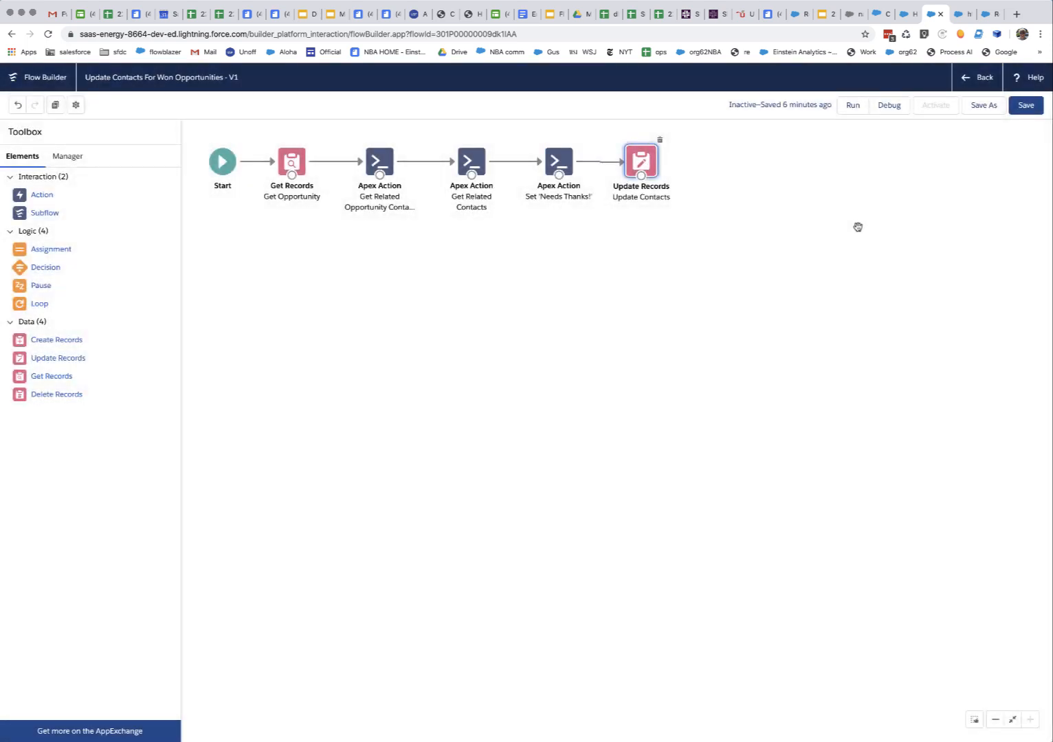
{"action": "mouse_move", "coordinate": [437, 272]}
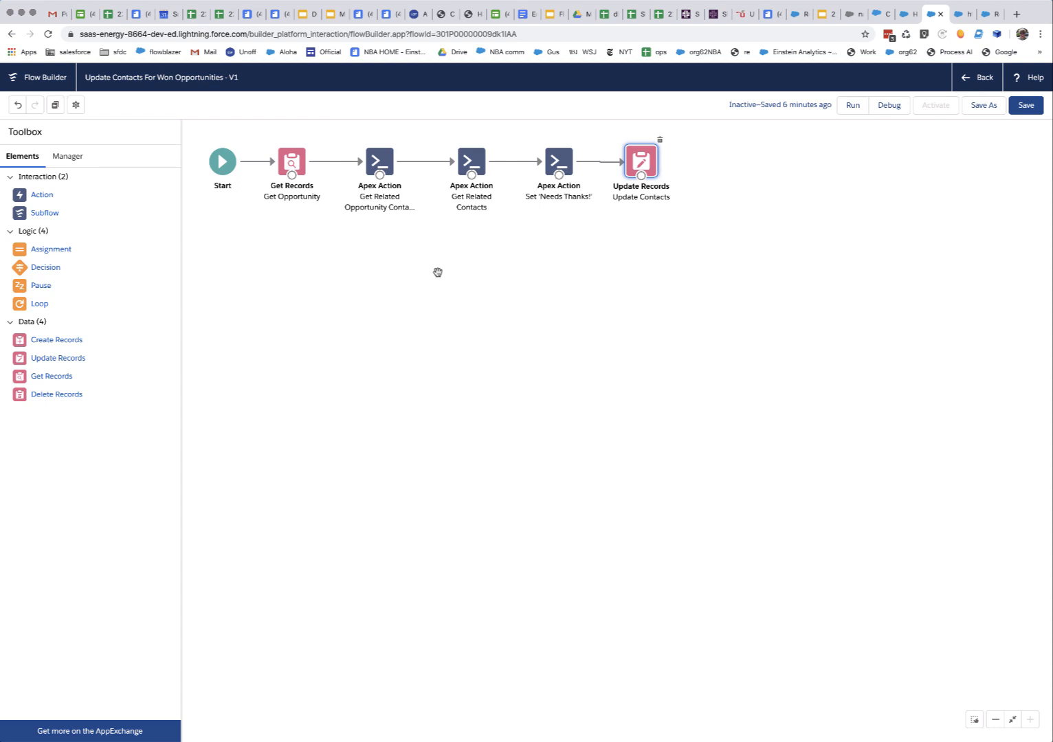
{"action": "left_click", "coordinate": [558, 162]}
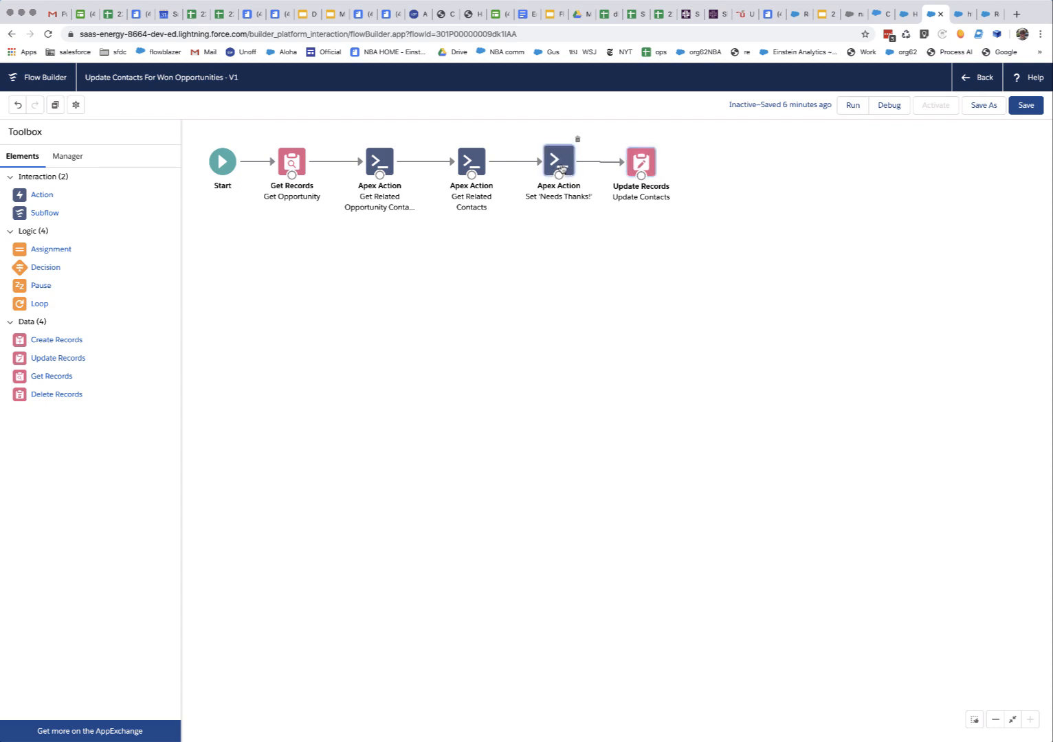
{"action": "double_click", "coordinate": [558, 161]}
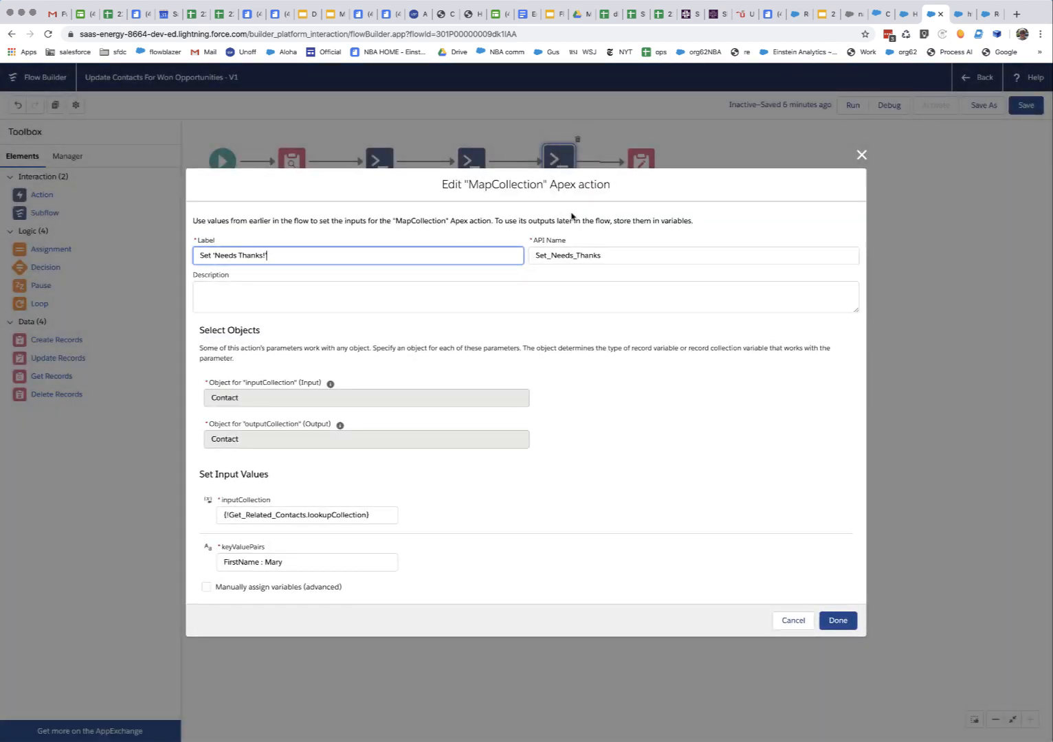
{"action": "mouse_move", "coordinate": [757, 176]}
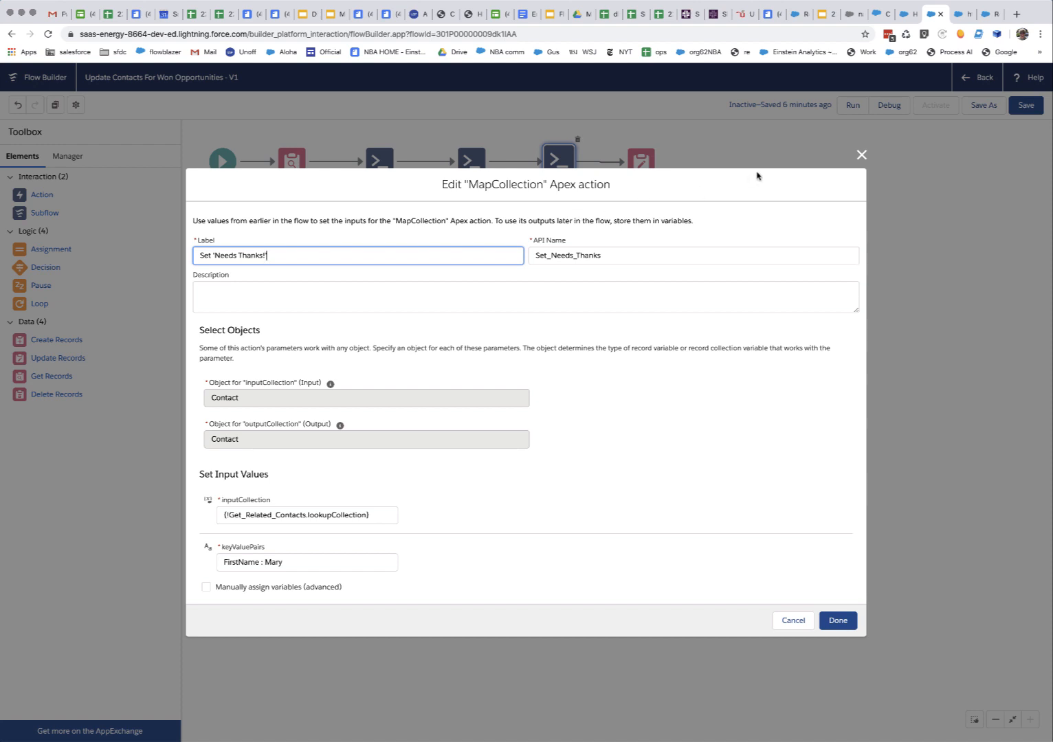
{"action": "left_click", "coordinate": [837, 622]}
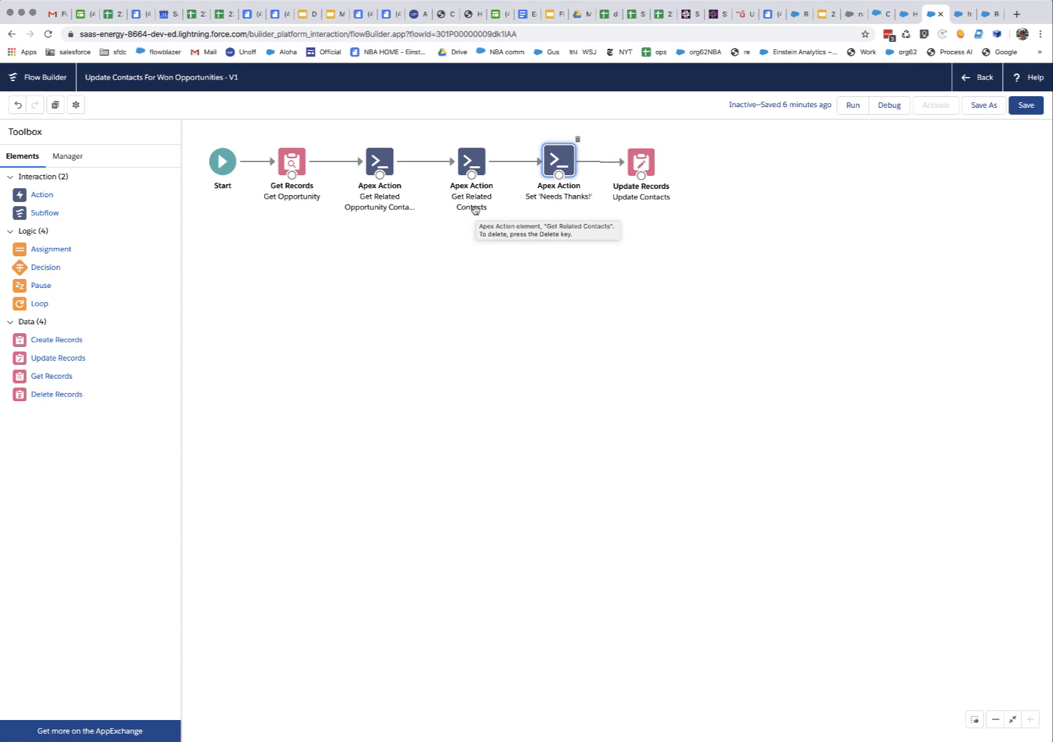
{"action": "mouse_move", "coordinate": [715, 268]}
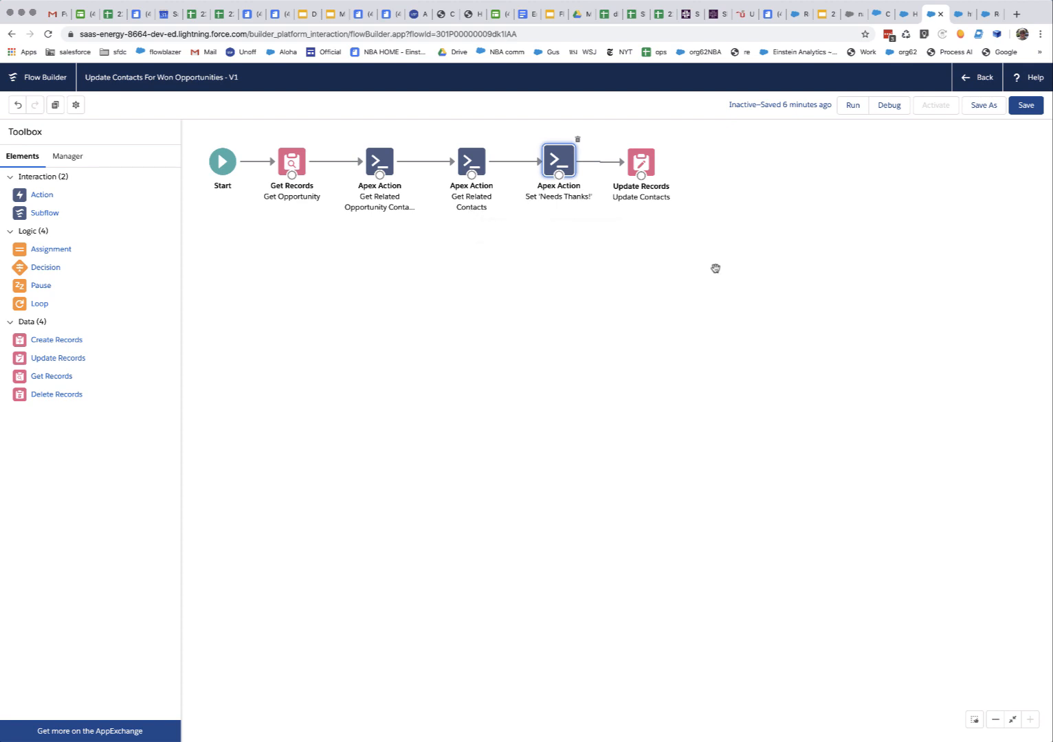